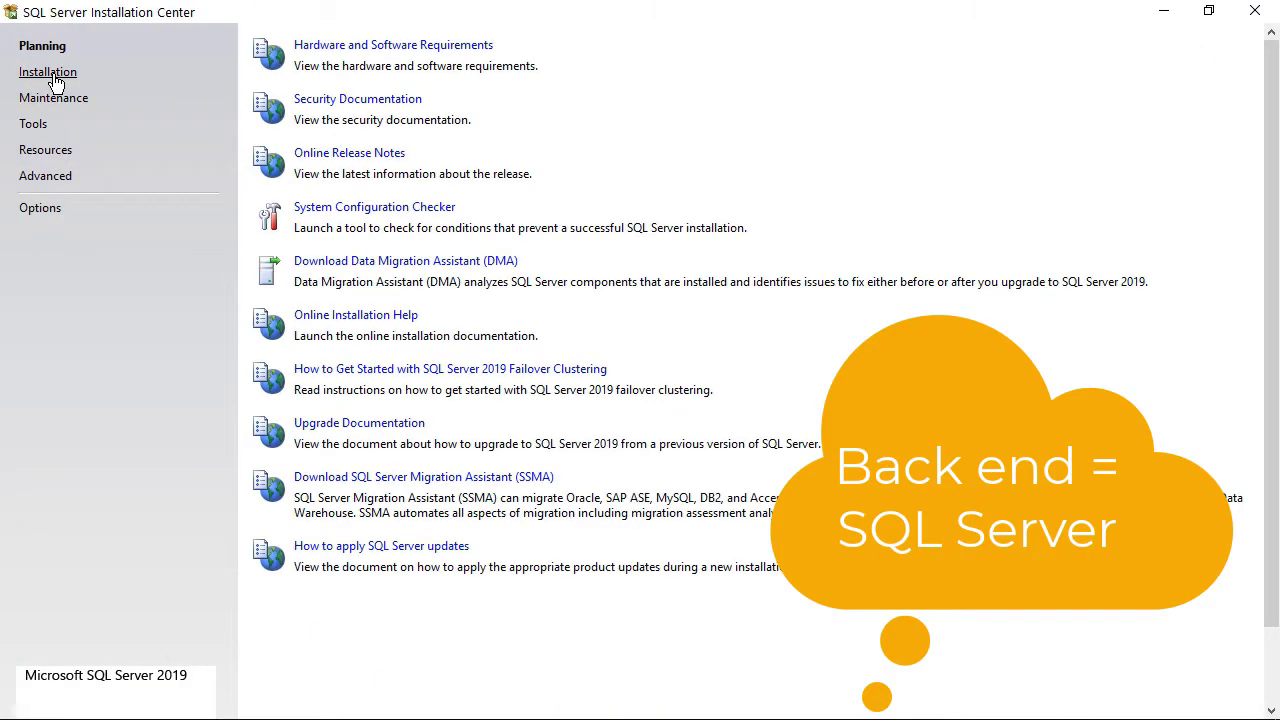
# Step: View SQL Server's installation options, then show the Google search for Visual Studio 2022
pyautogui.click(48, 71)
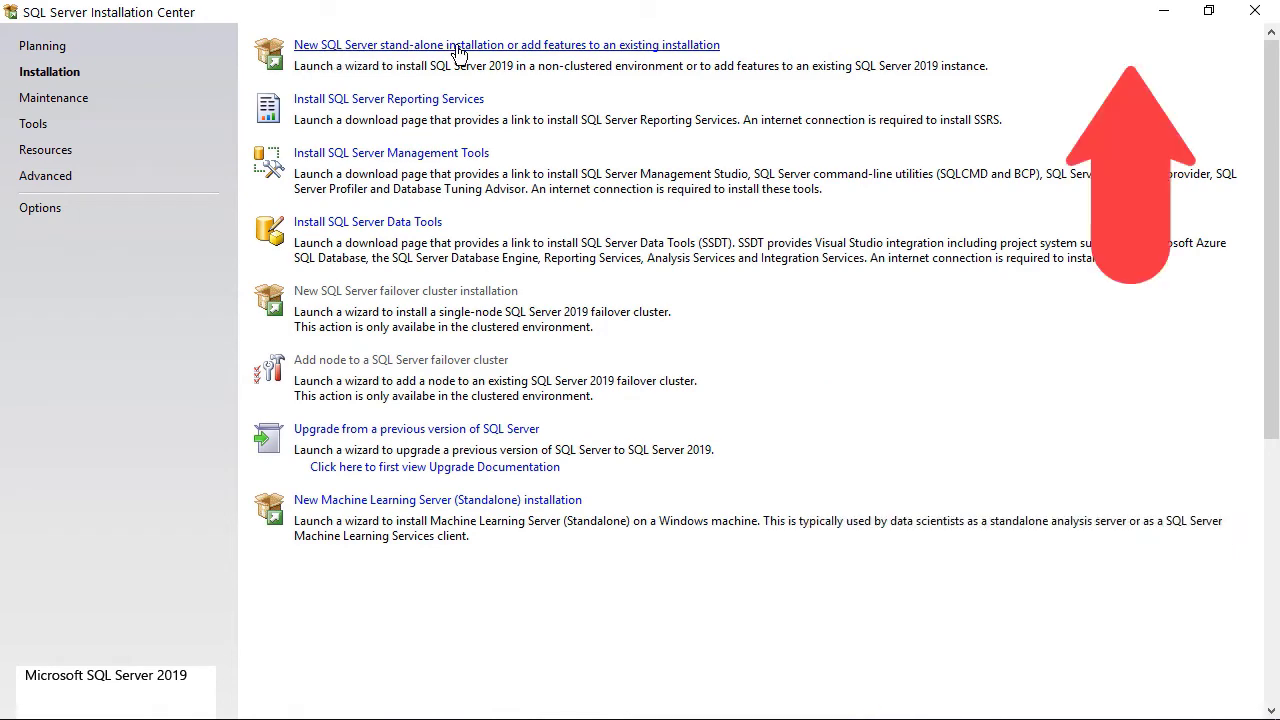
pyautogui.click(506, 45)
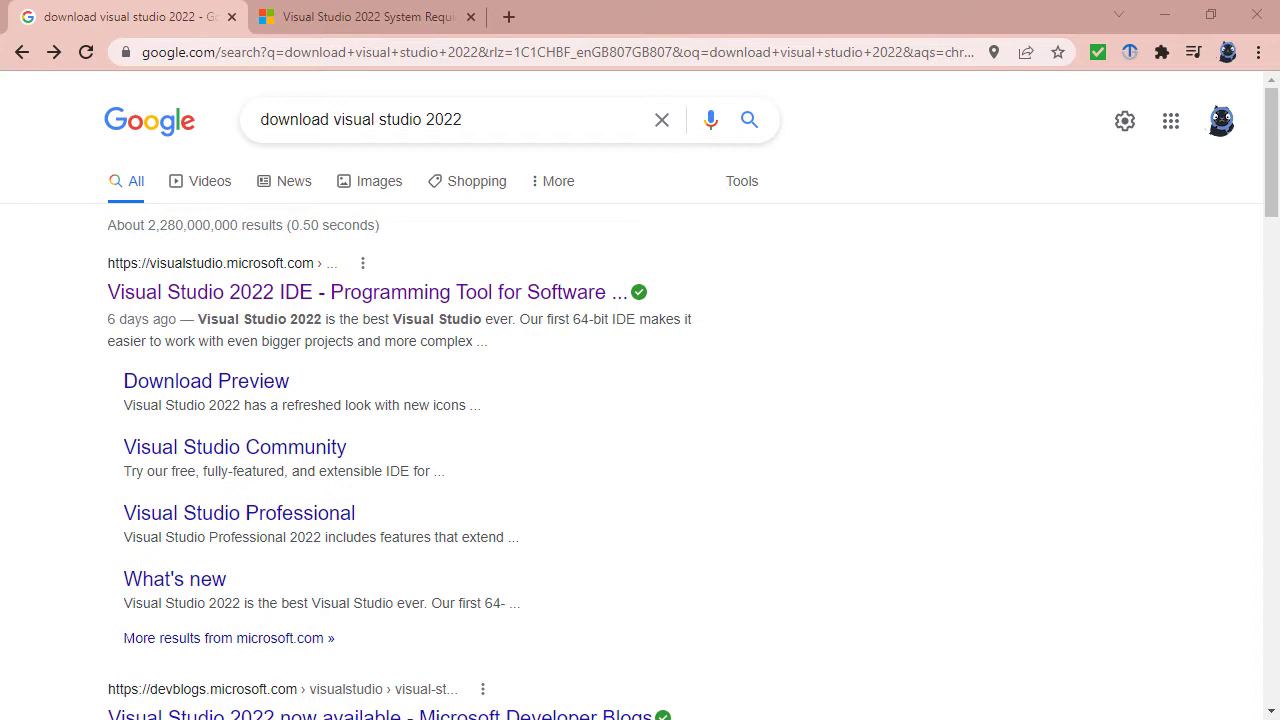
pyautogui.moveTo(200, 305)
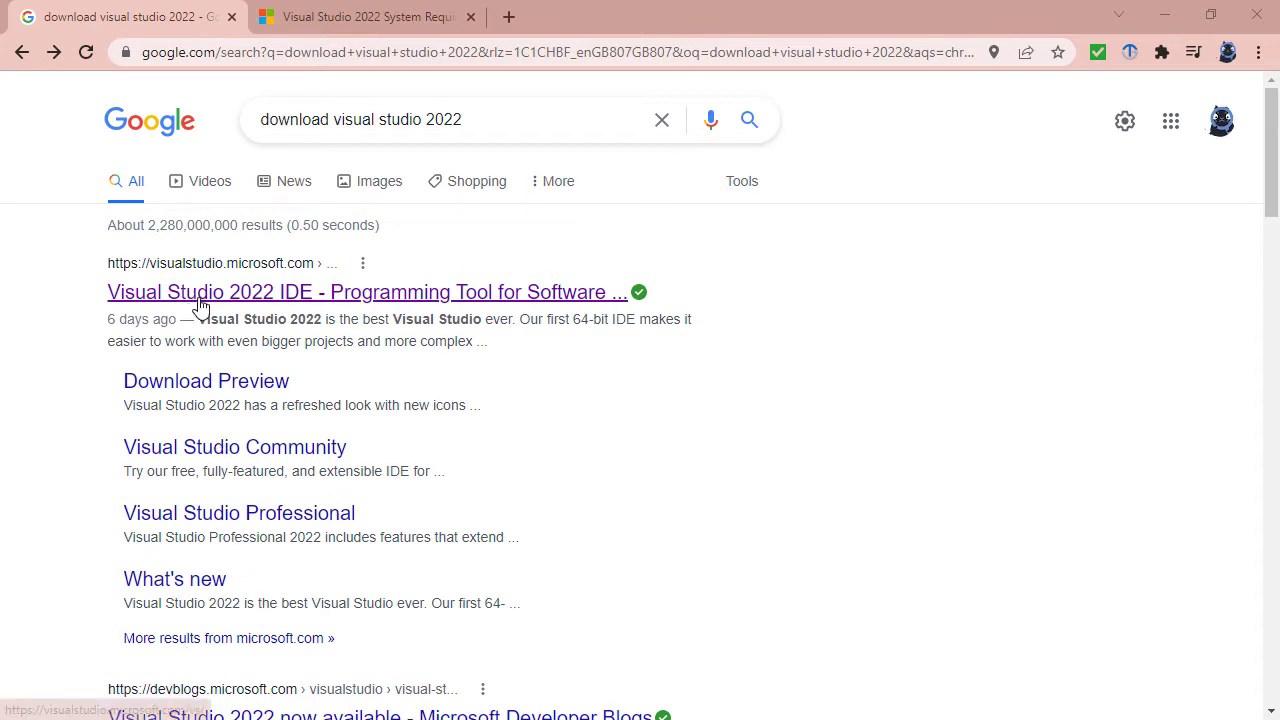
# Step: Open the Visual Studio 2022 product site from the search results
pyautogui.click(368, 292)
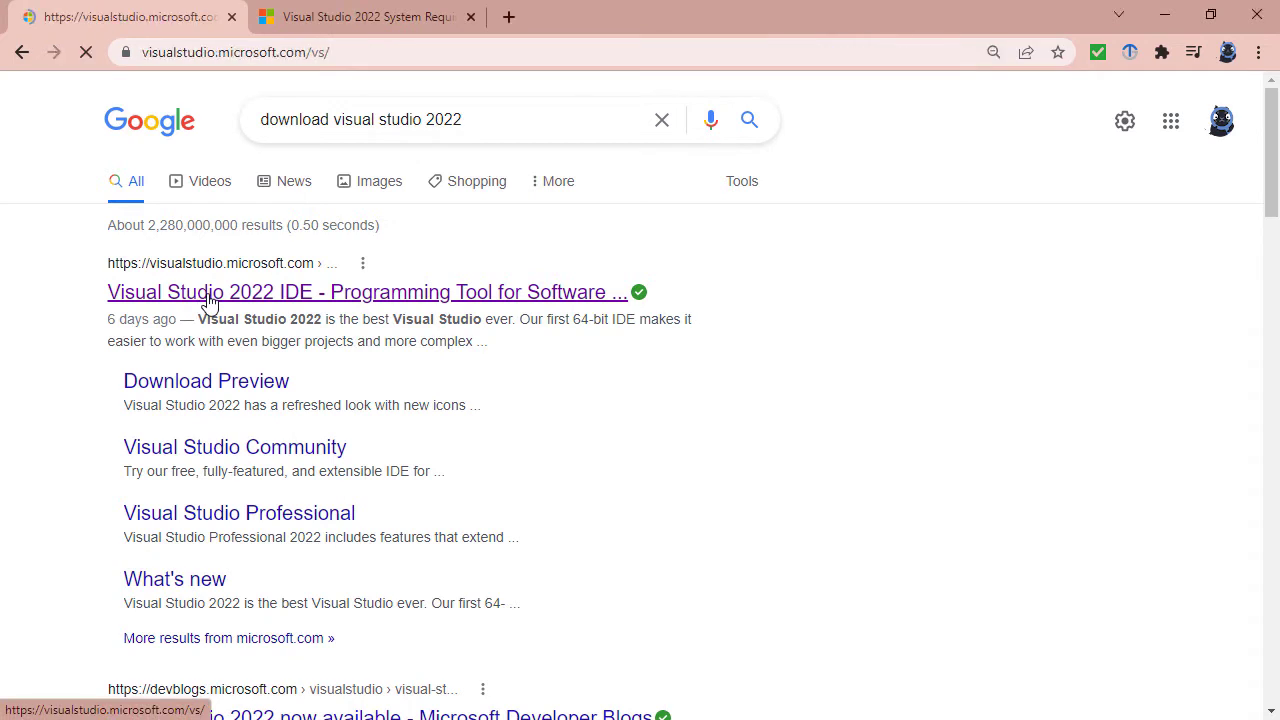
pyautogui.click(368, 292)
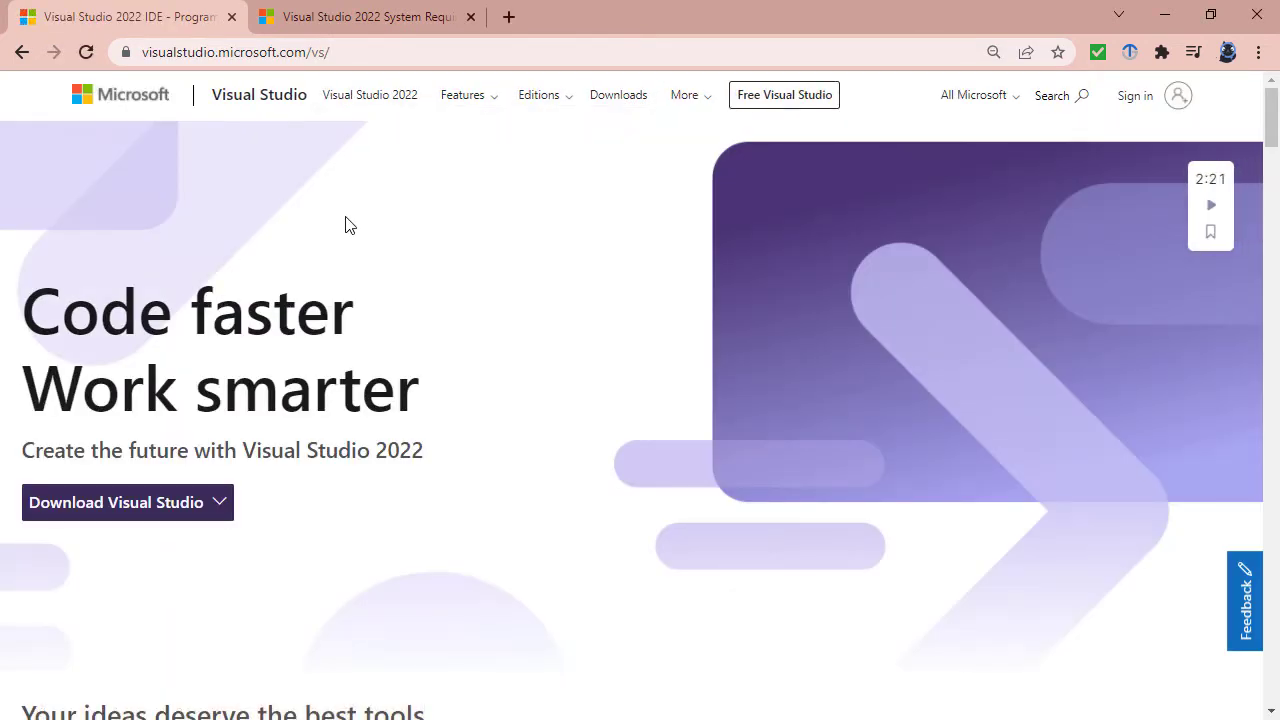
pyautogui.click(127, 502)
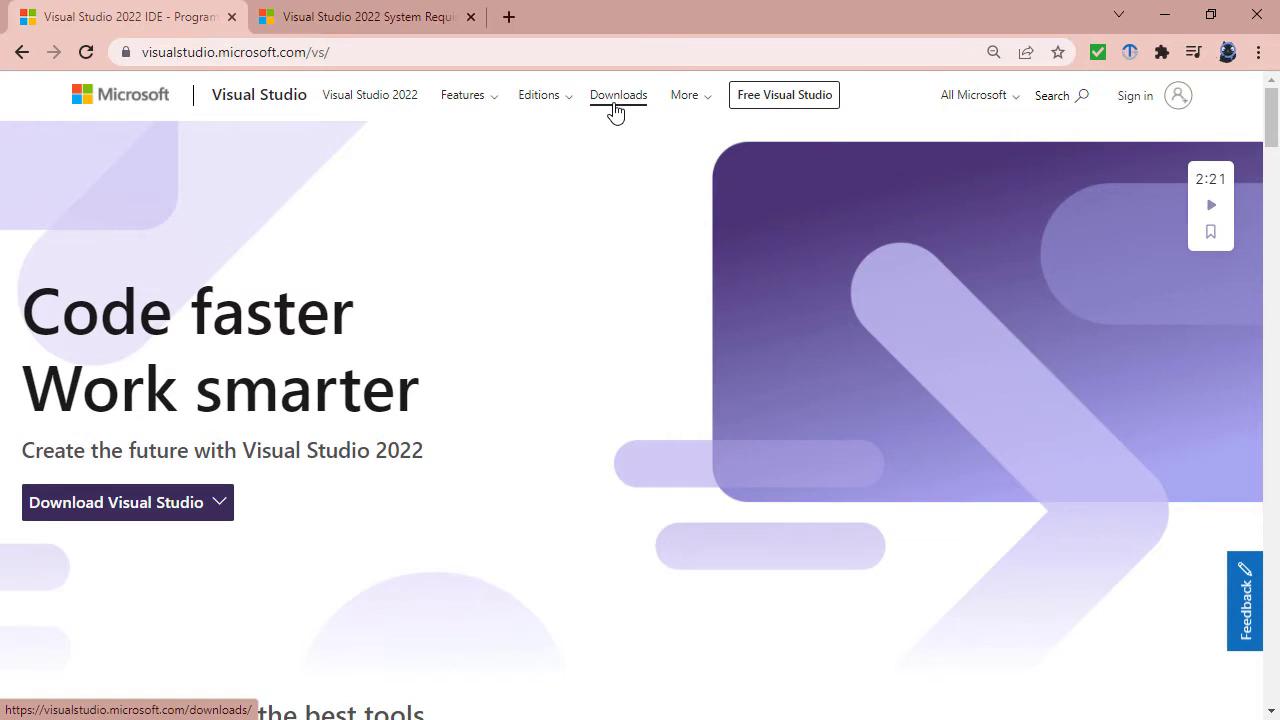
# Step: Visit the Downloads page, then view the Visual Studio 2022 system requirements article
pyautogui.click(618, 95)
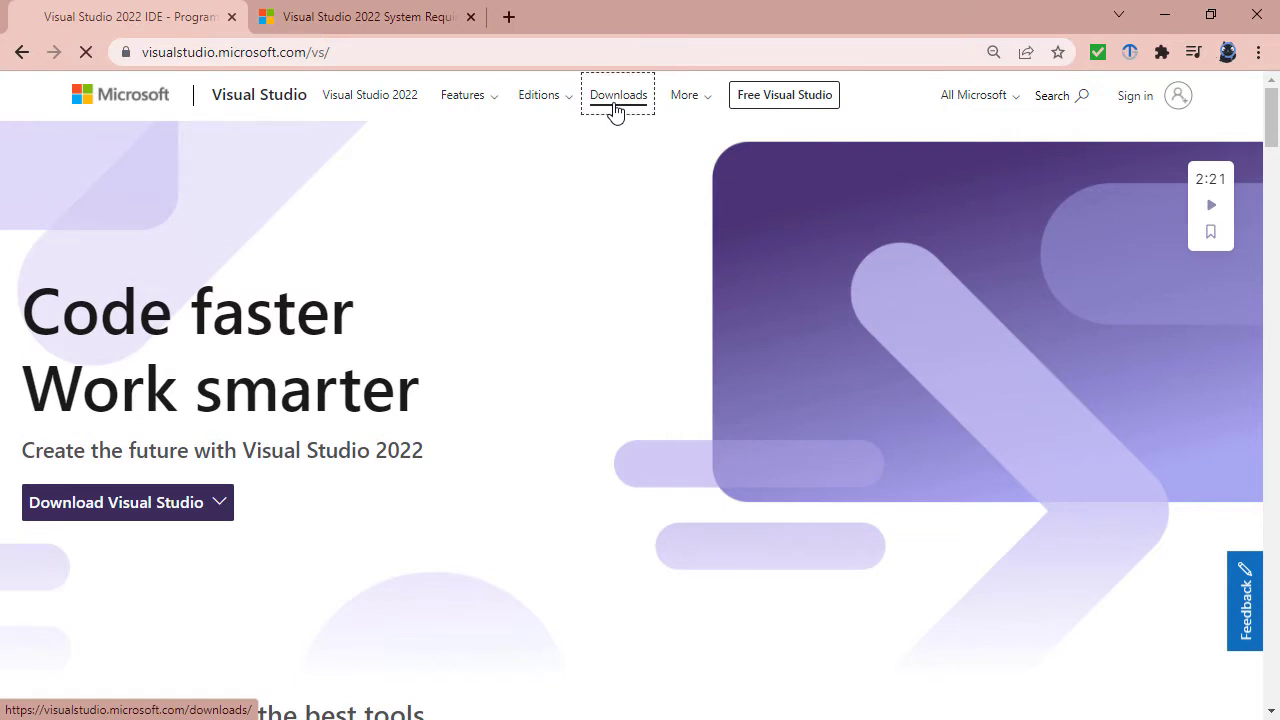
pyautogui.click(618, 94)
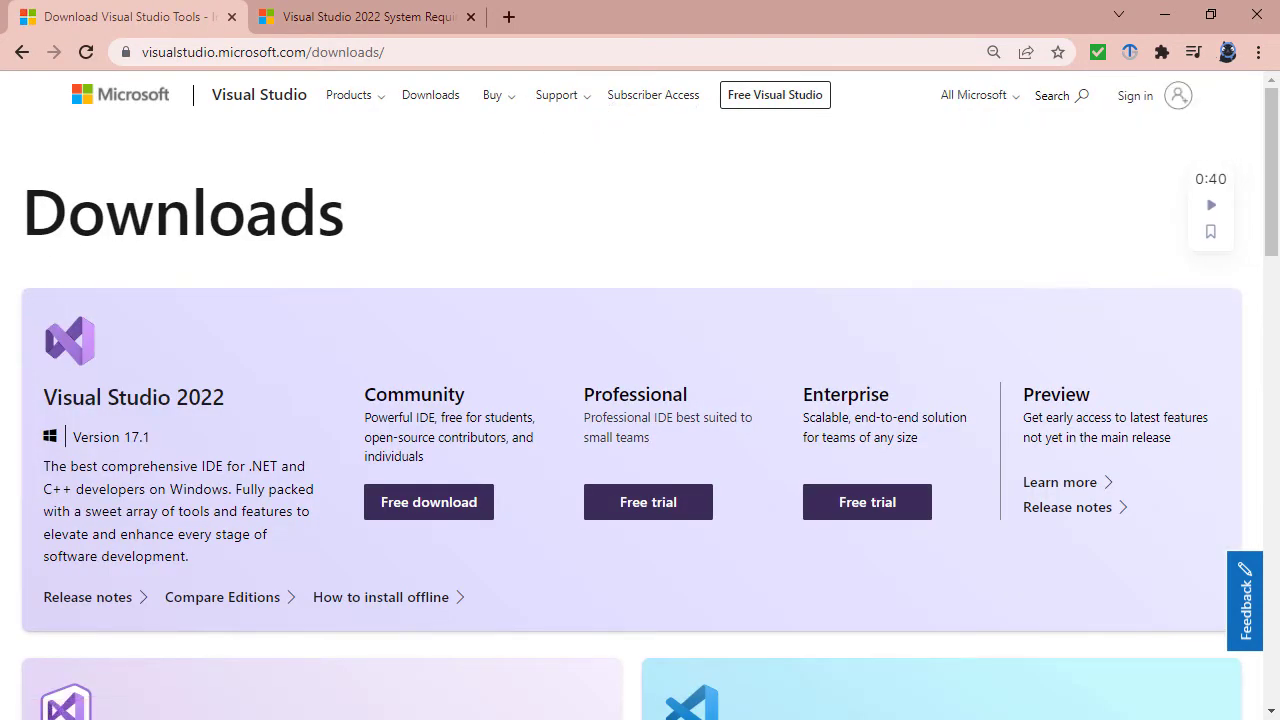
pyautogui.click(365, 17)
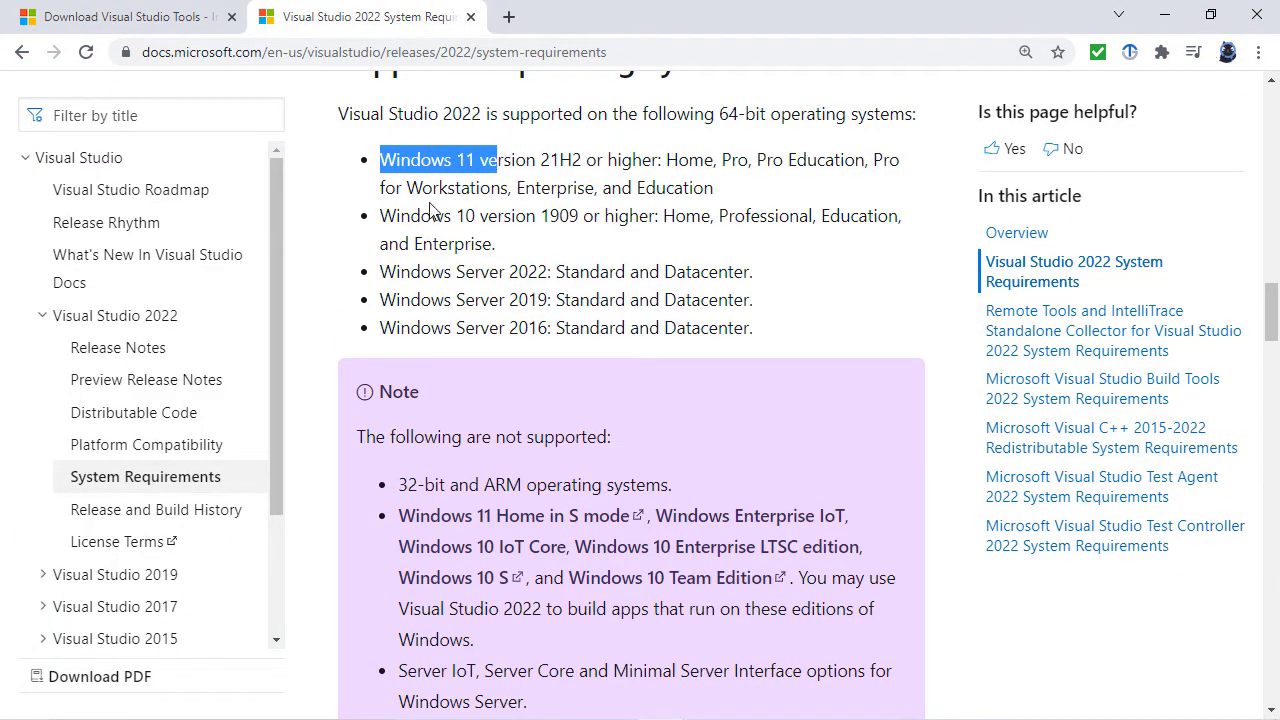
pyautogui.moveTo(379, 215); pyautogui.dragTo(580, 215)
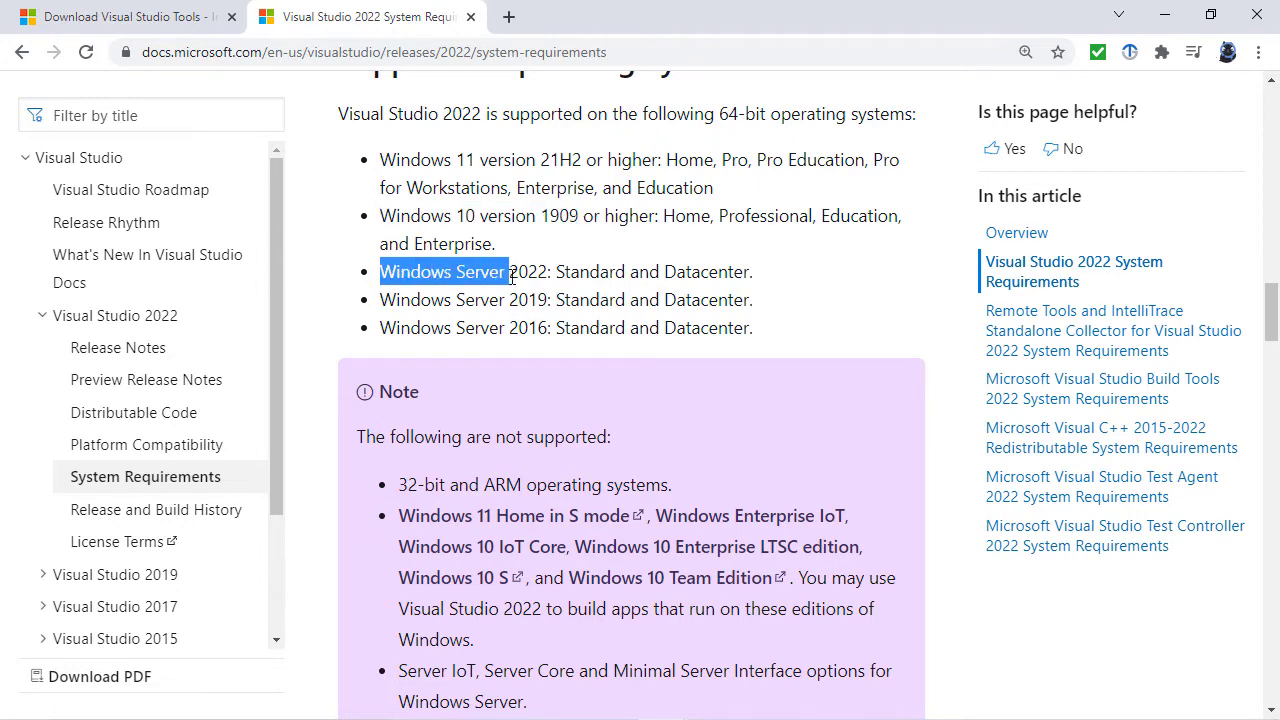
pyautogui.moveTo(508, 271); pyautogui.dragTo(548, 327)
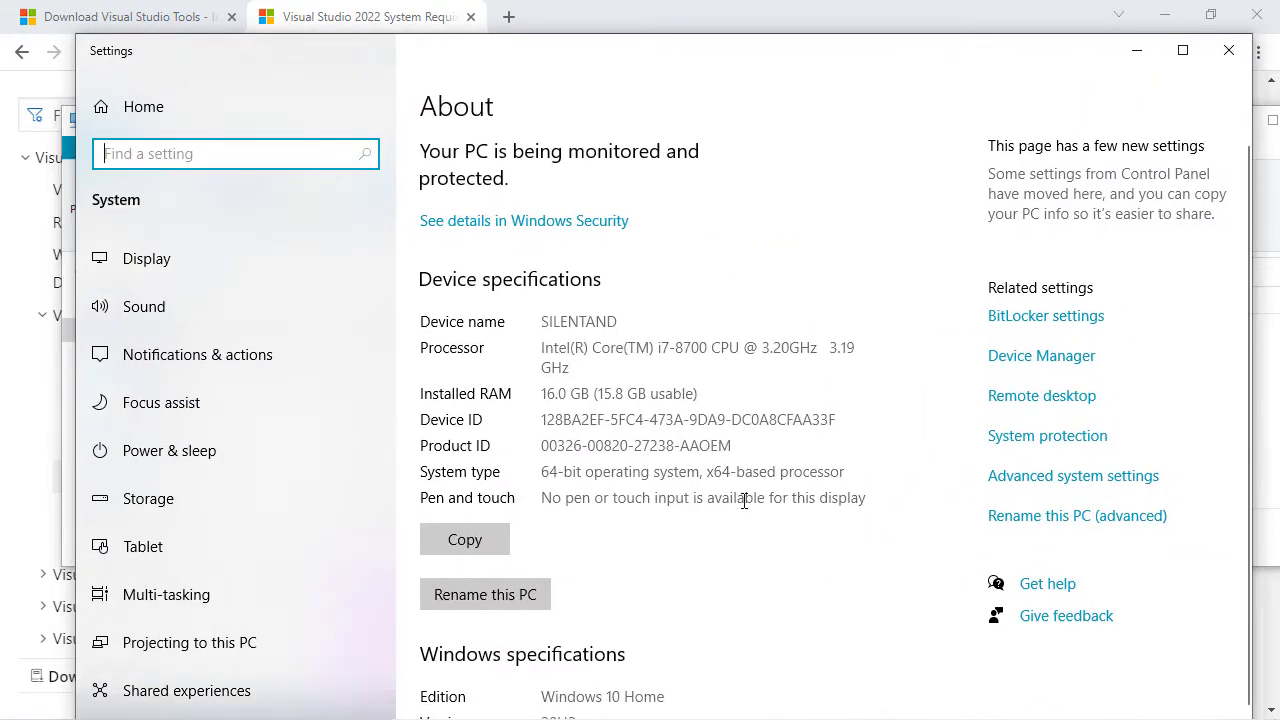
# Step: Confirm the '64-bit operating system' system type on the About page and close Settings
pyautogui.doubleClick(545, 471)
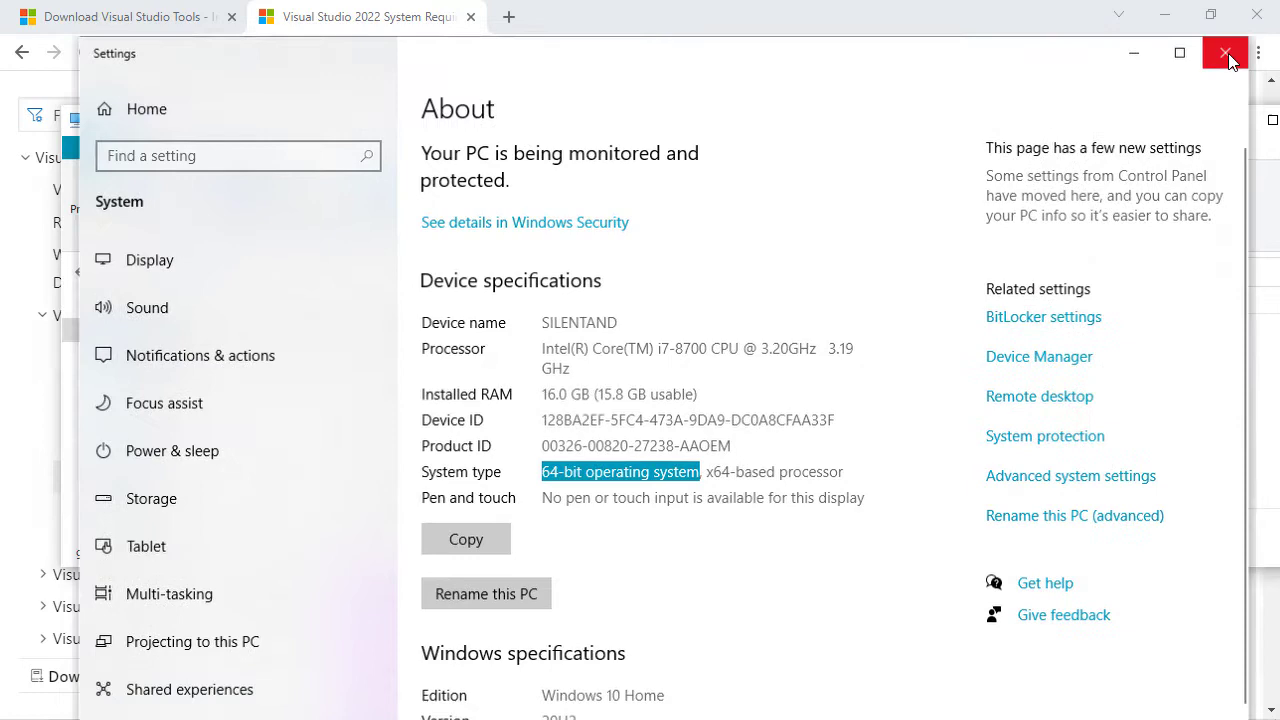
pyautogui.click(1225, 53)
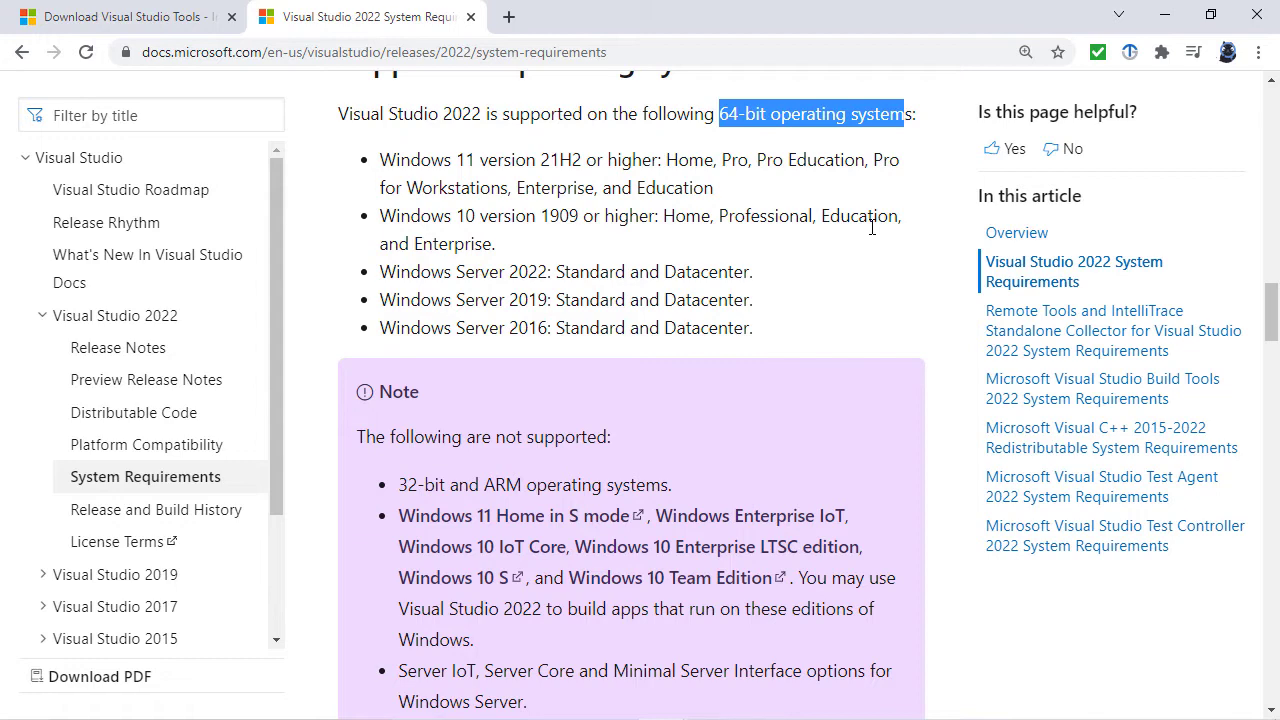
pyautogui.scroll(-3)
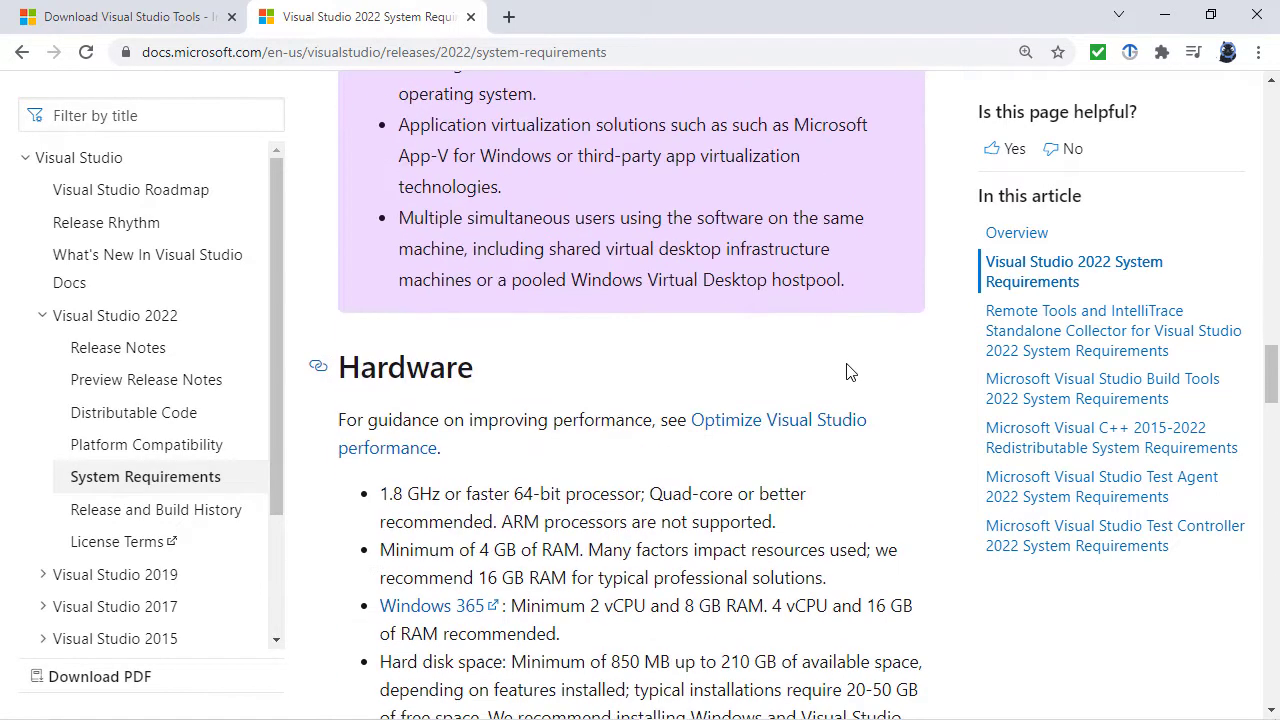
pyautogui.scroll(-3)
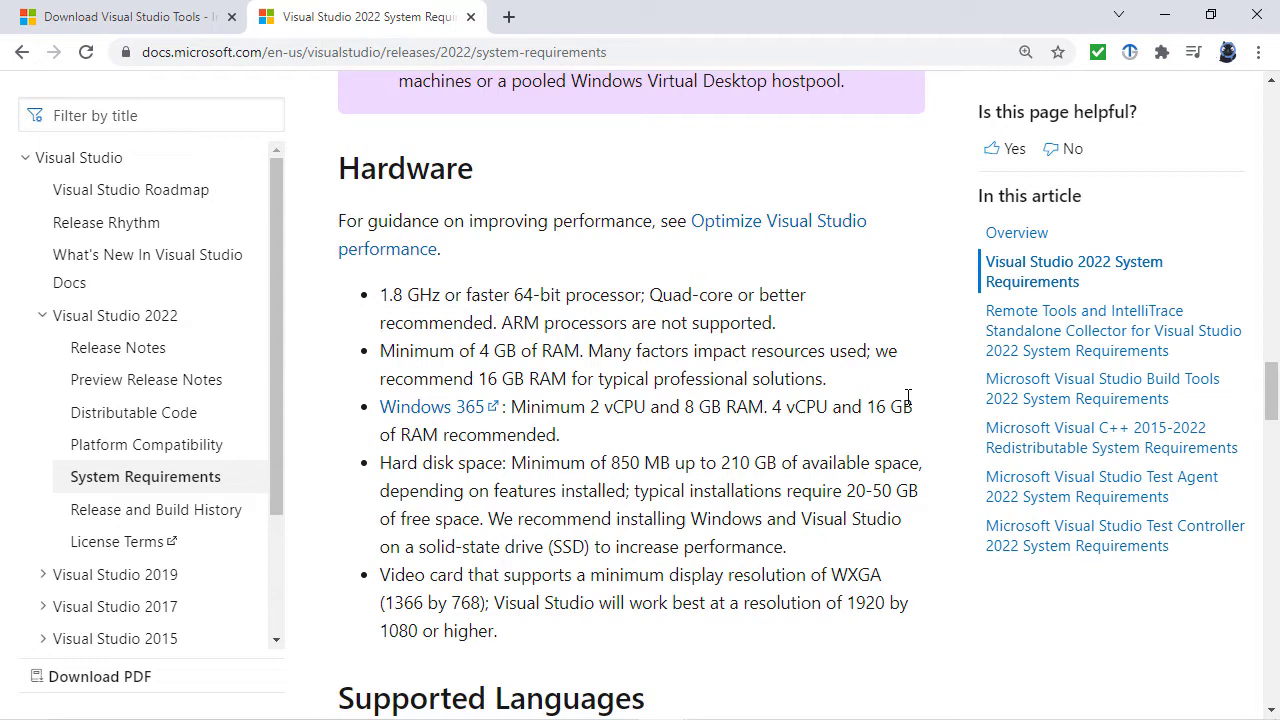
pyautogui.moveTo(491, 351)
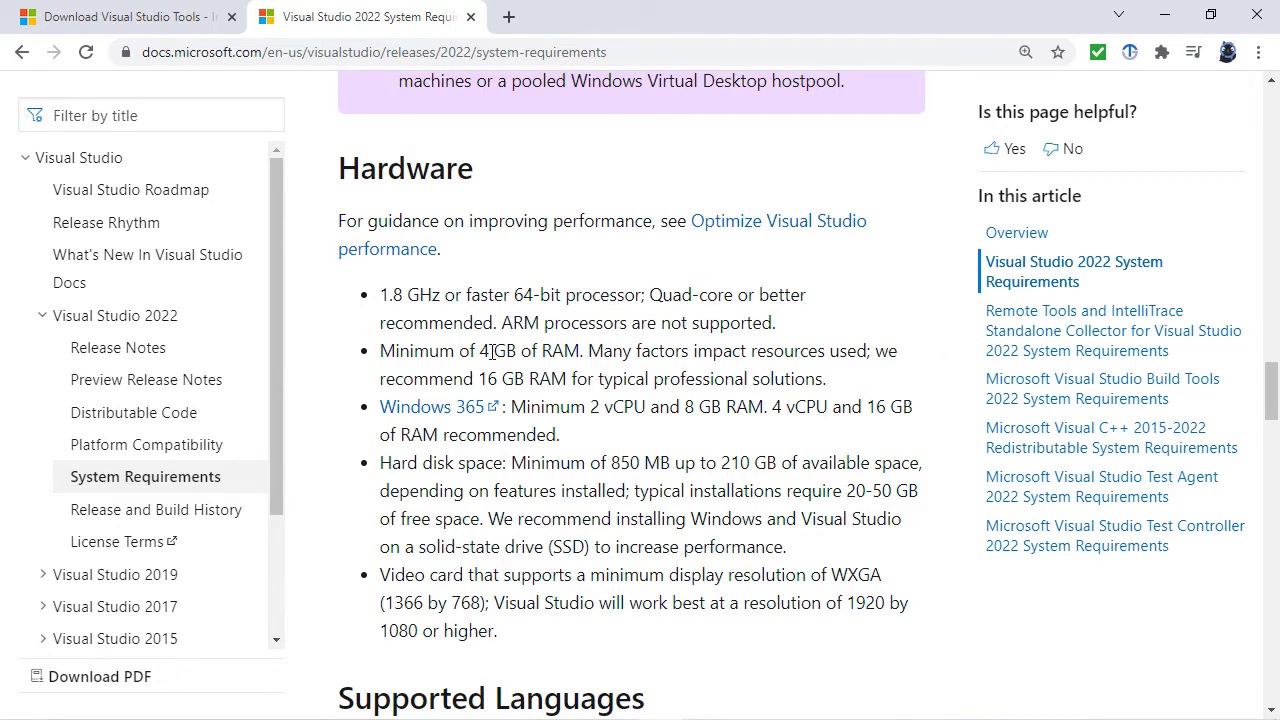
pyautogui.doubleClick(499, 350)
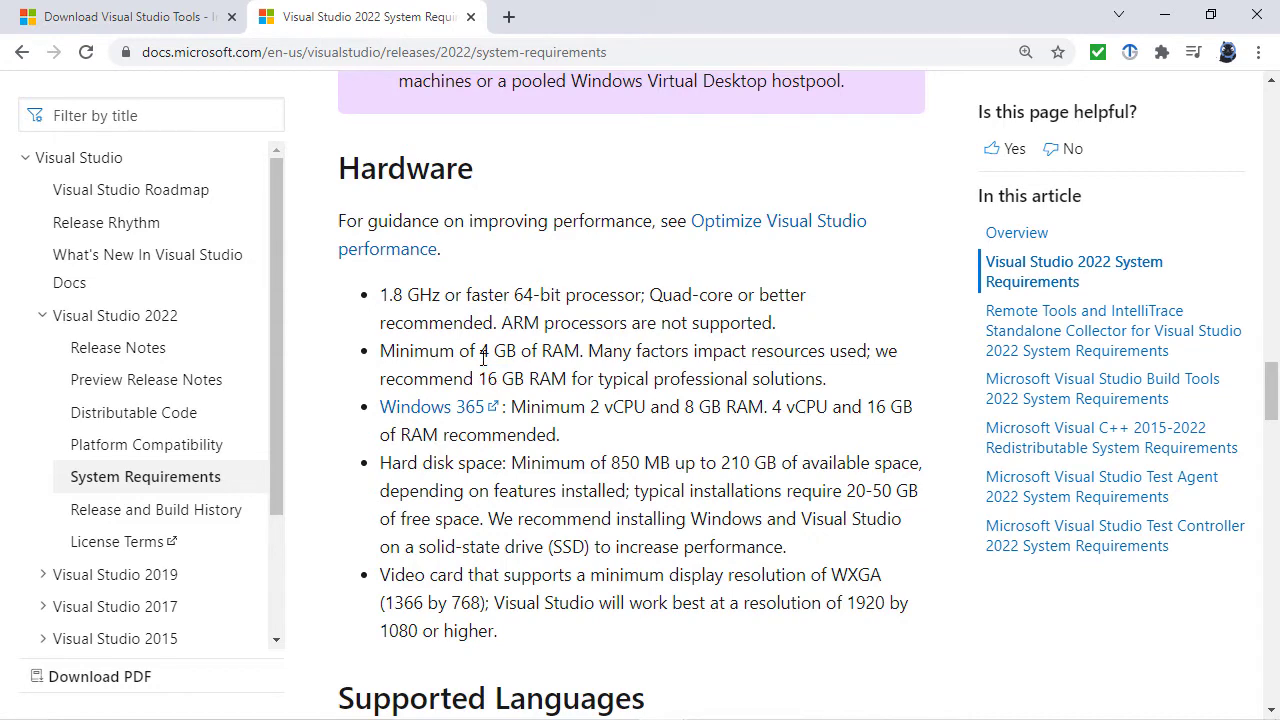
pyautogui.doubleClick(500, 350)
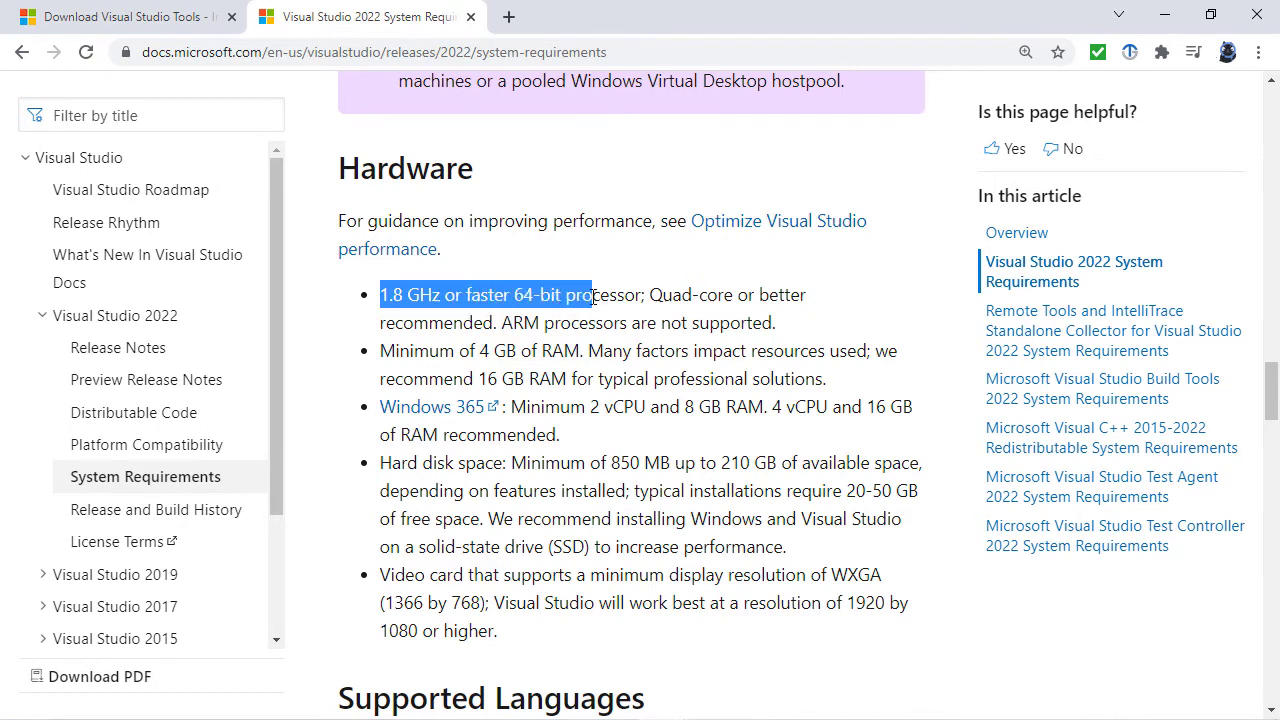
pyautogui.moveTo(592, 294); pyautogui.dragTo(635, 294)
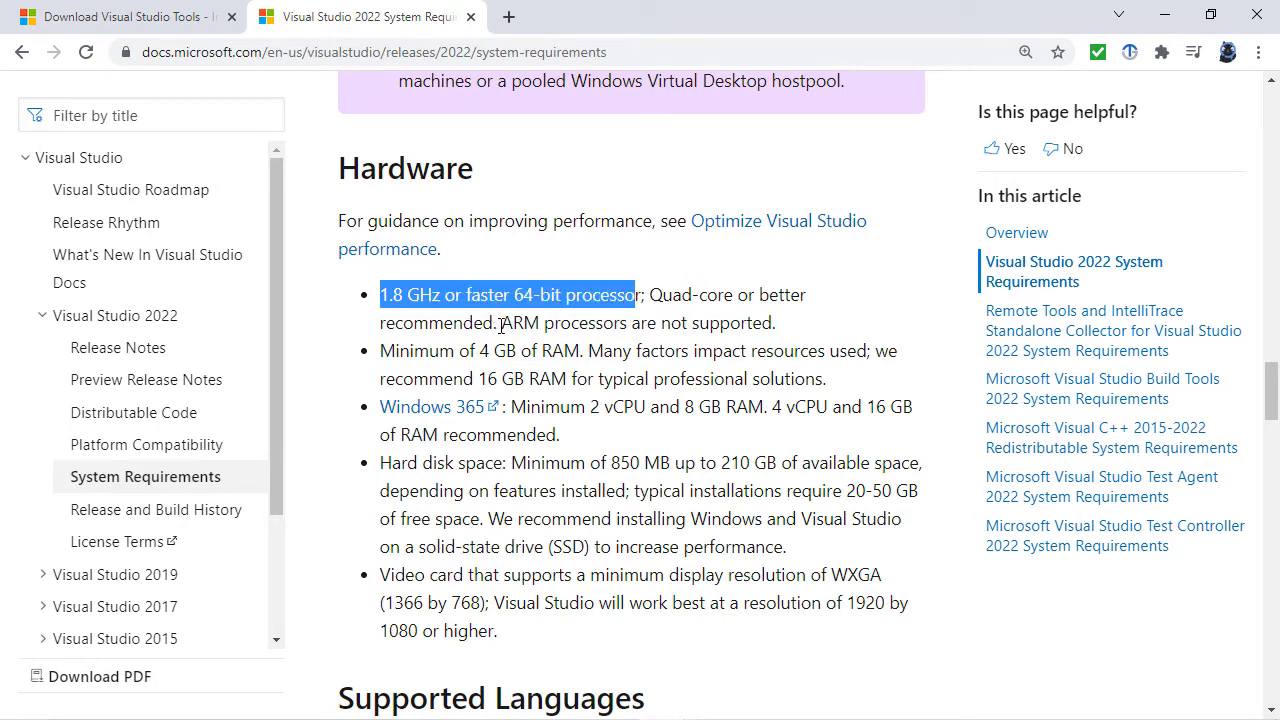
pyautogui.click(635, 322)
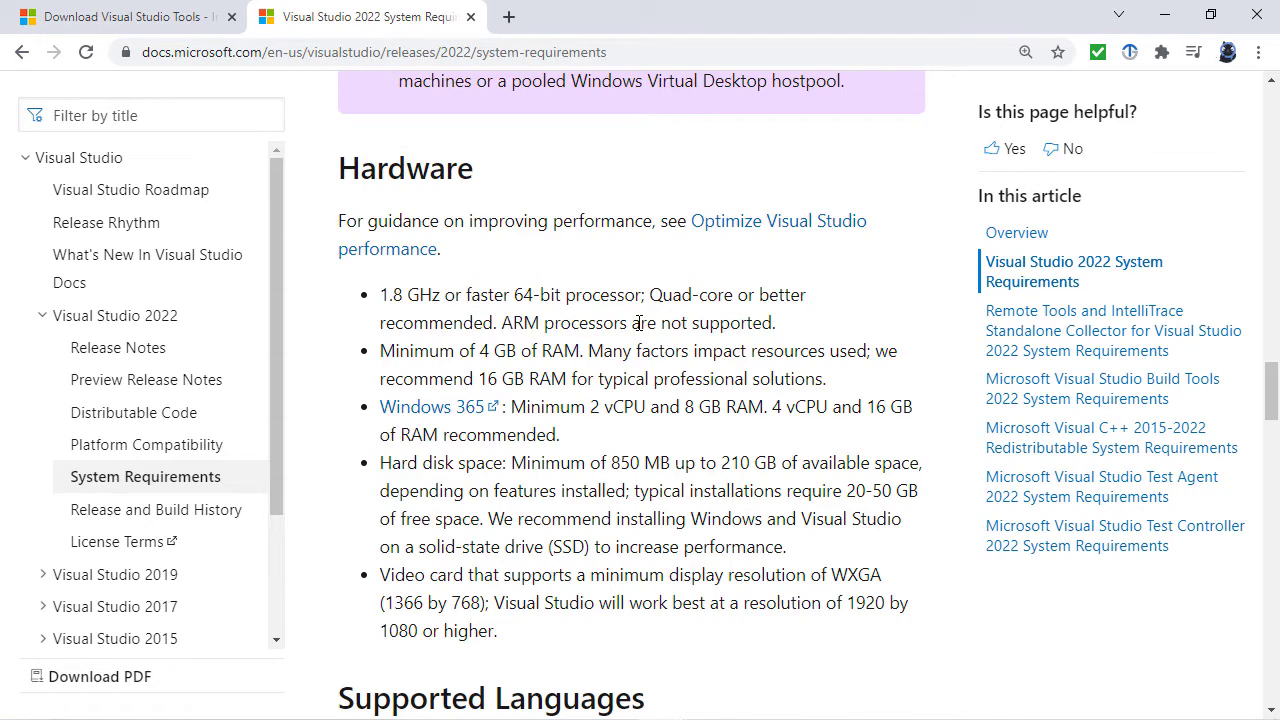
pyautogui.click(125, 17)
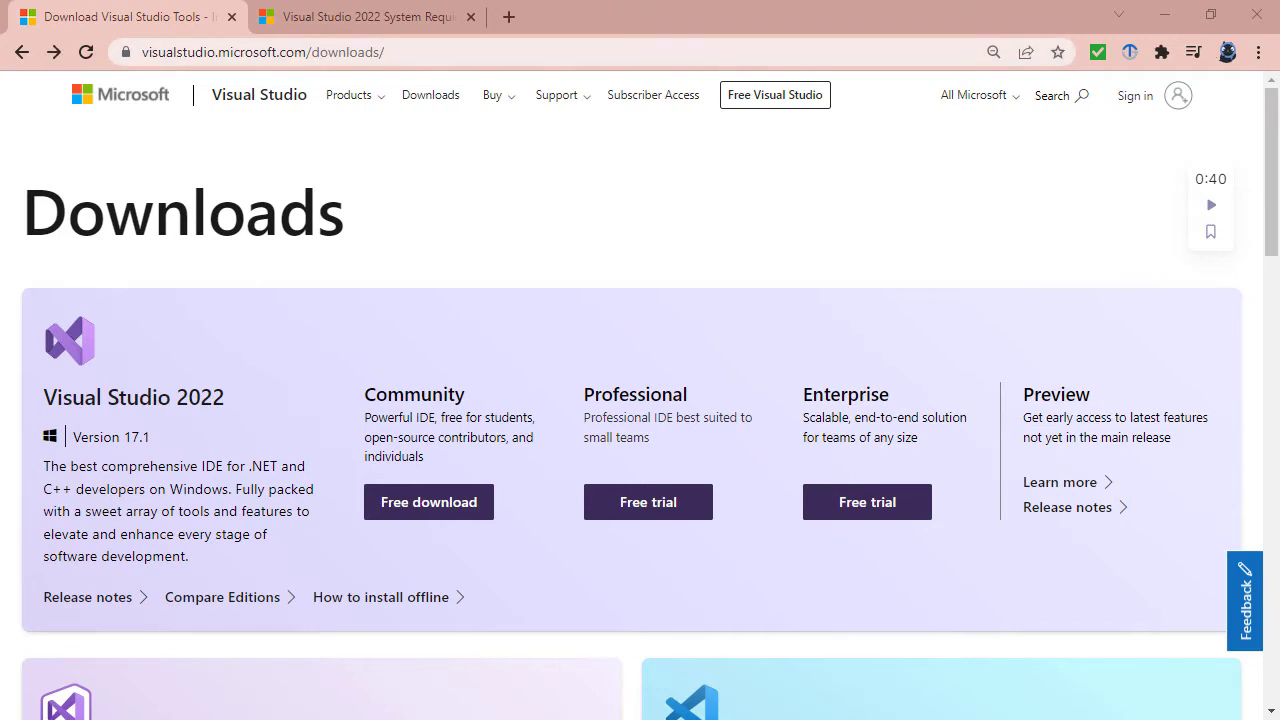
pyautogui.moveTo(260, 524)
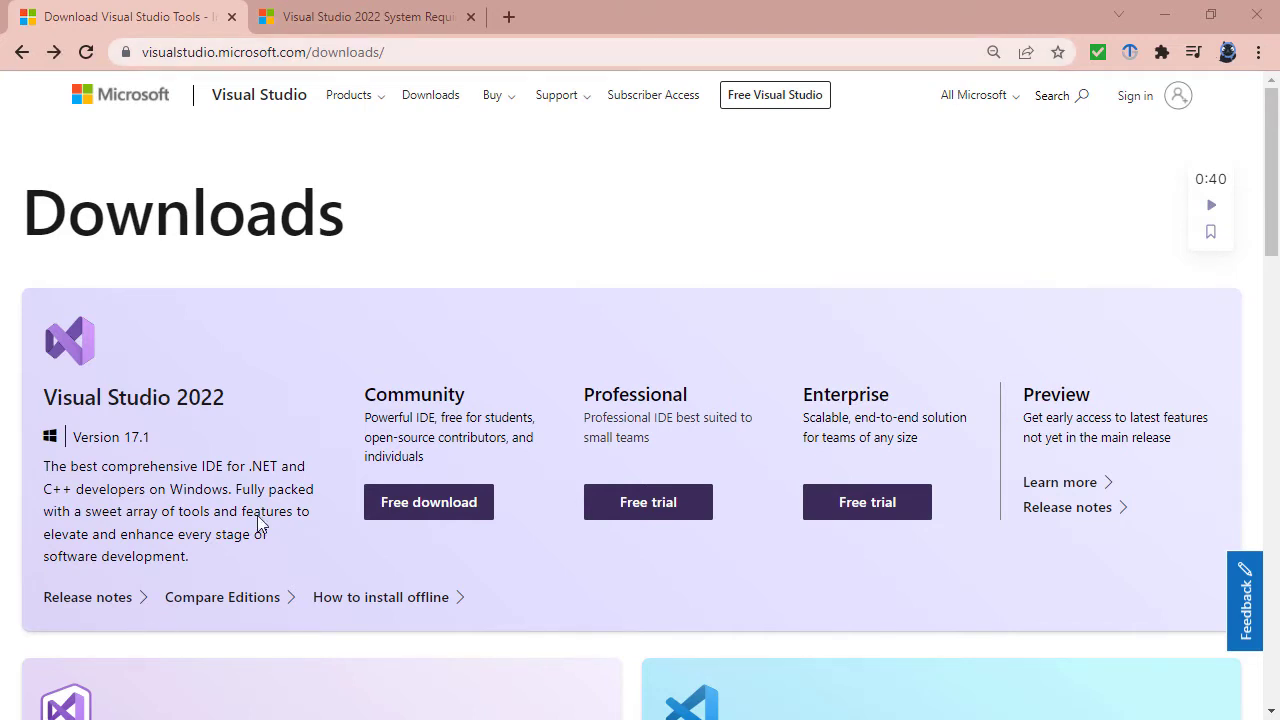
# Step: Return to the Visual Studio Downloads page and scroll down to Older Downloads
pyautogui.click(22, 52)
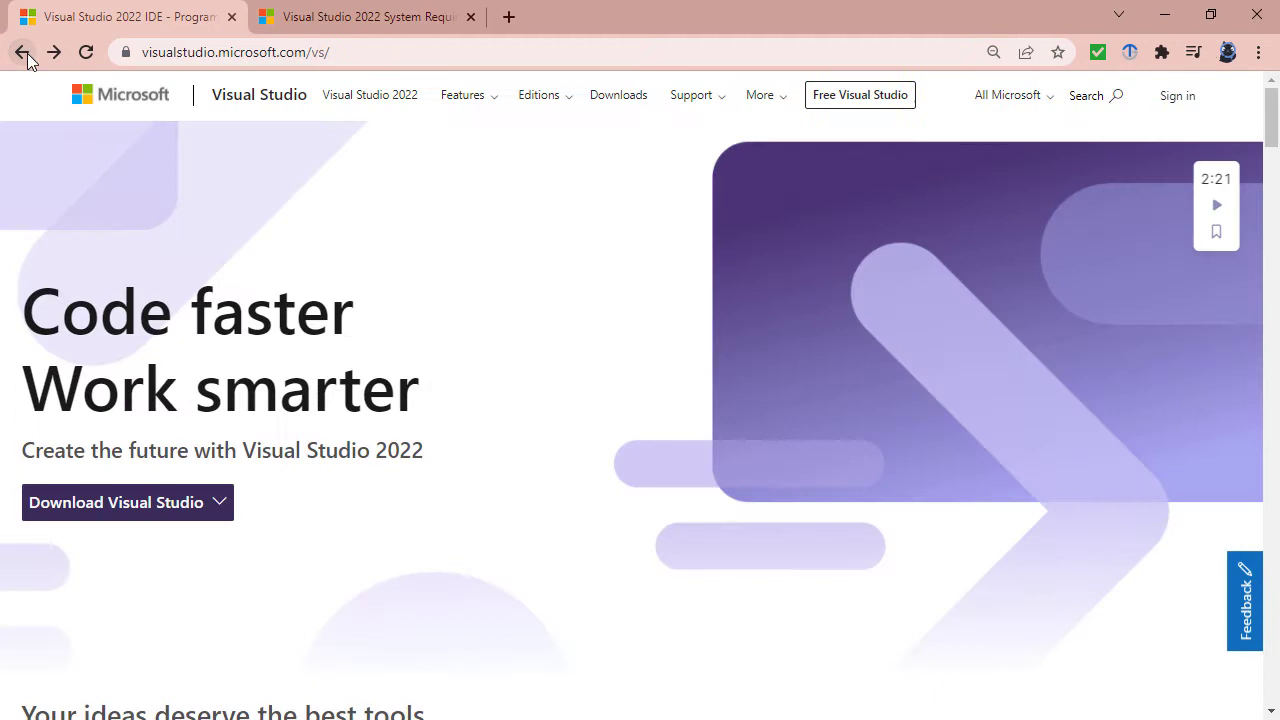
pyautogui.click(116, 502)
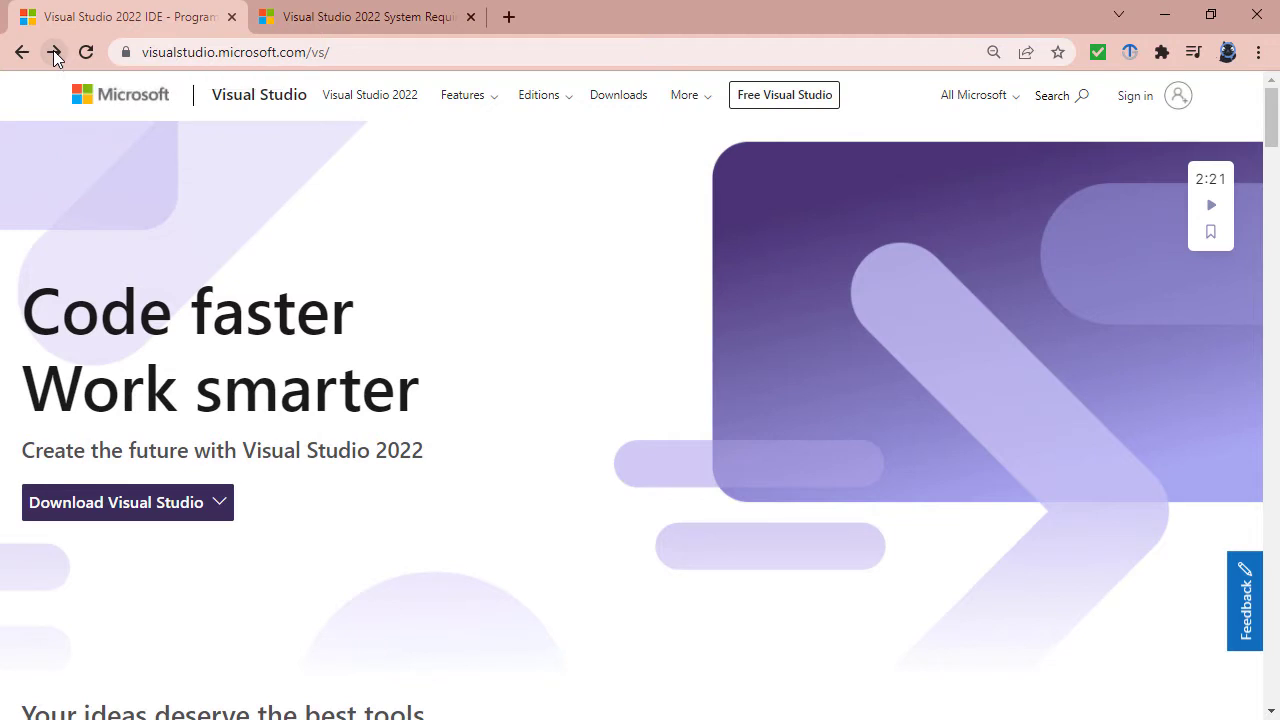
pyautogui.click(116, 502)
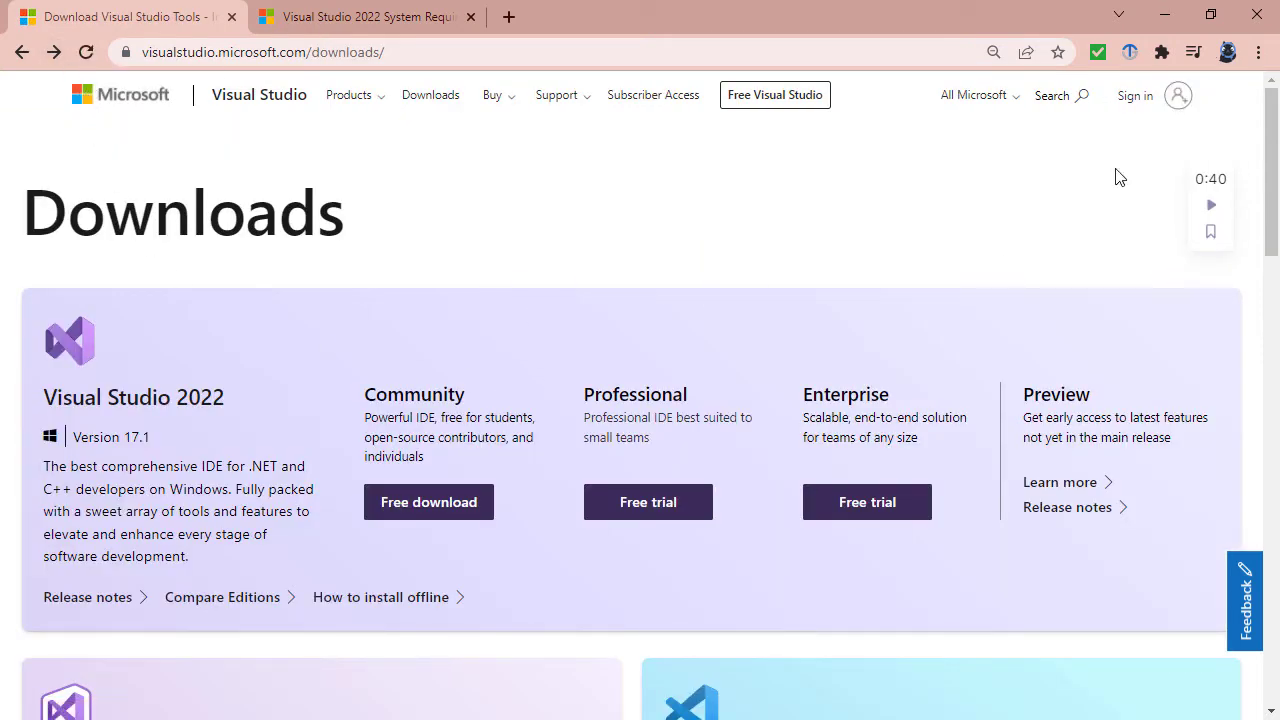
pyautogui.scroll(-3)
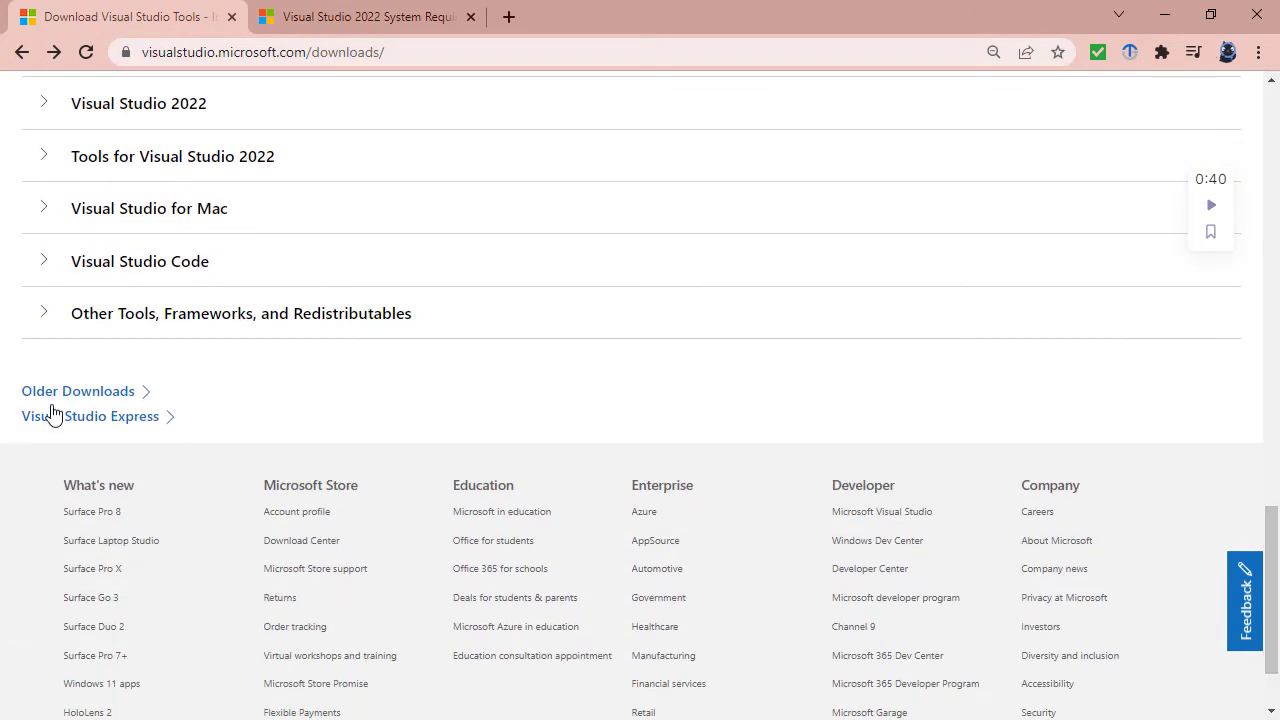
pyautogui.moveTo(78, 391)
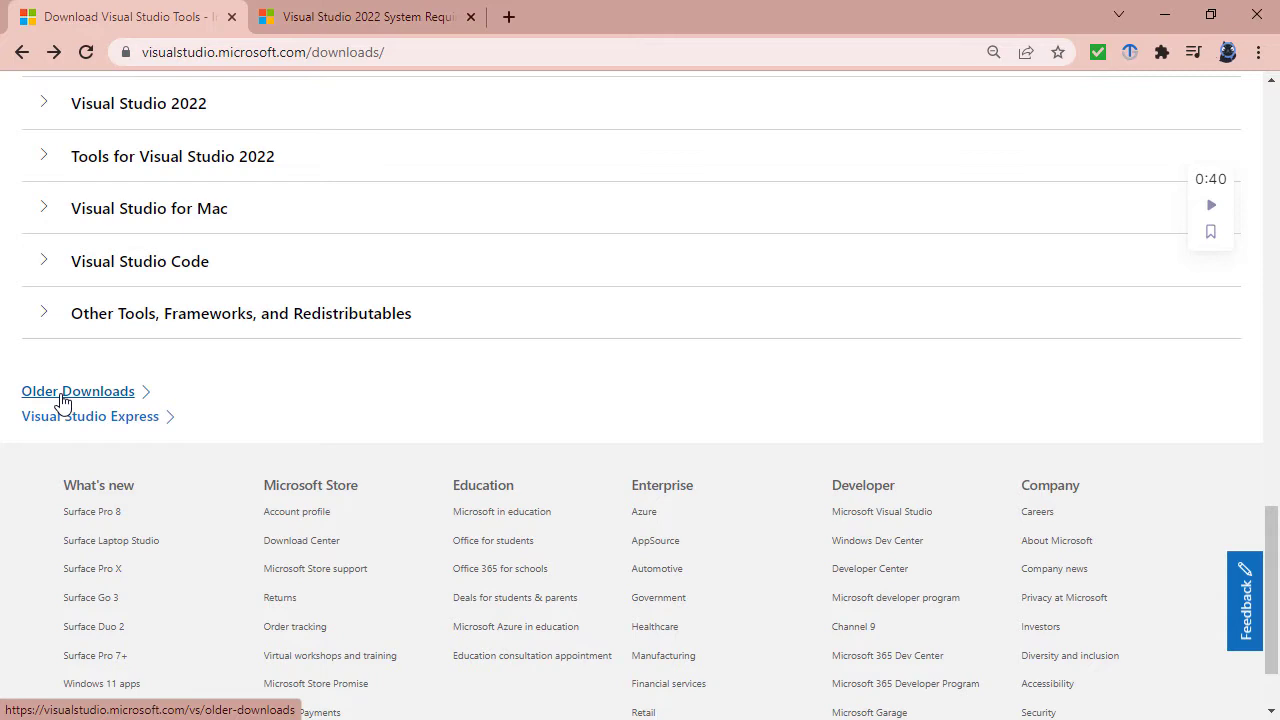
# Step: Open Older Downloads and expand the Visual Studio 2019 section
pyautogui.click(77, 390)
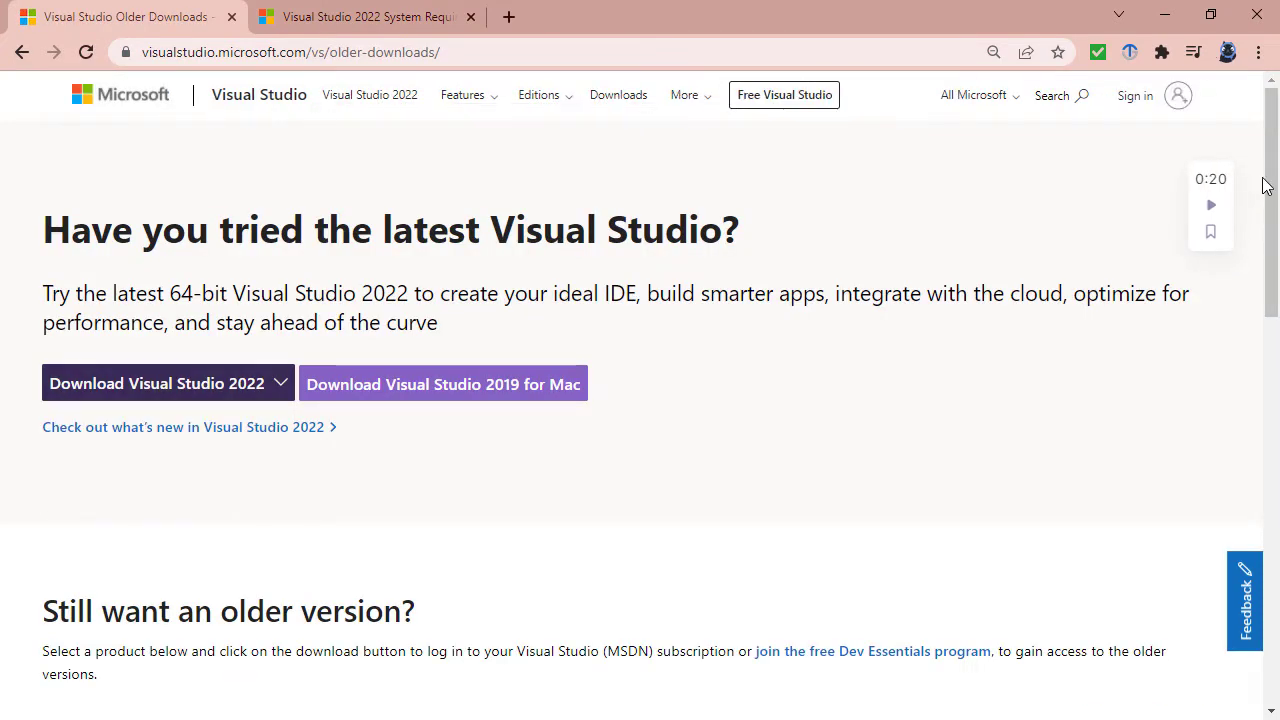
pyautogui.scroll(-3)
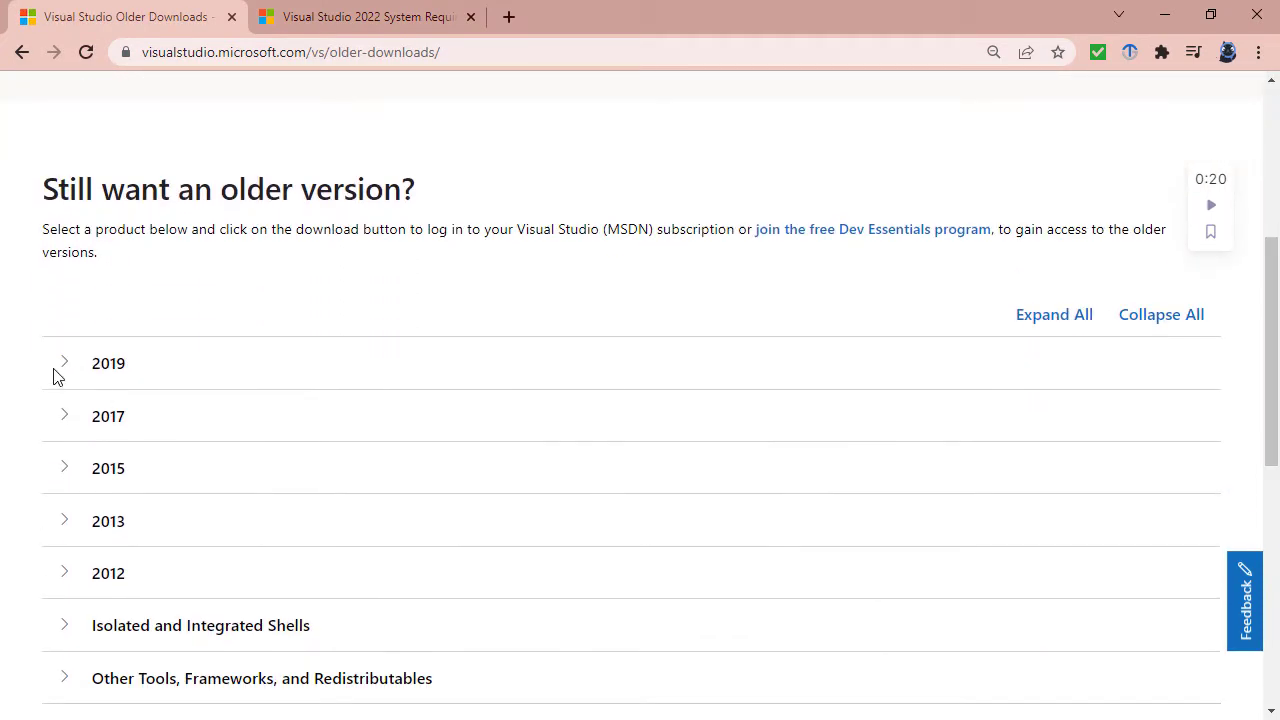
pyautogui.click(64, 363)
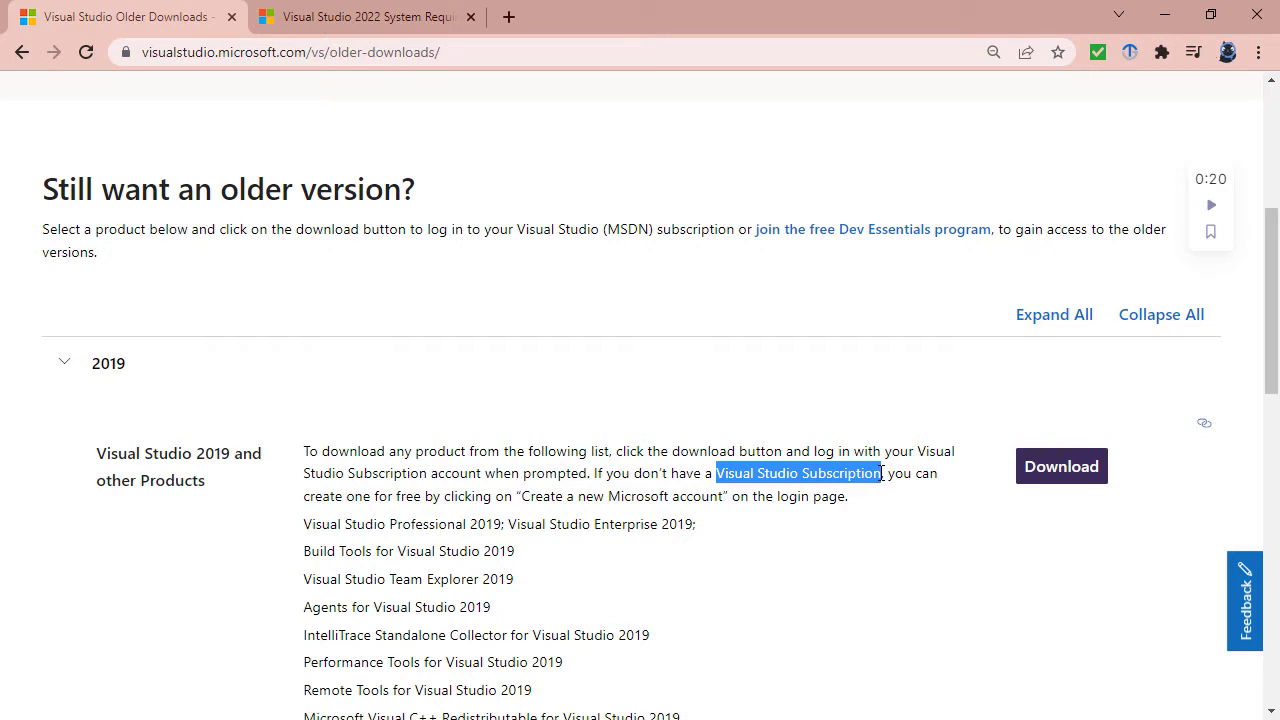
pyautogui.moveTo(755, 553)
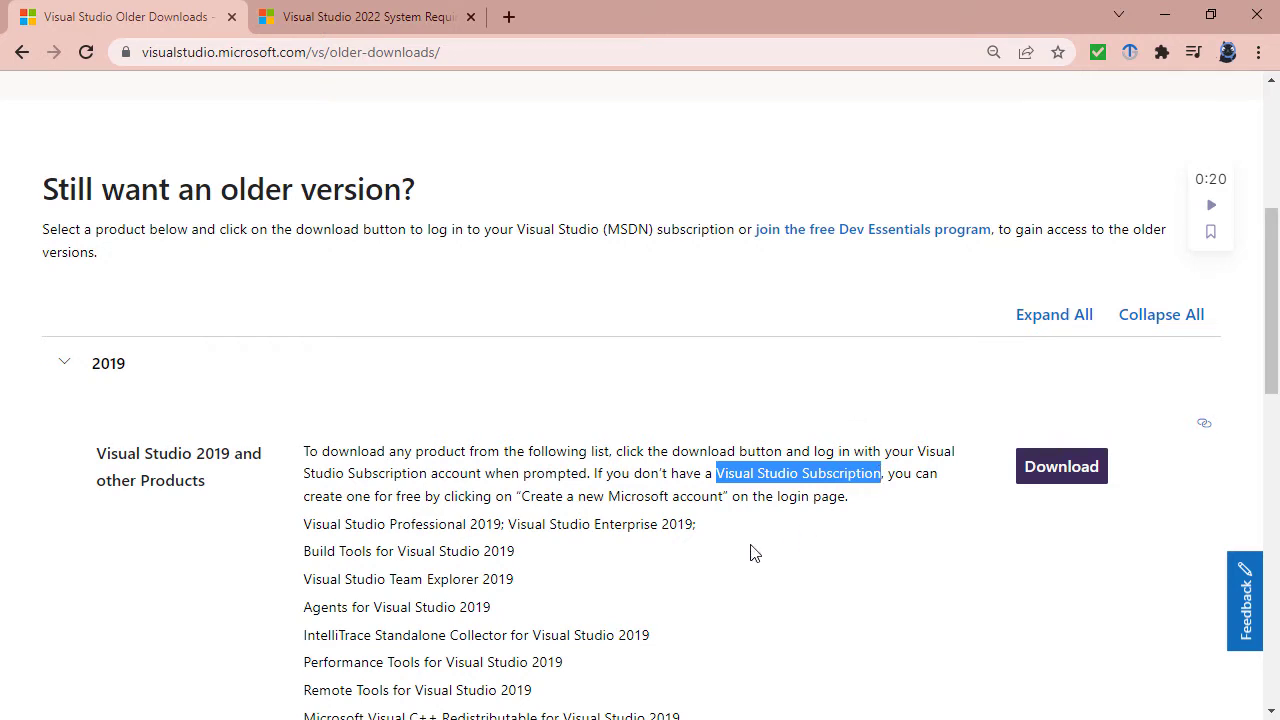
# Step: Sign in to subscription downloads and review Visual Studio Community 2019
pyautogui.click(1061, 466)
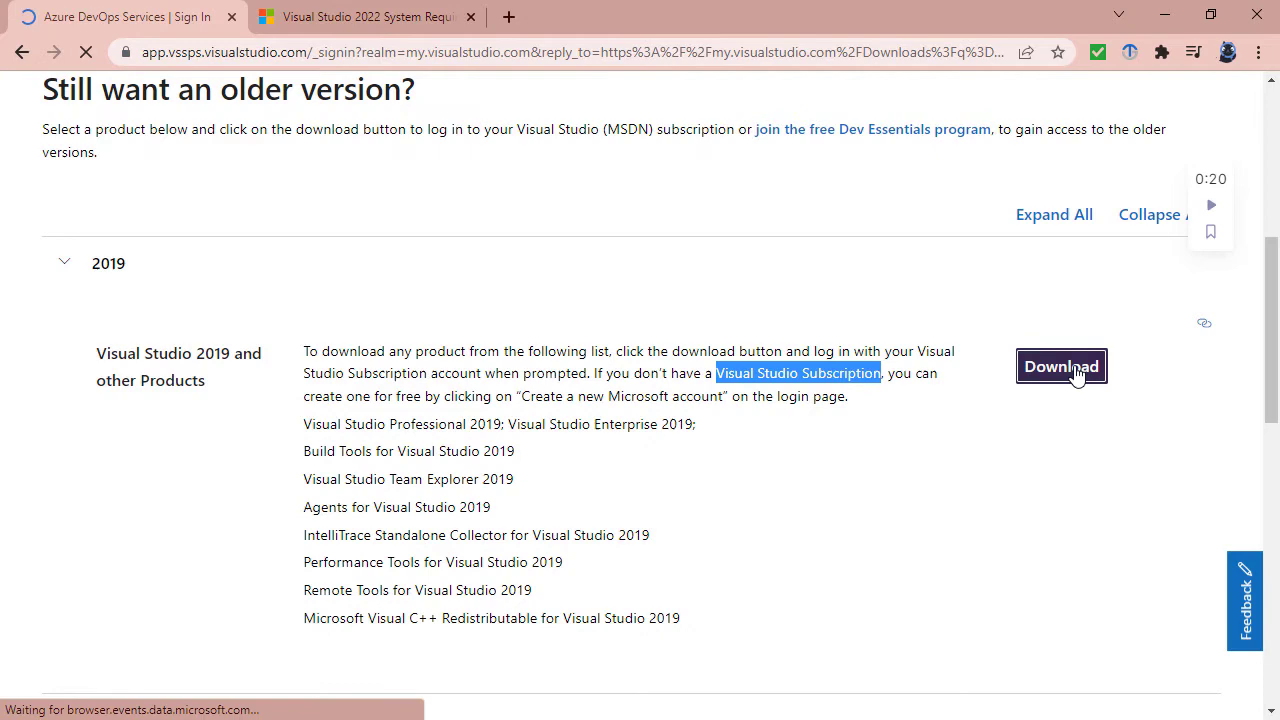
pyautogui.click(1061, 366)
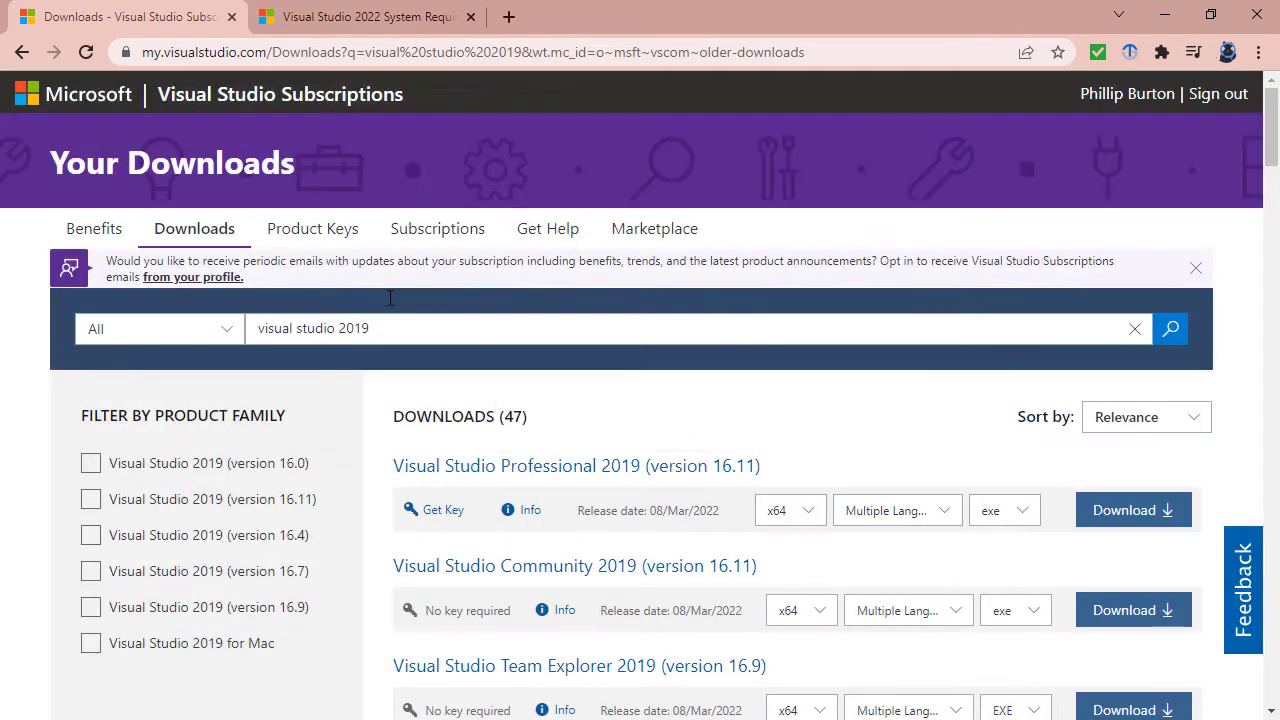
pyautogui.doubleClick(478, 565)
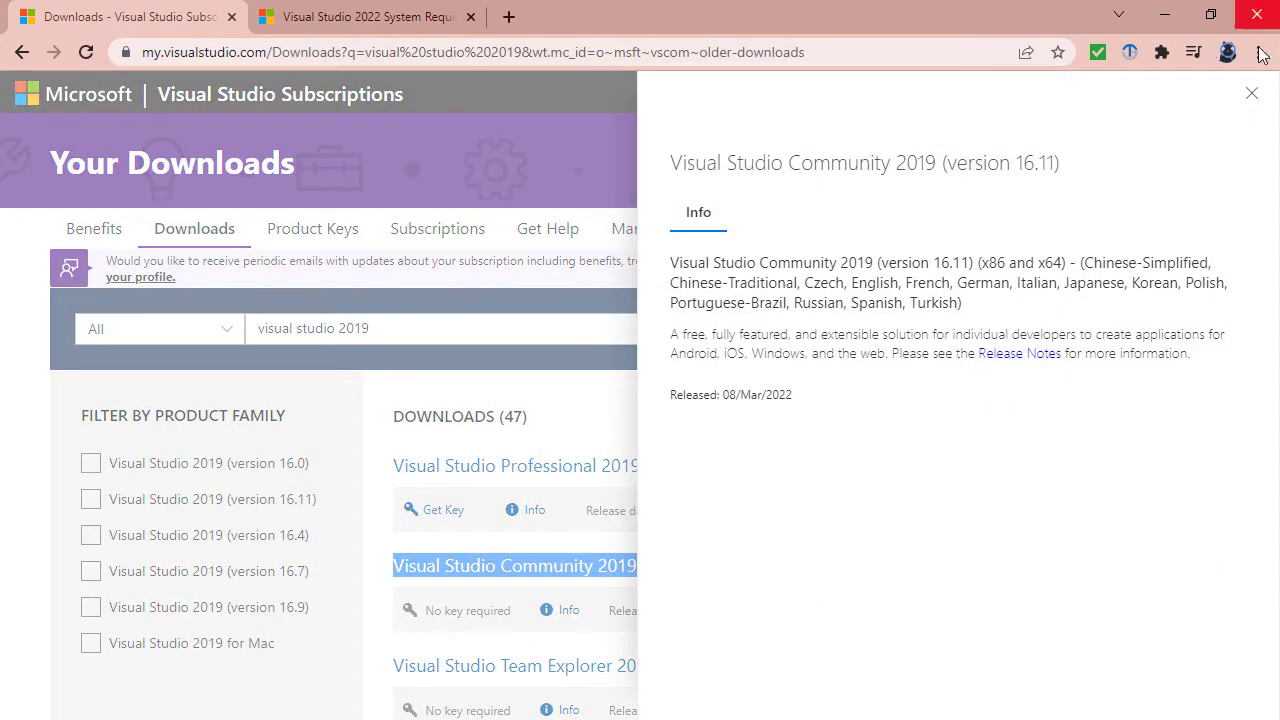
pyautogui.click(1251, 93)
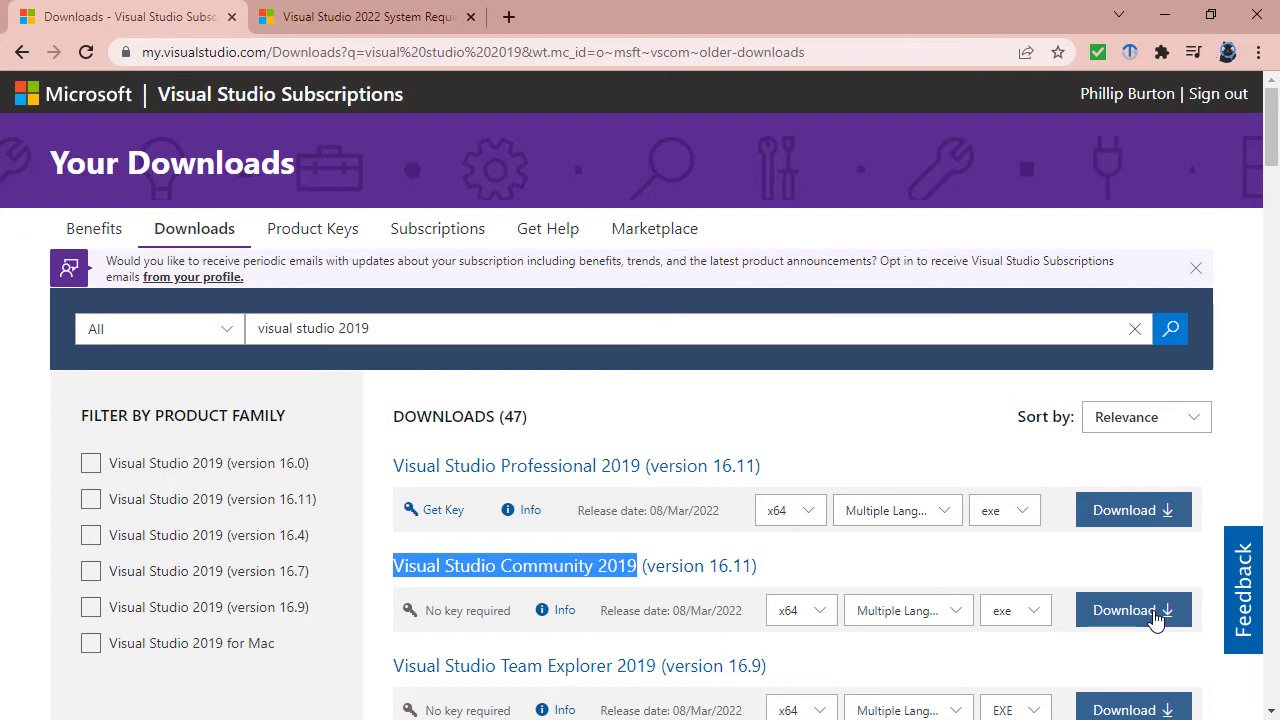
pyautogui.moveTo(1108, 598)
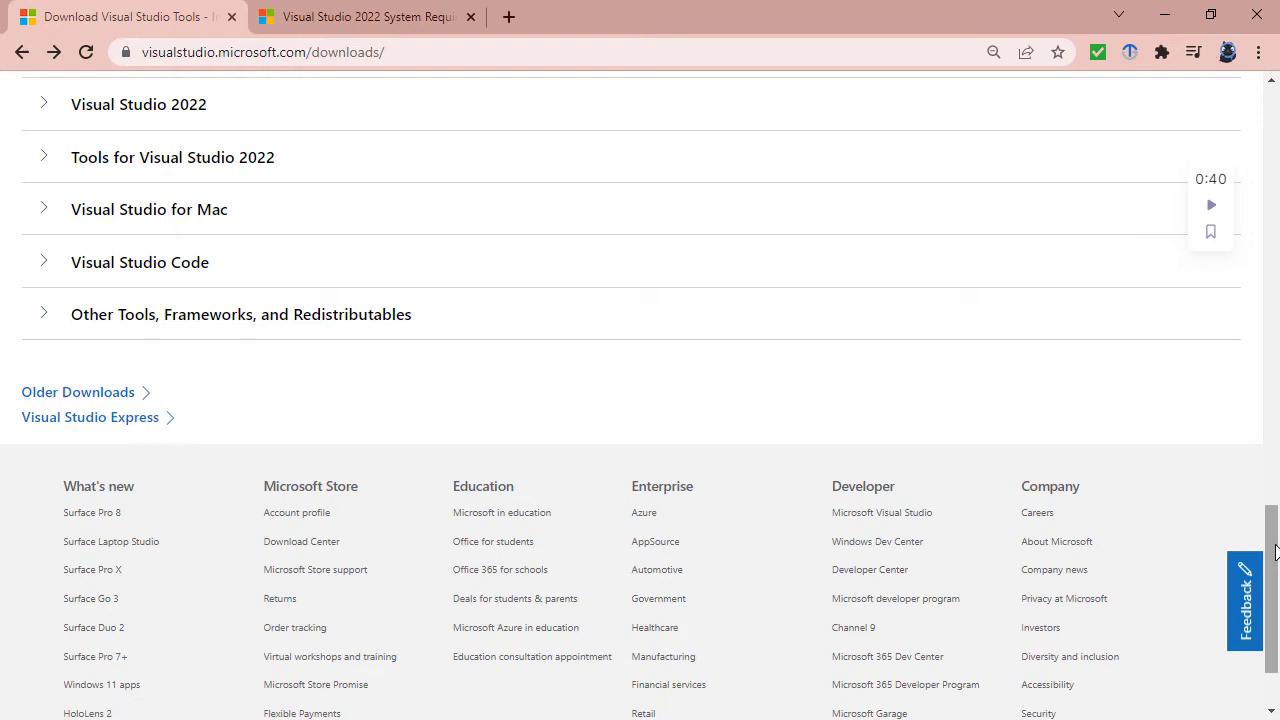
# Step: Compare the Visual Studio 2022 editions and download the free Community edition
pyautogui.scroll(3)
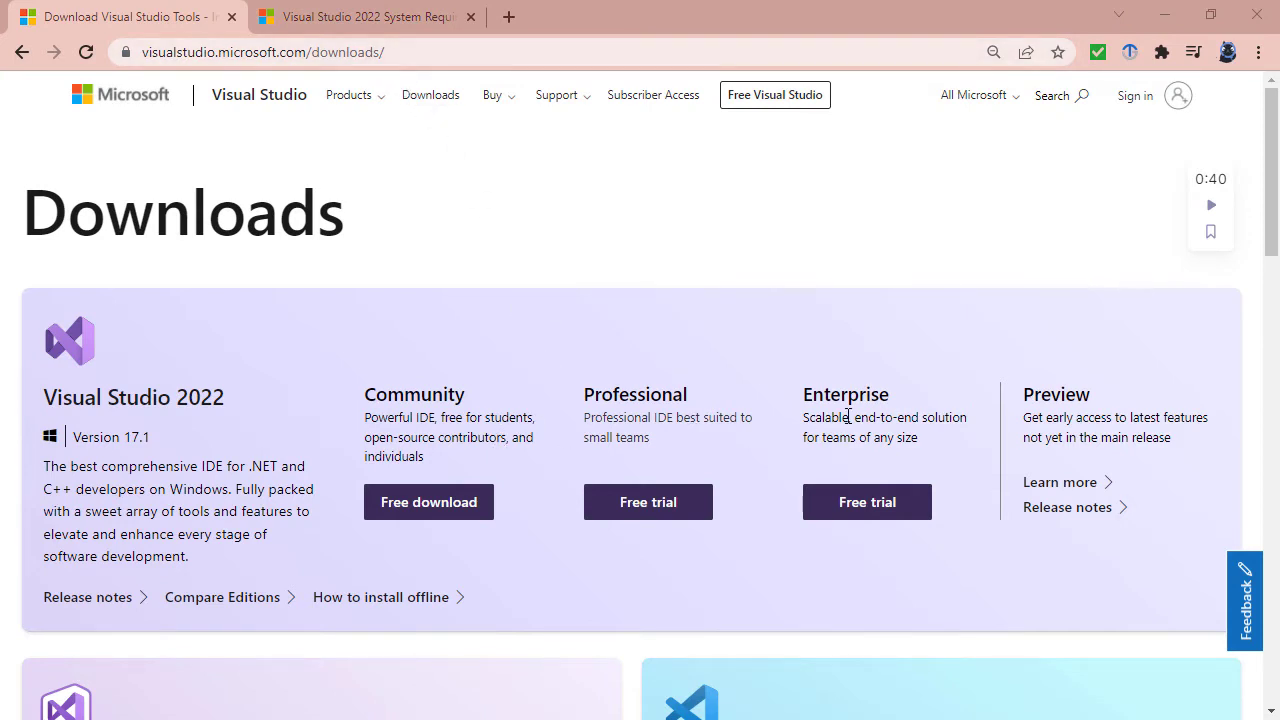
pyautogui.moveTo(583, 394); pyautogui.dragTo(650, 437)
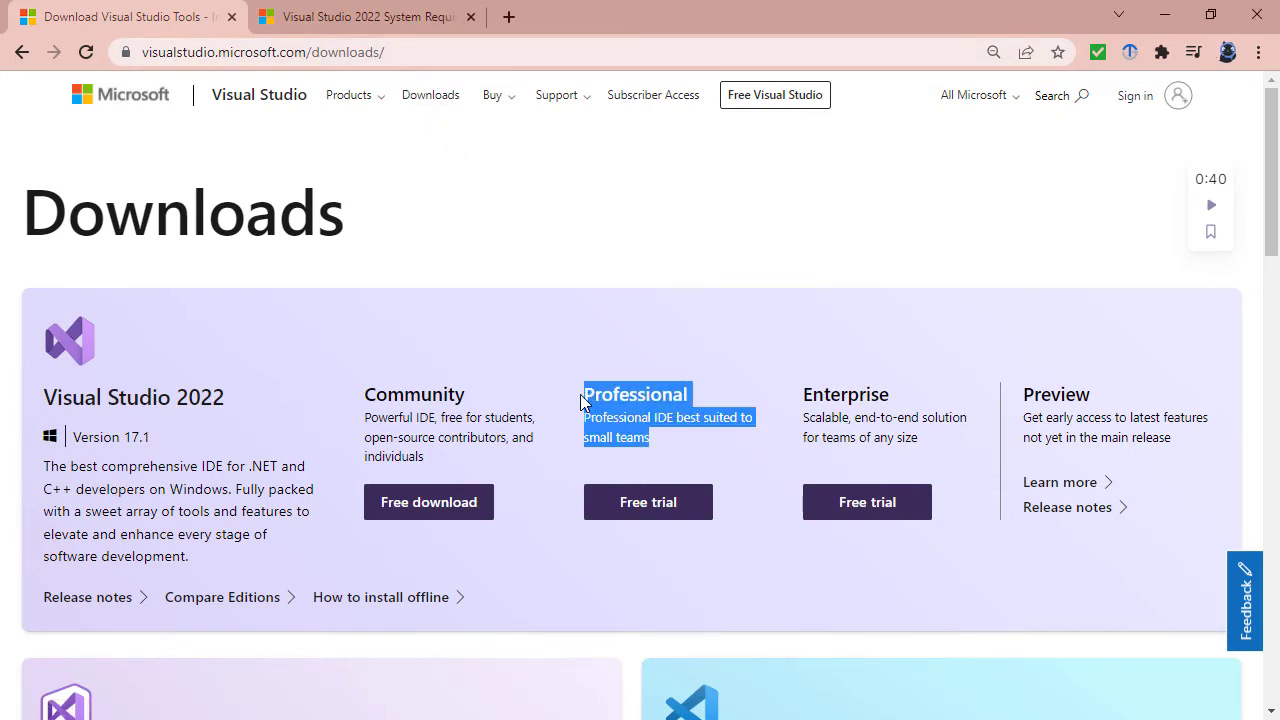
pyautogui.moveTo(568, 435)
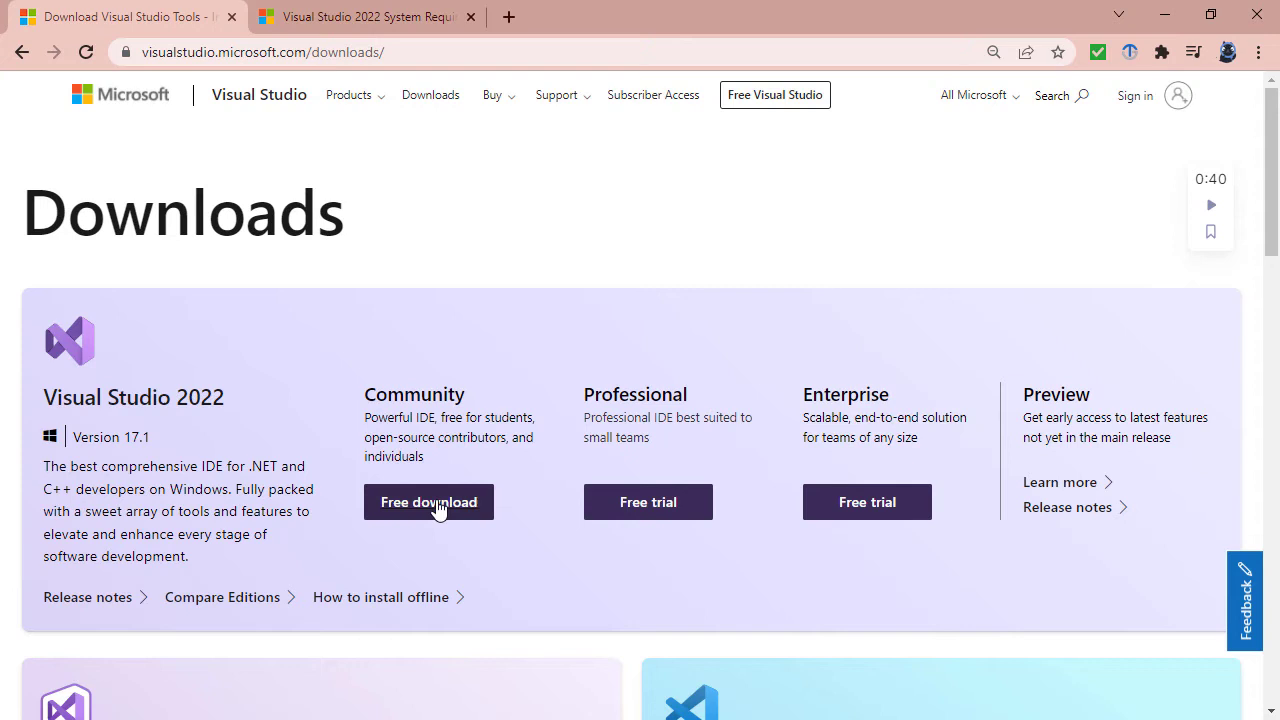
pyautogui.moveTo(365, 393); pyautogui.dragTo(430, 456)
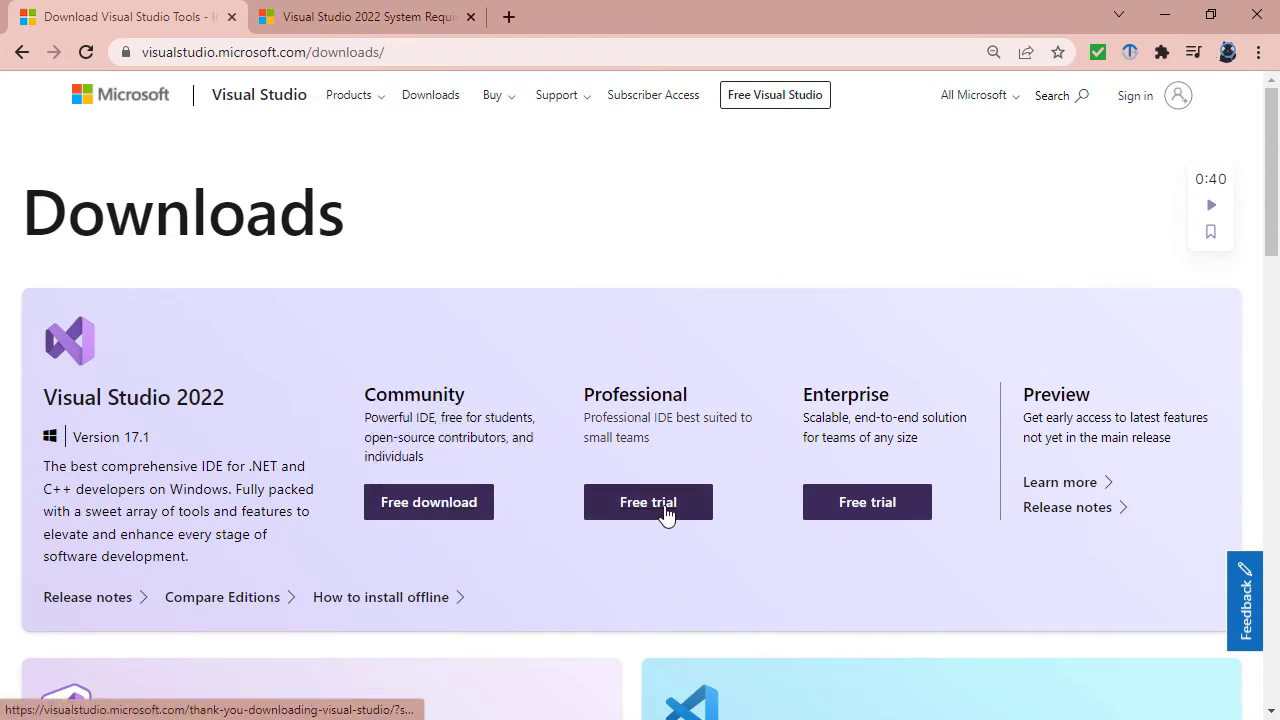
pyautogui.click(428, 502)
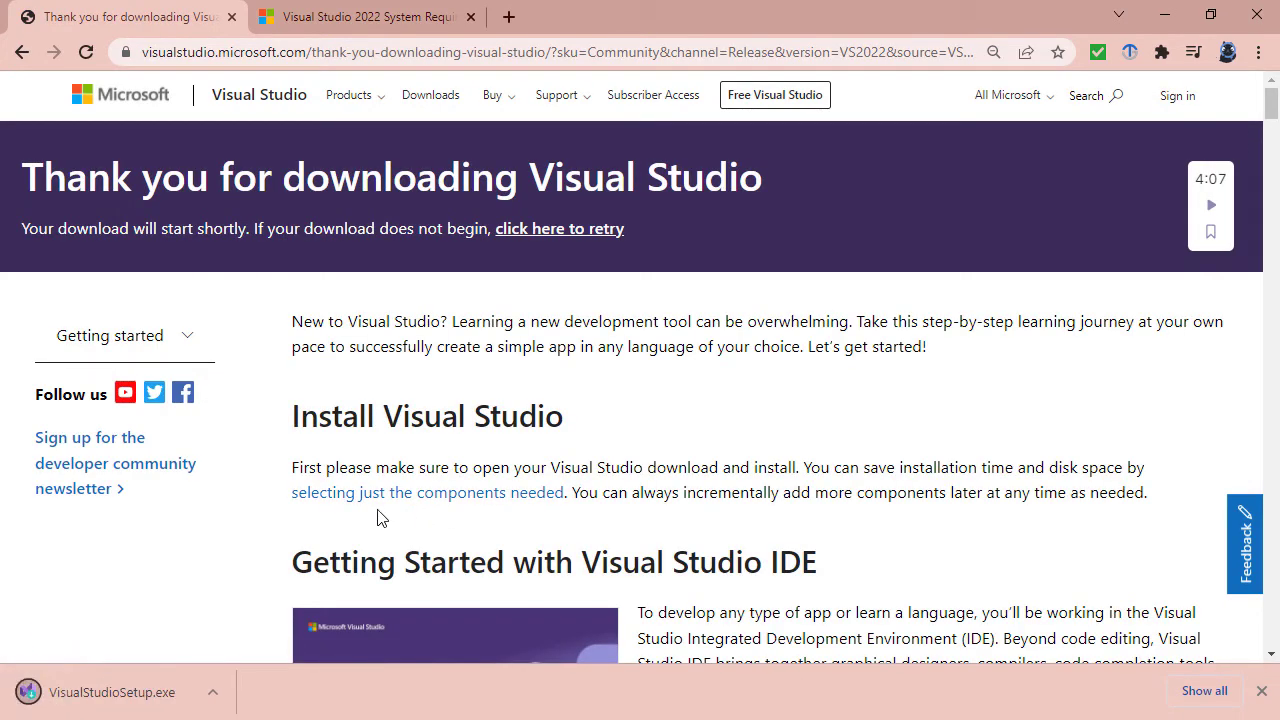
pyautogui.moveTo(265, 538)
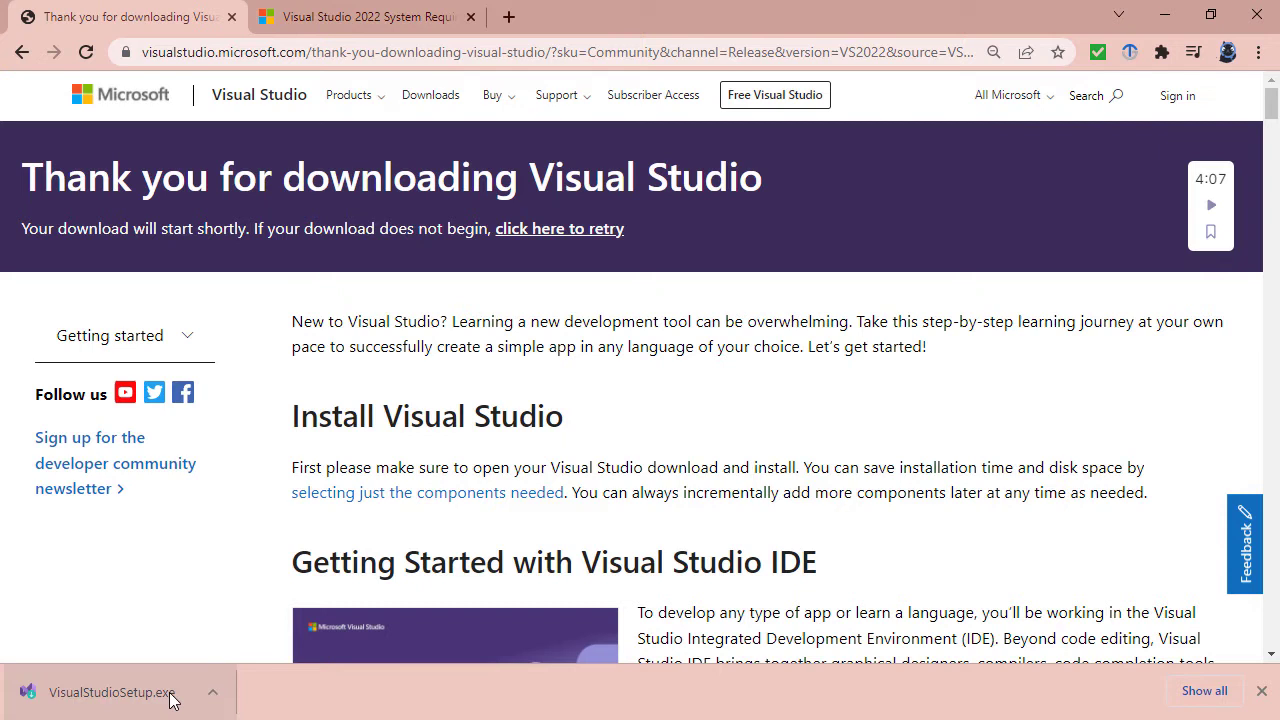
# Step: Run VisualStudioSetup.exe and browse the Language packs, Individual components and Installation locations tabs
pyautogui.click(110, 692)
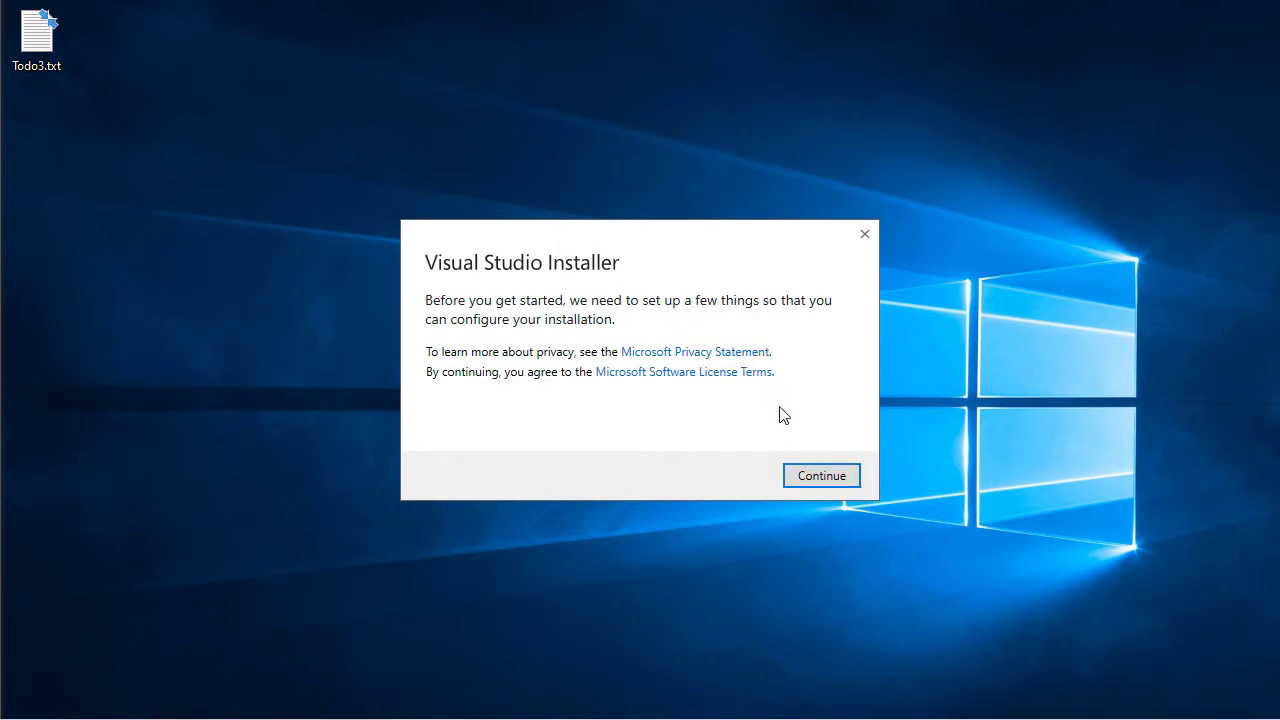
pyautogui.click(820, 475)
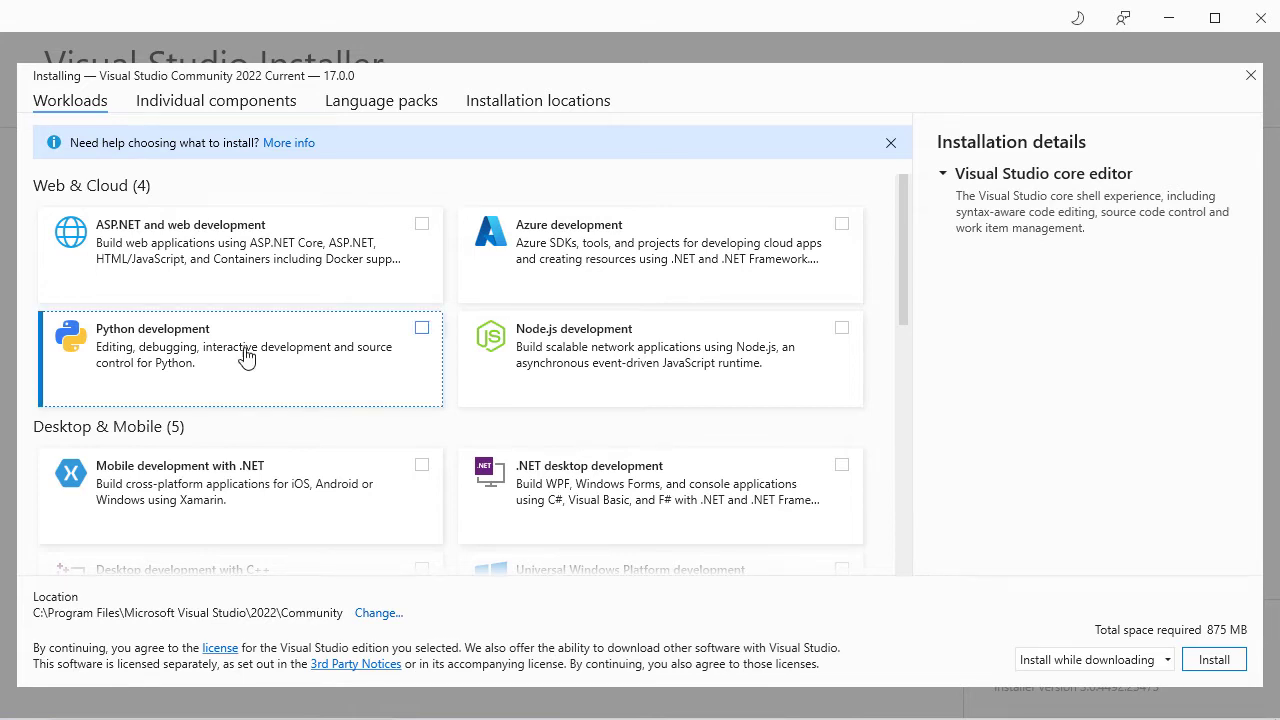
pyautogui.moveTo(563, 531)
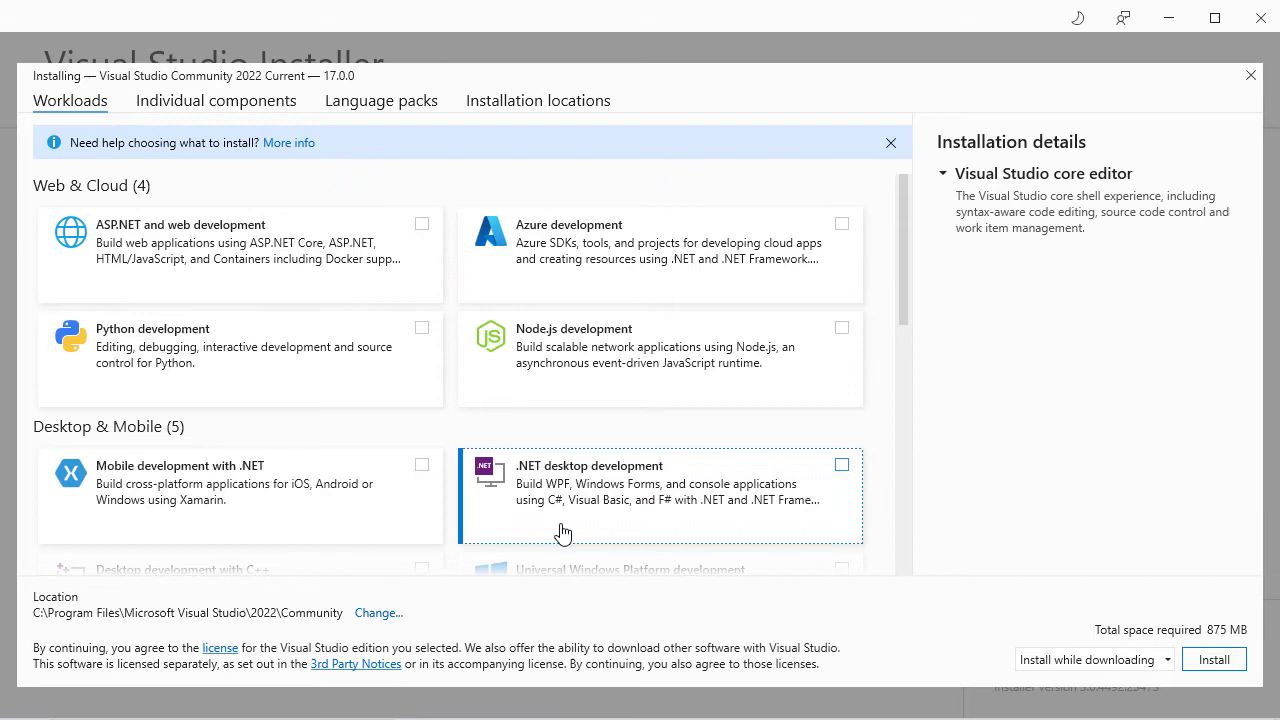
pyautogui.scroll(-3)
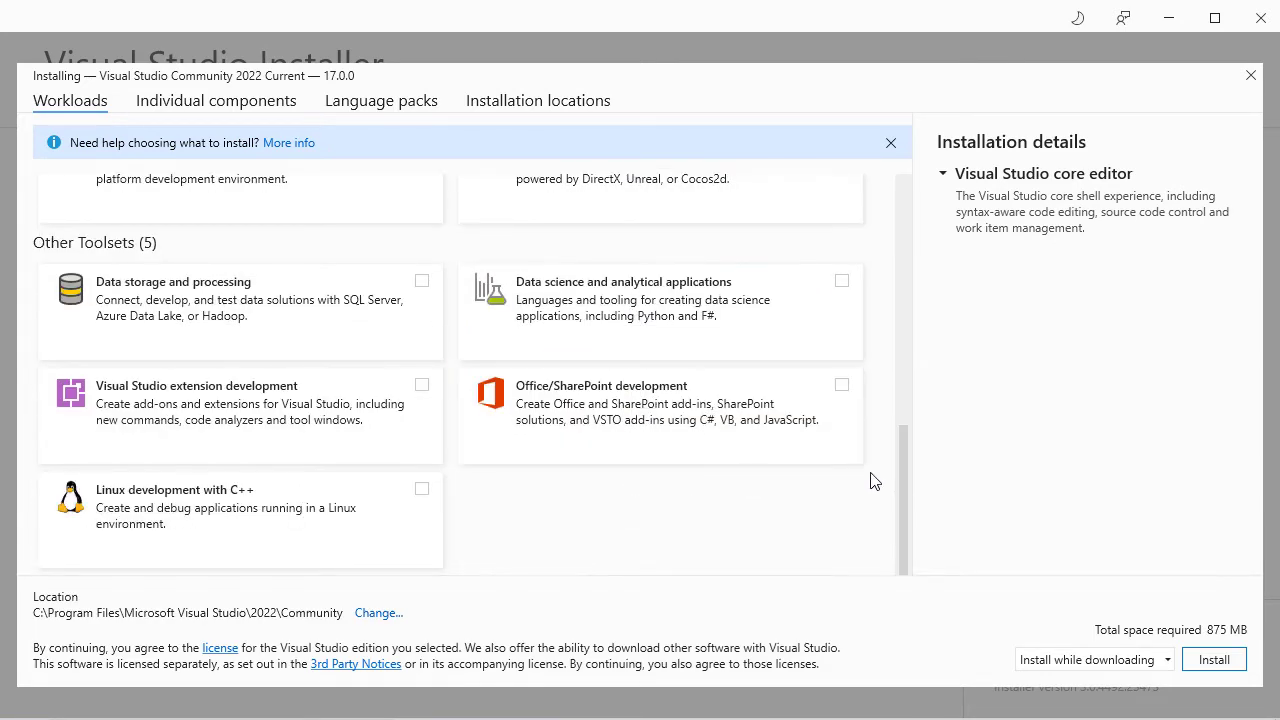
pyautogui.click(381, 100)
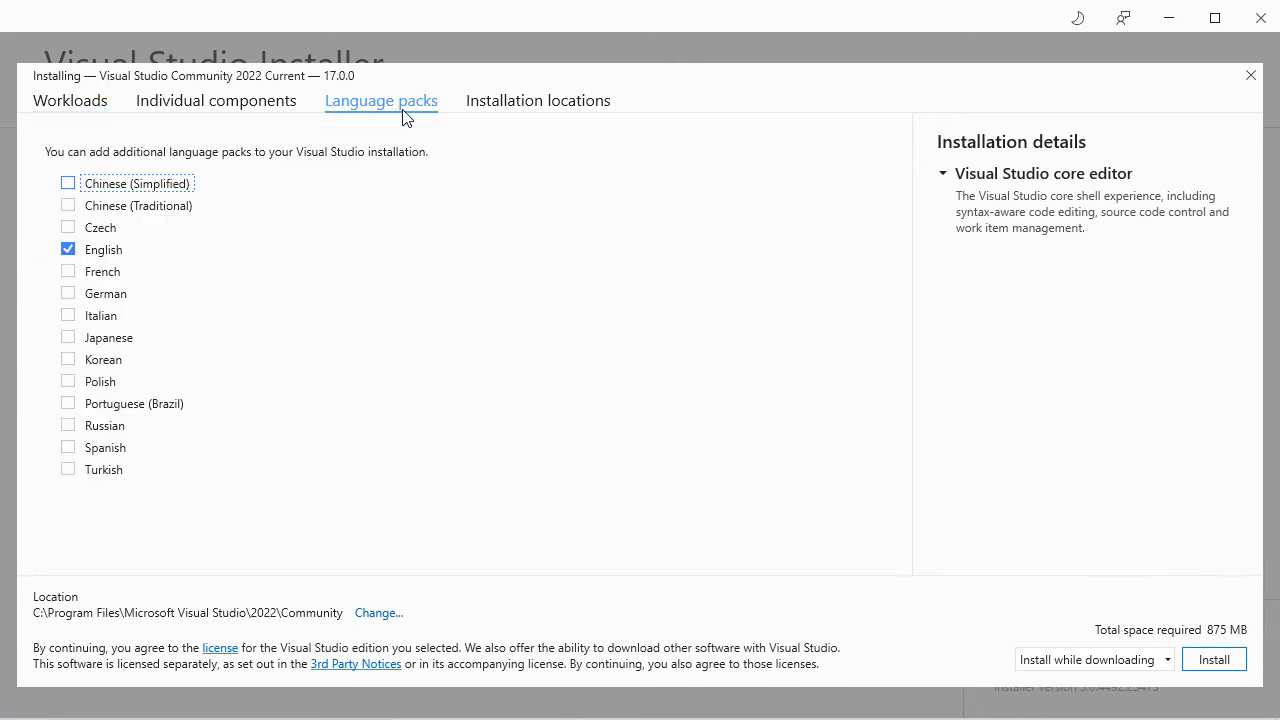
pyautogui.click(215, 100)
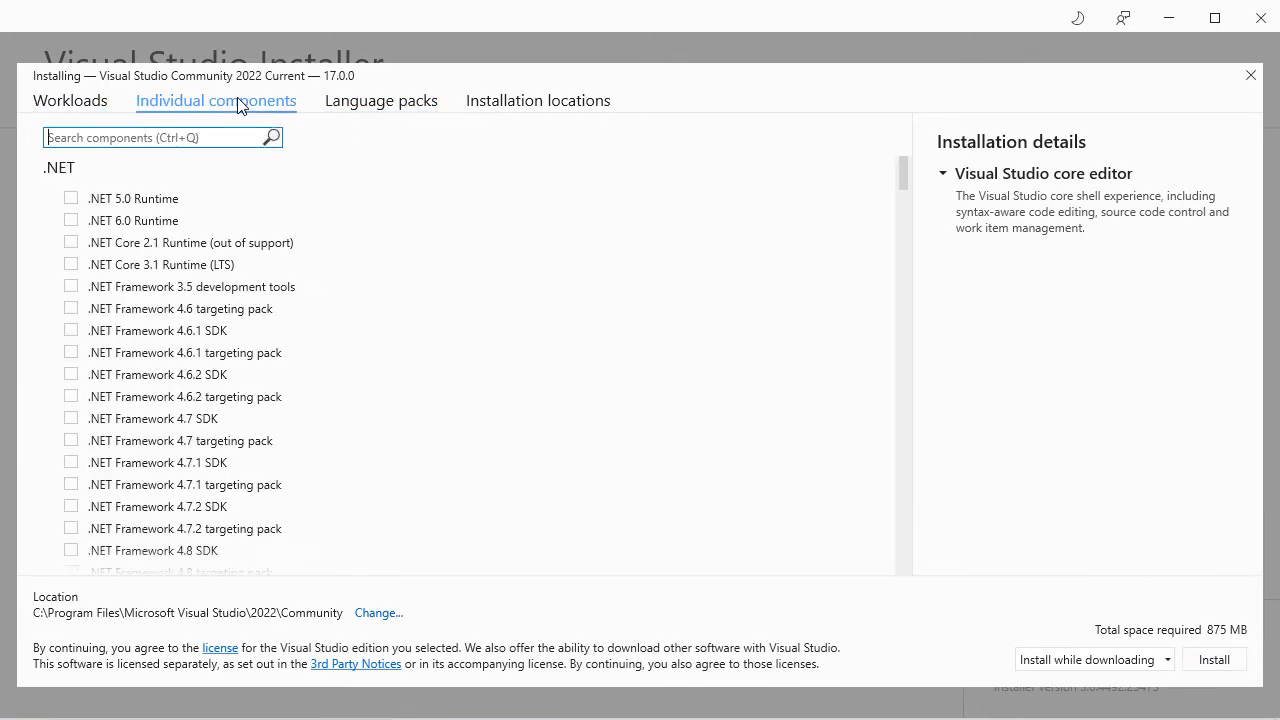
pyautogui.click(538, 100)
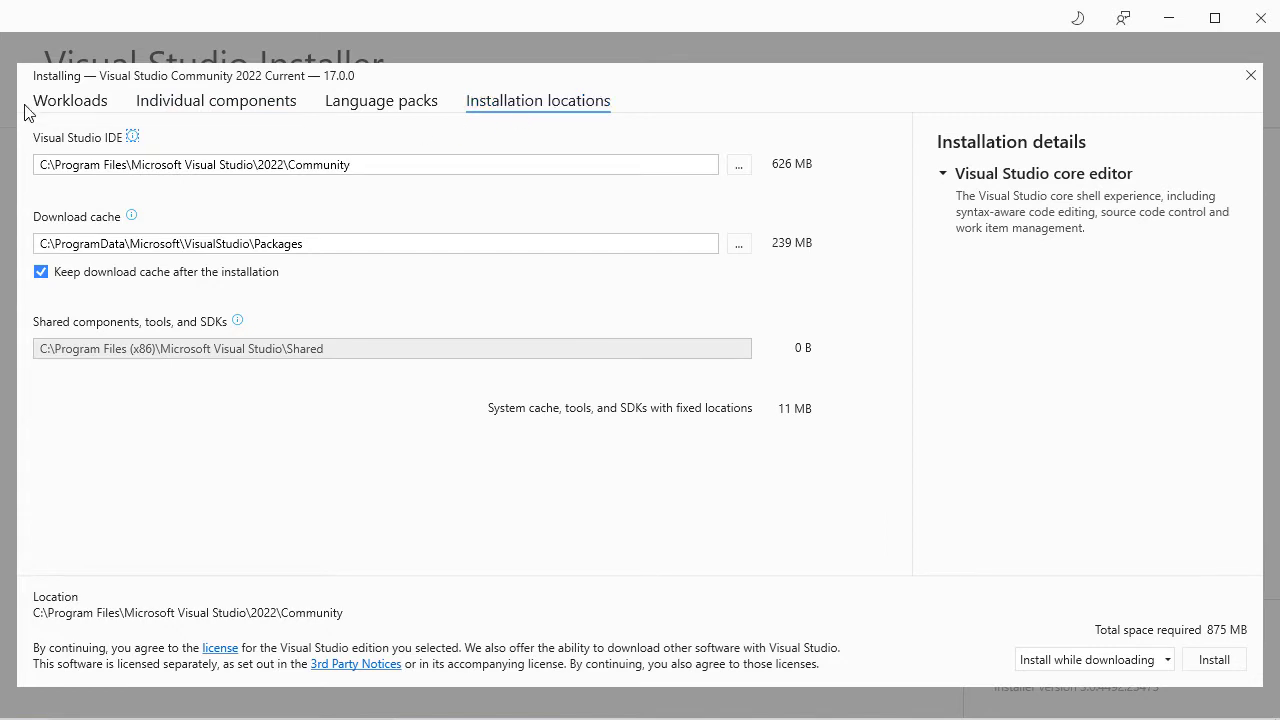
pyautogui.click(69, 100)
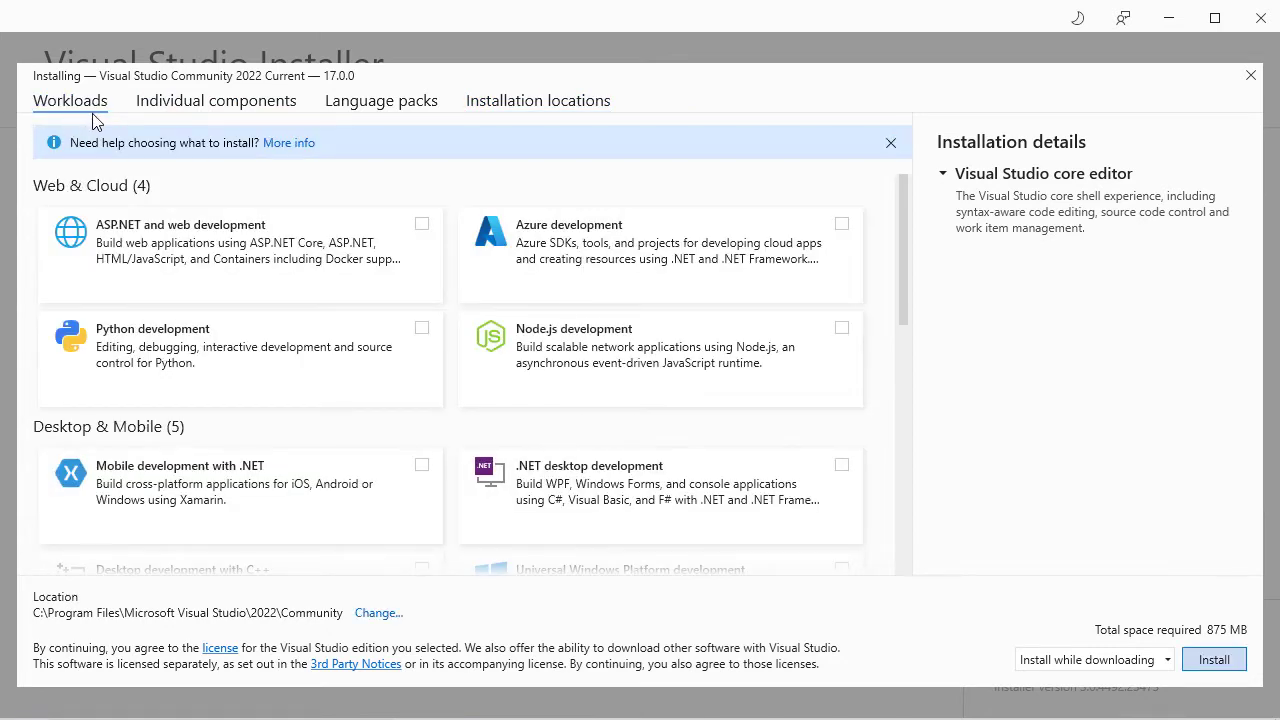
# Step: Tick the Data storage and processing workload, raising required space to 4.16 GB
pyautogui.scroll(-3)
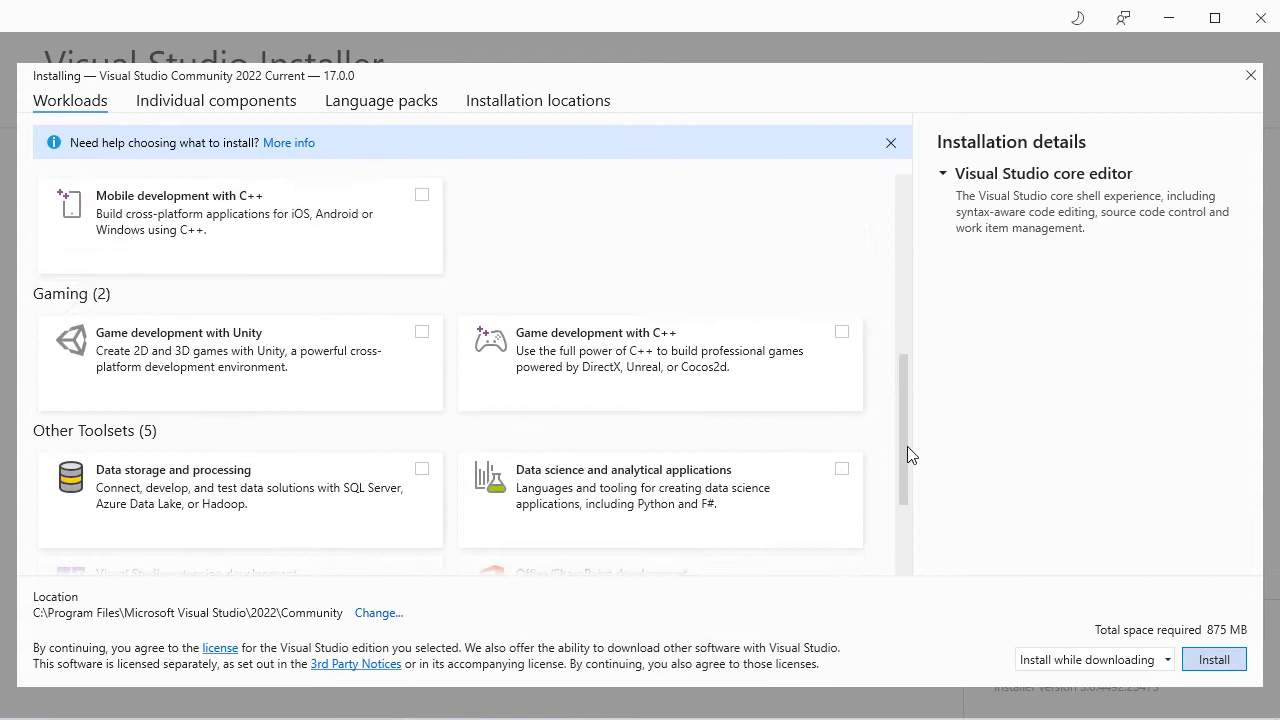
pyautogui.scroll(-3)
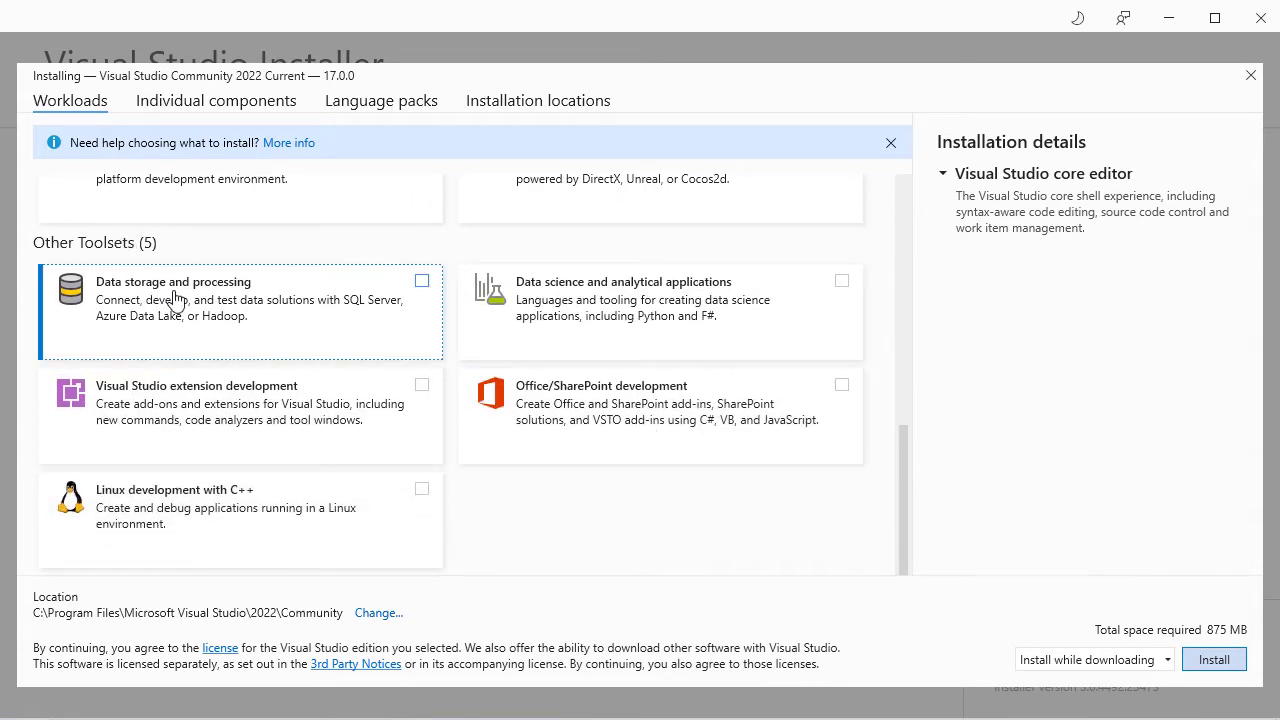
pyautogui.click(421, 280)
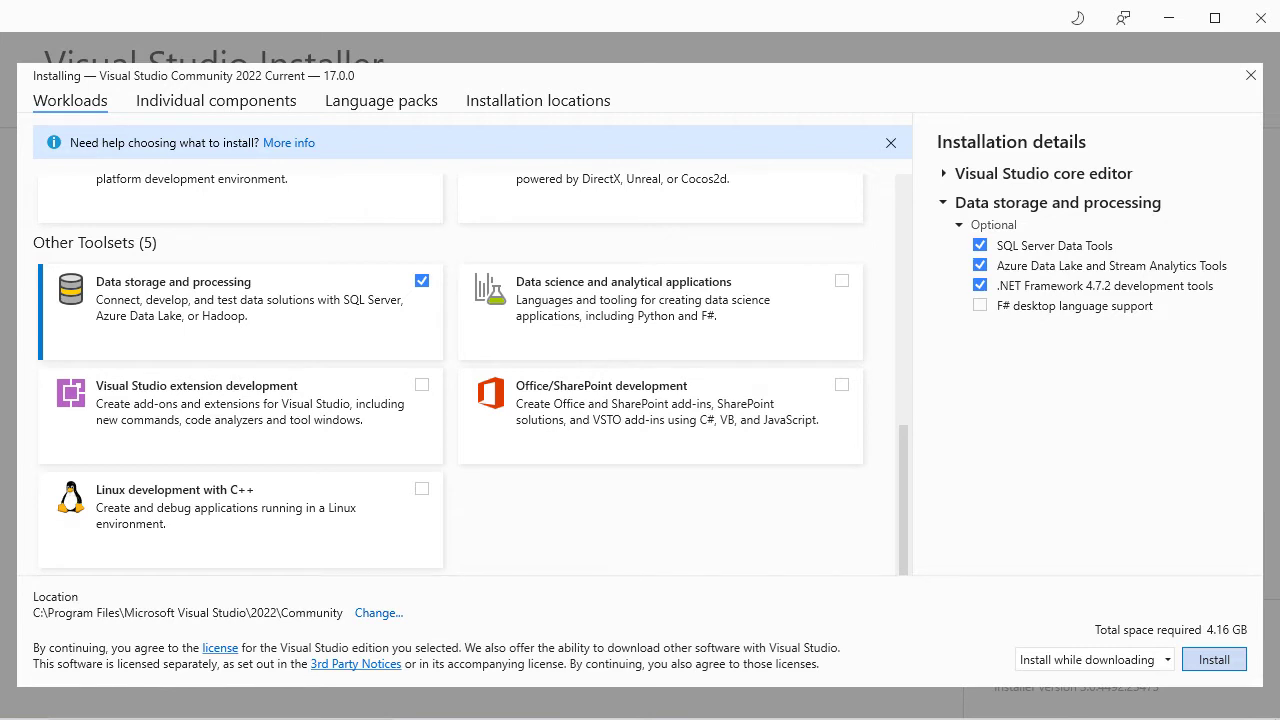
pyautogui.moveTo(1058, 219)
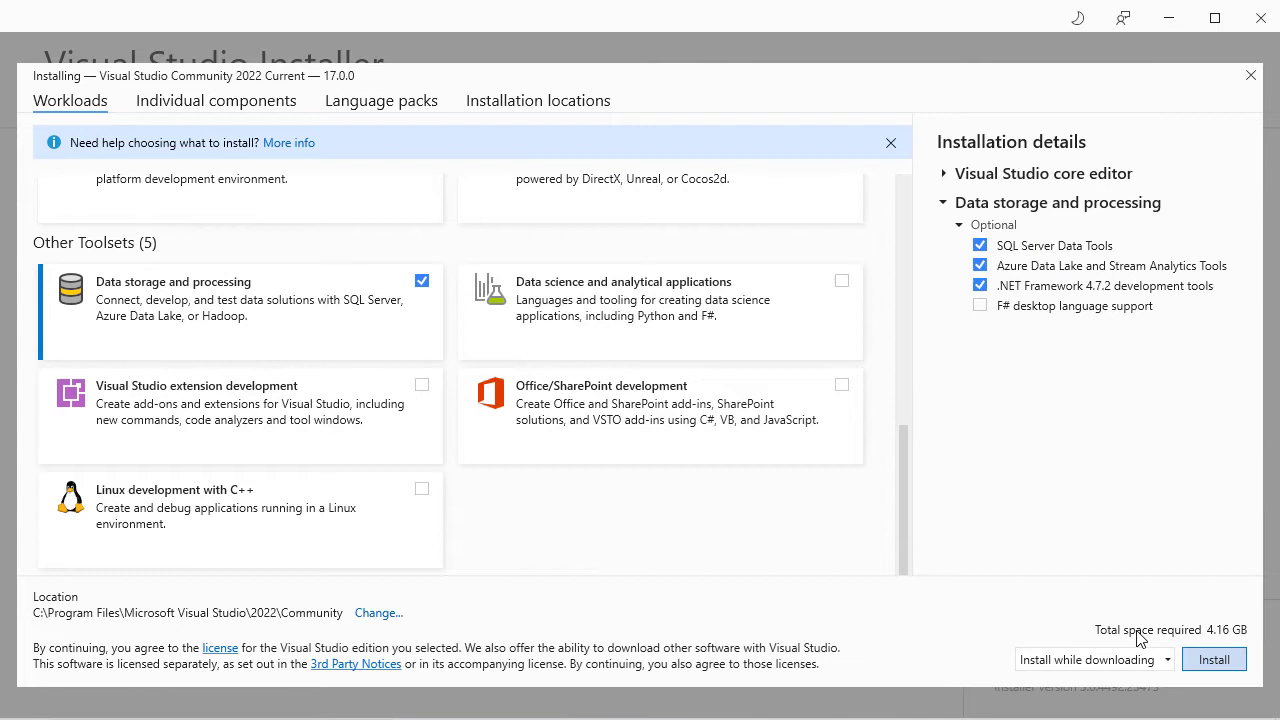
pyautogui.moveTo(1244, 643)
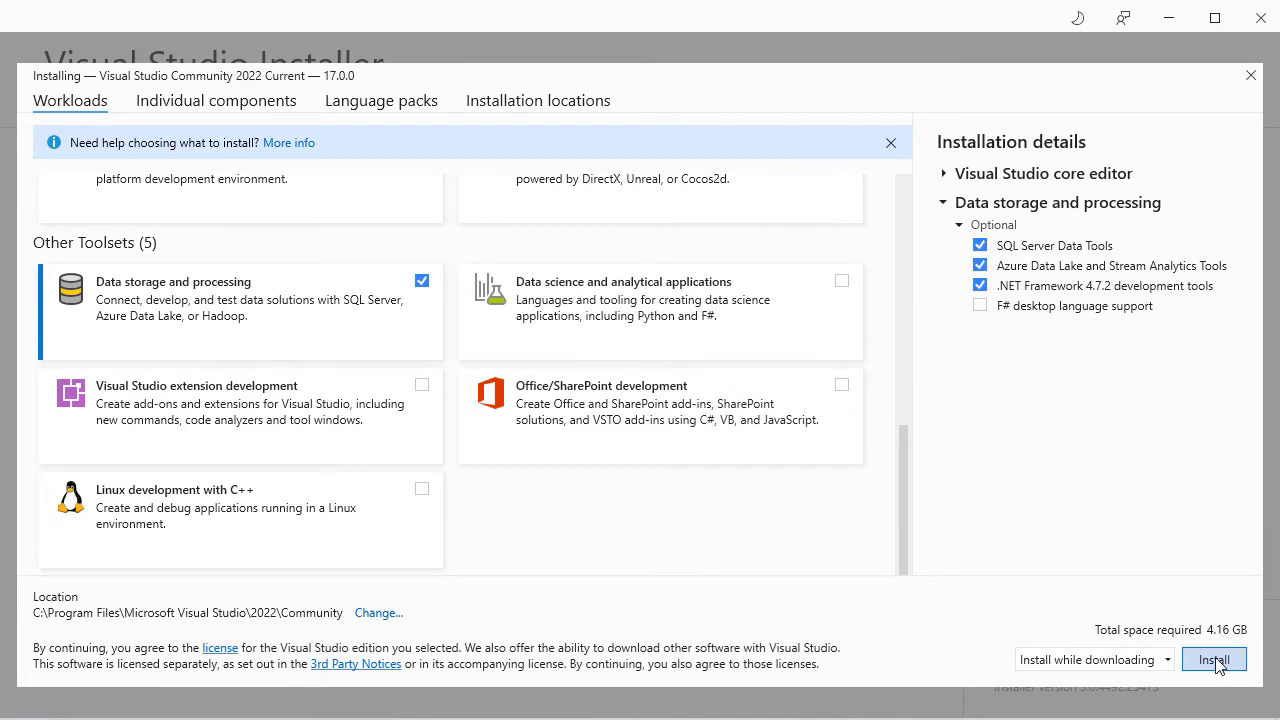
# Step: Start installing Visual Studio Community 2022
pyautogui.click(1213, 659)
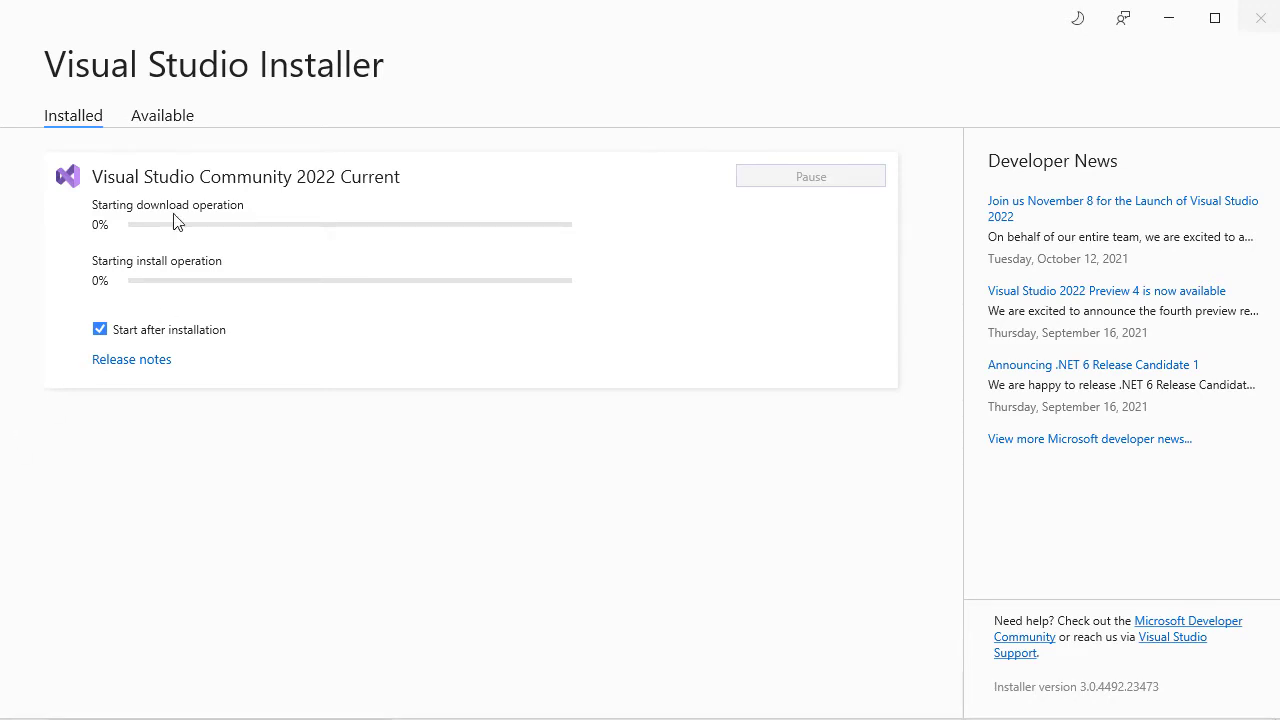
pyautogui.moveTo(178, 221)
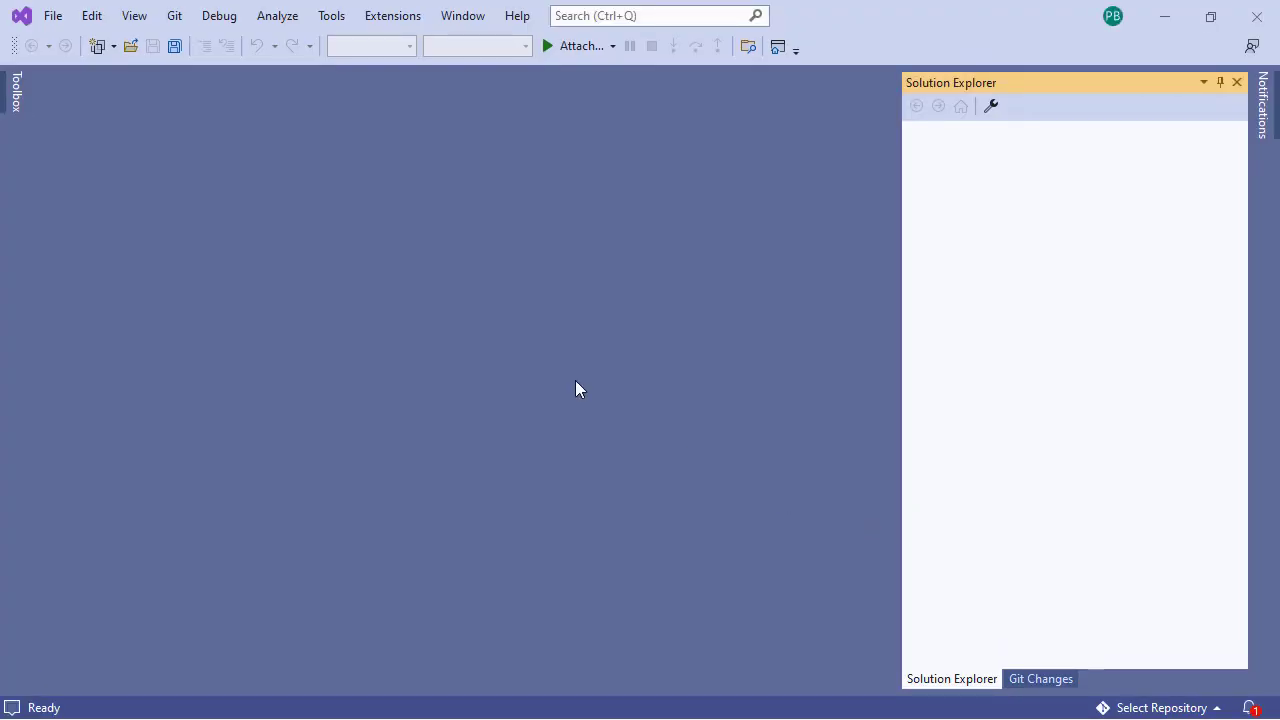
# Step: Search online extensions for 'reporting' to find Microsoft Reporting Services Projects 2022
pyautogui.click(392, 15)
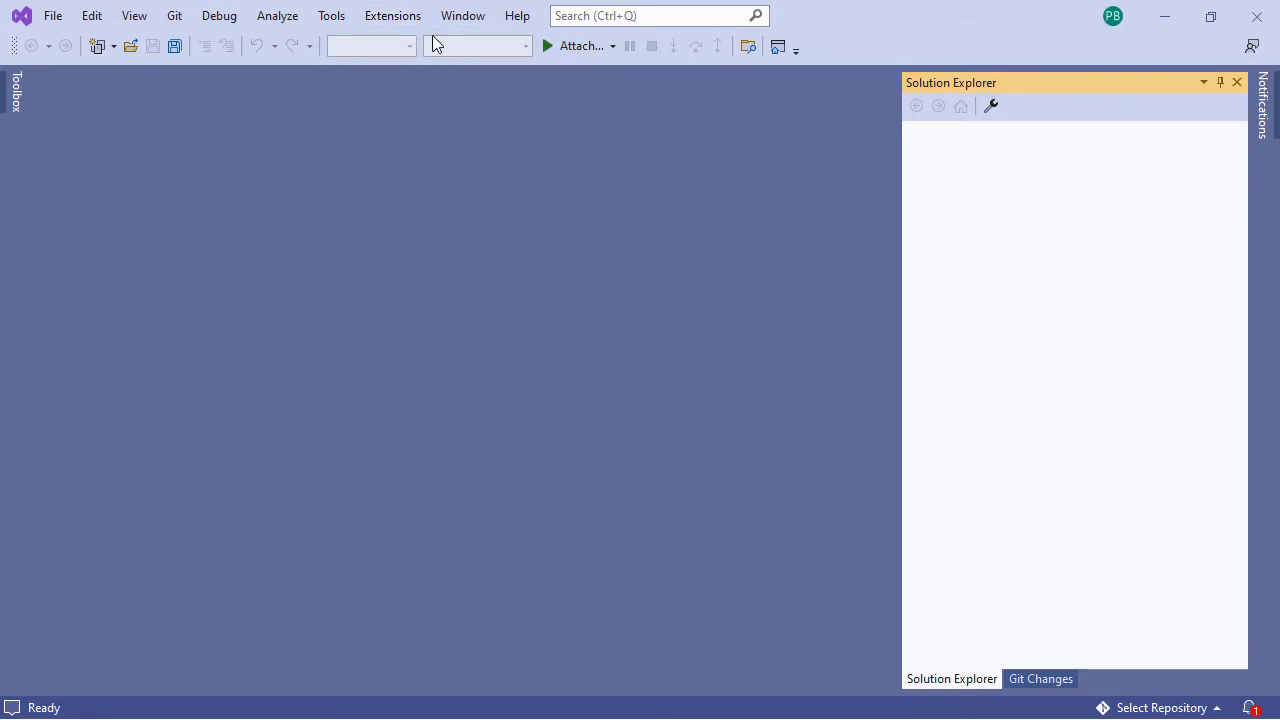
pyautogui.click(392, 15)
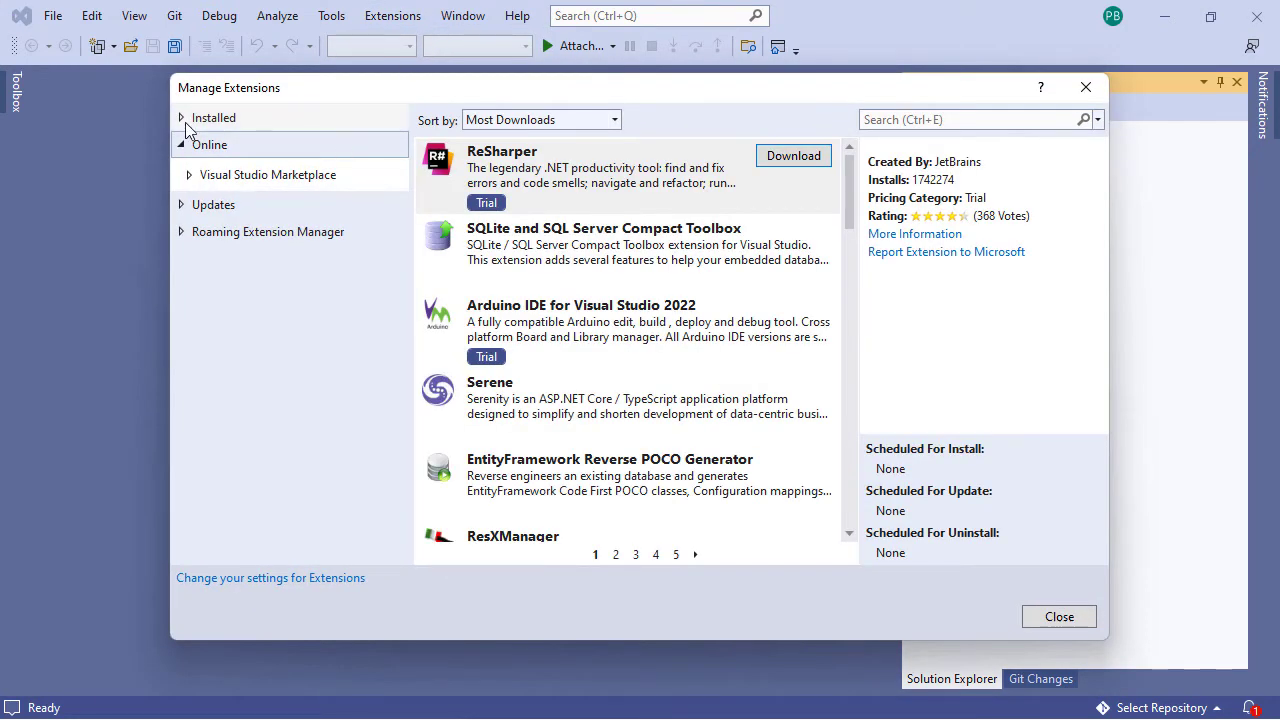
pyautogui.click(213, 117)
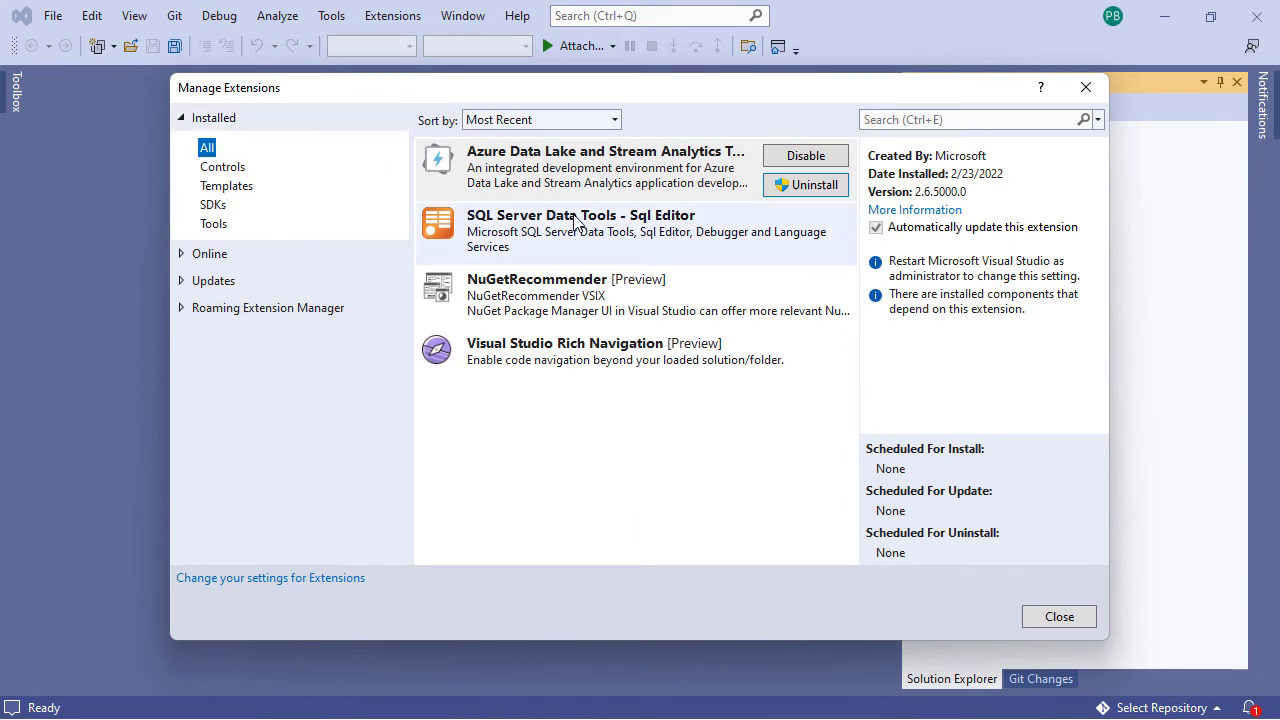
pyautogui.moveTo(495, 232)
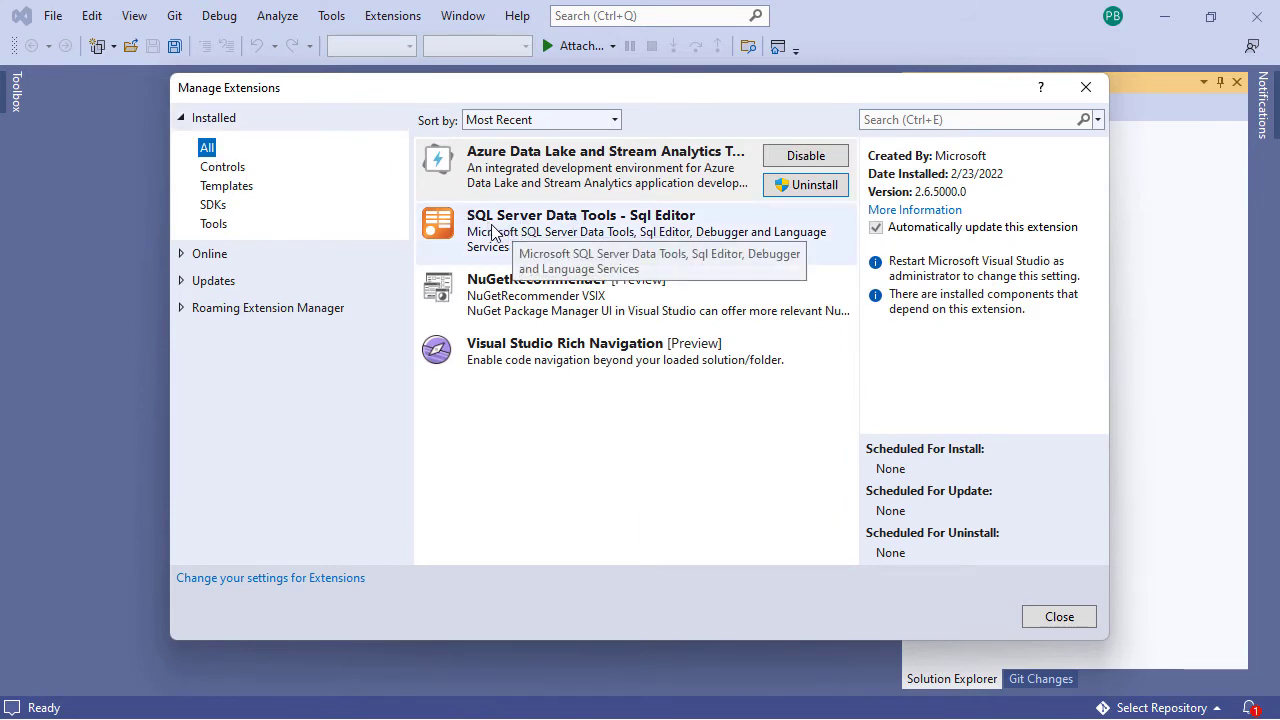
pyautogui.moveTo(660, 215)
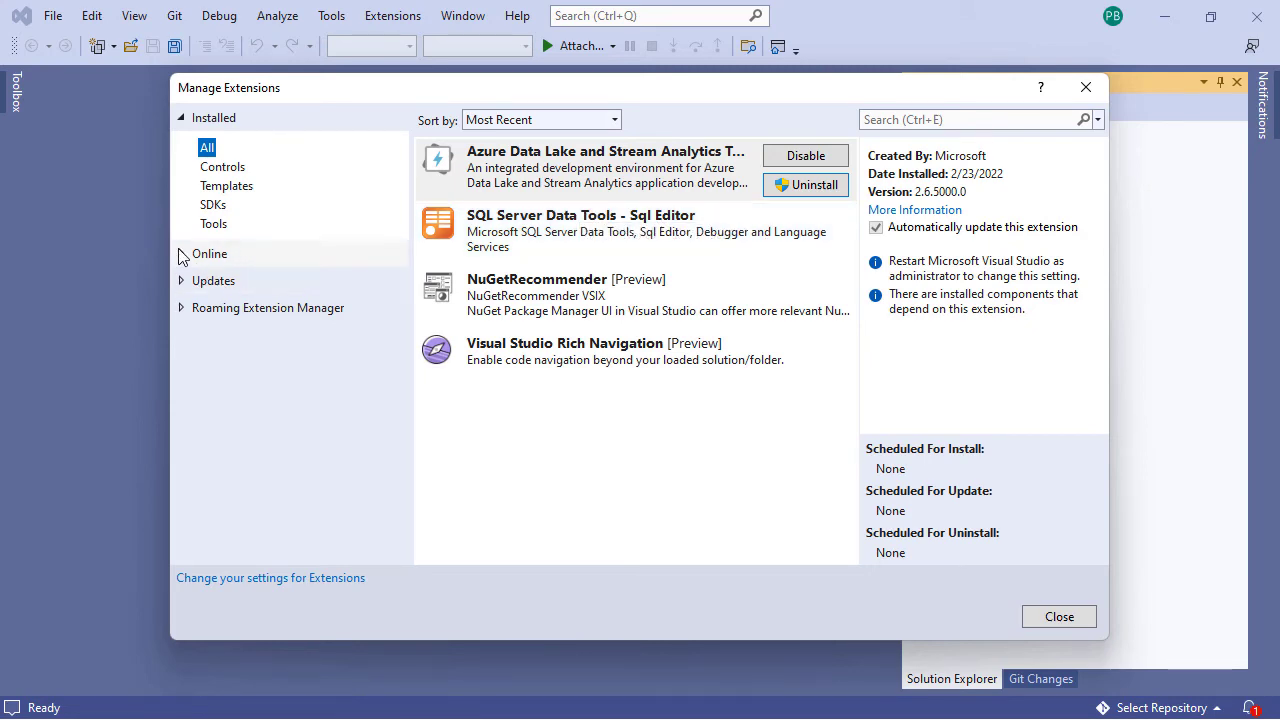
pyautogui.click(209, 253)
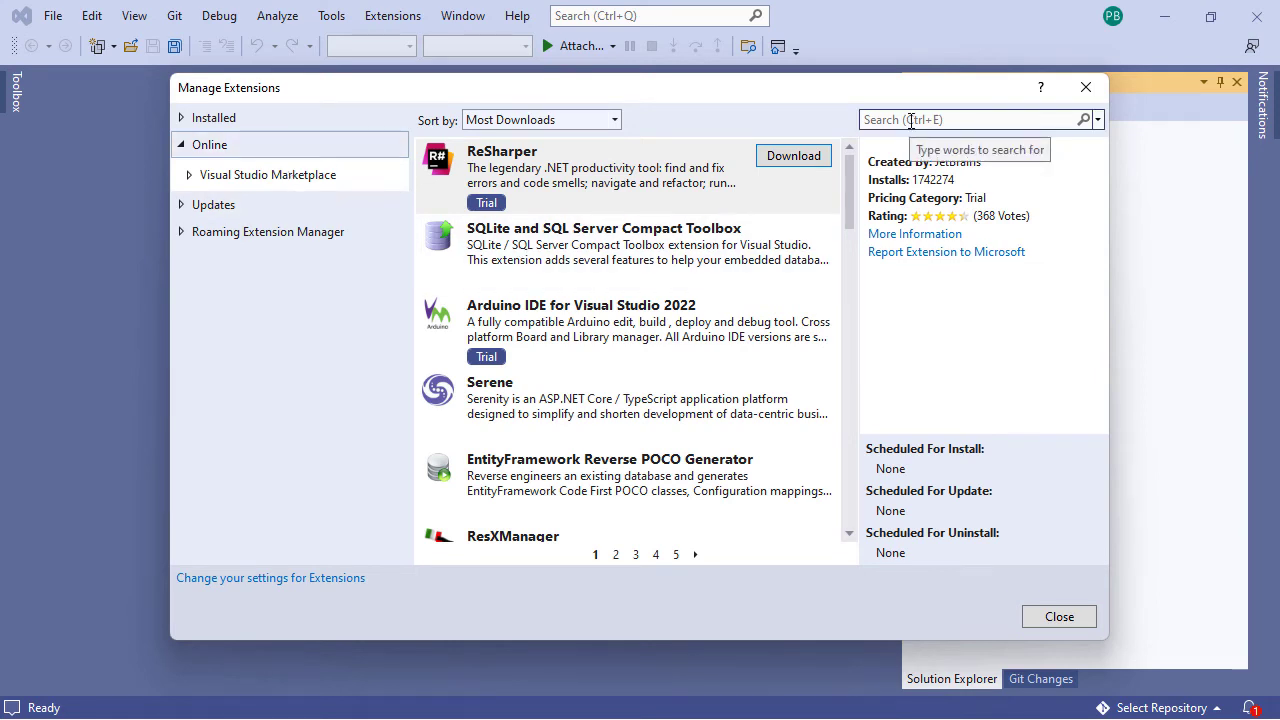
pyautogui.write('reprint')
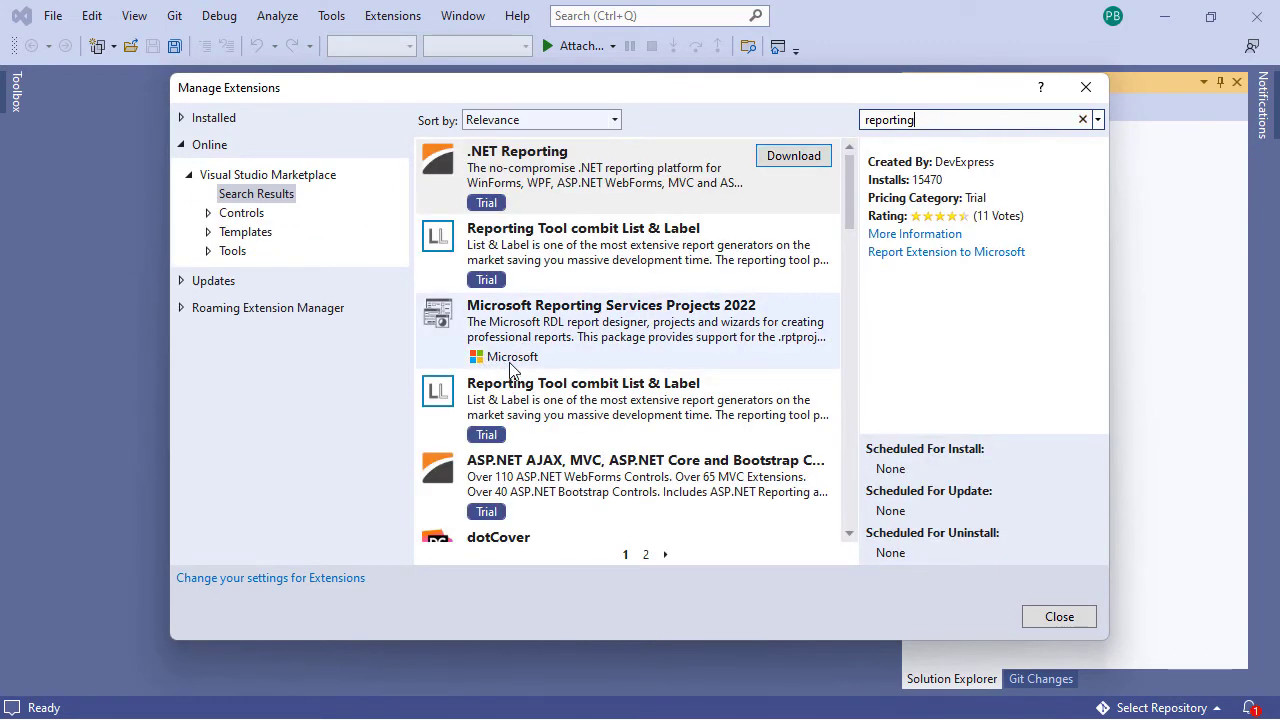
pyautogui.moveTo(495, 330)
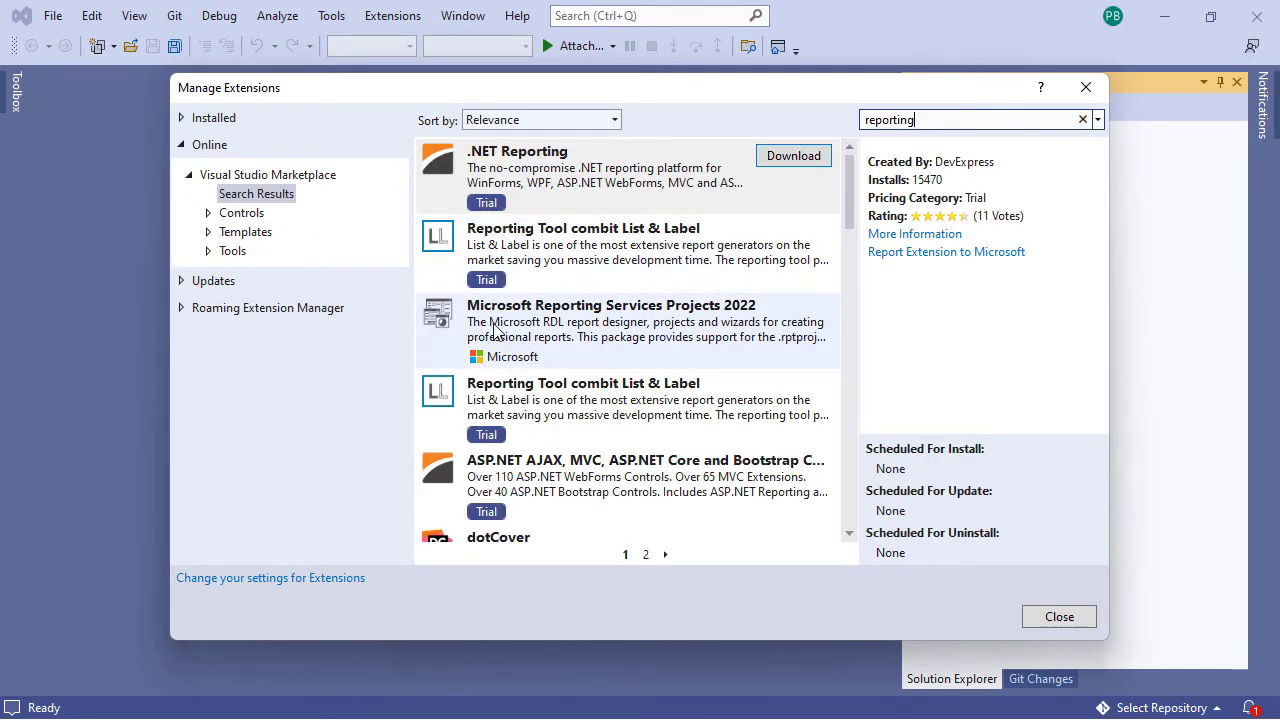
pyautogui.moveTo(697, 315)
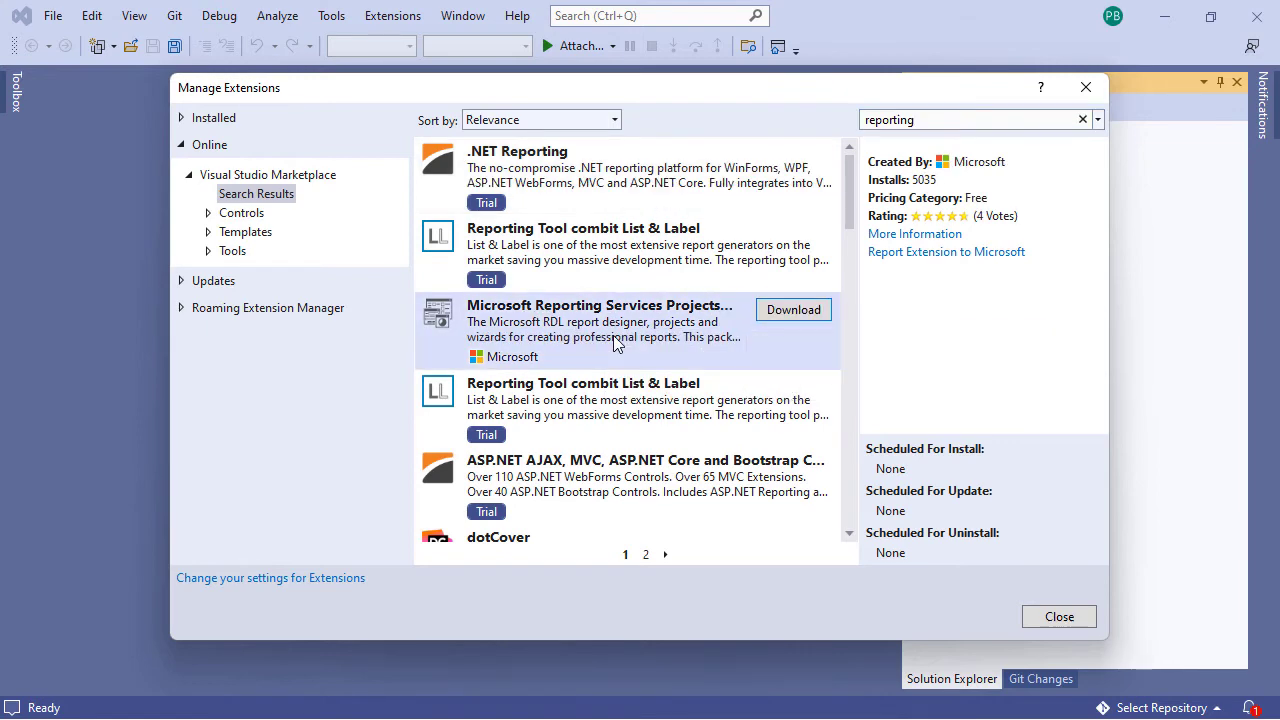
pyautogui.moveTo(793, 309)
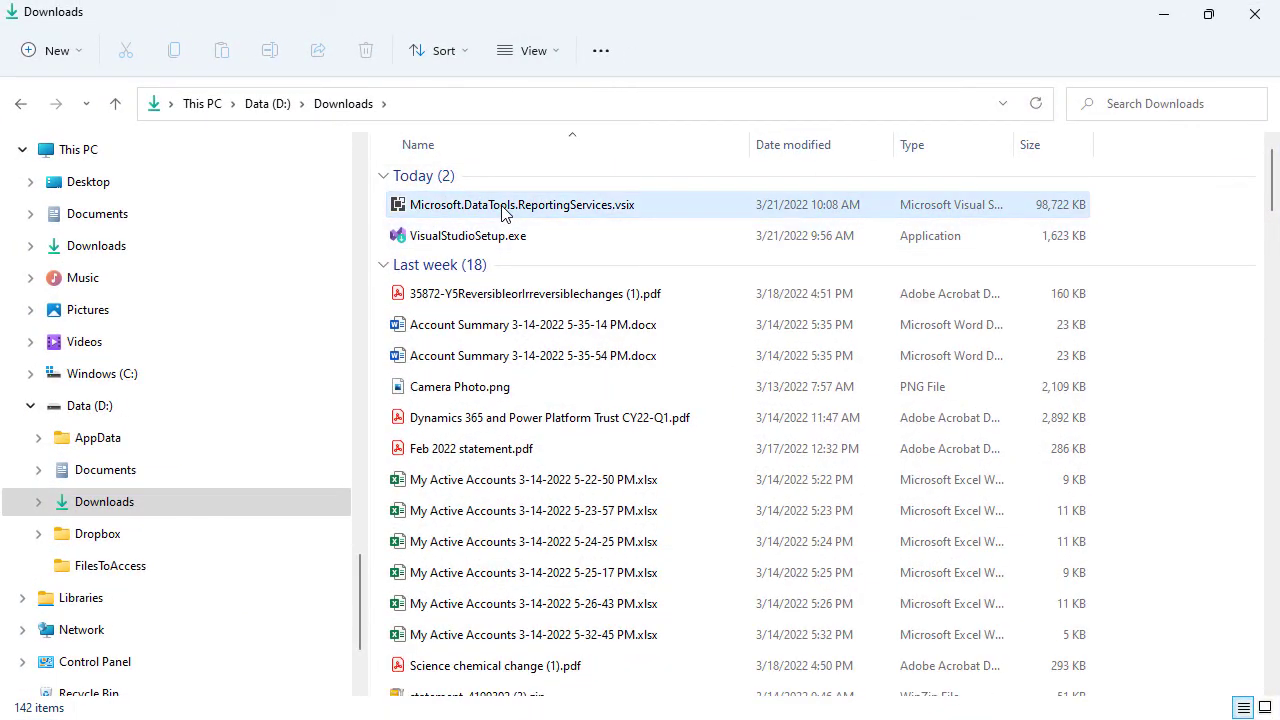
pyautogui.moveTo(510, 210)
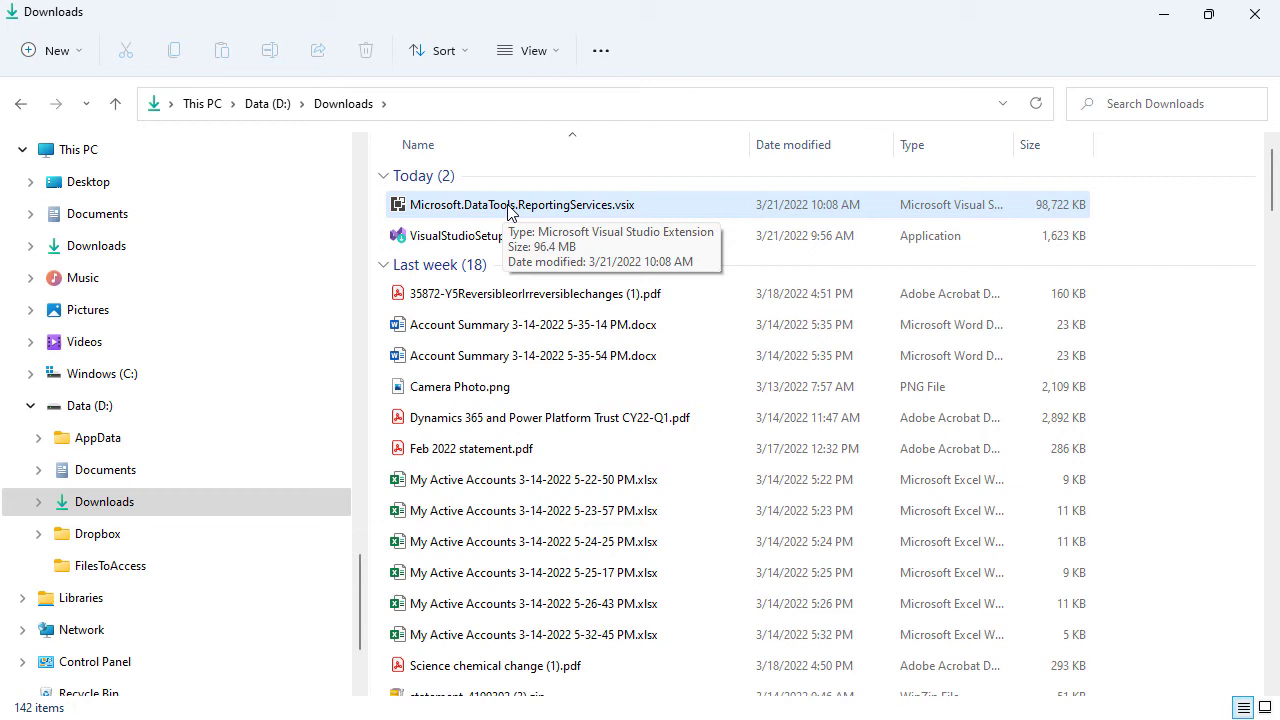
# Step: Launch Microsoft.DataTools.ReportingServices.vsix from Downloads to start the VSIX Installer
pyautogui.doubleClick(521, 204)
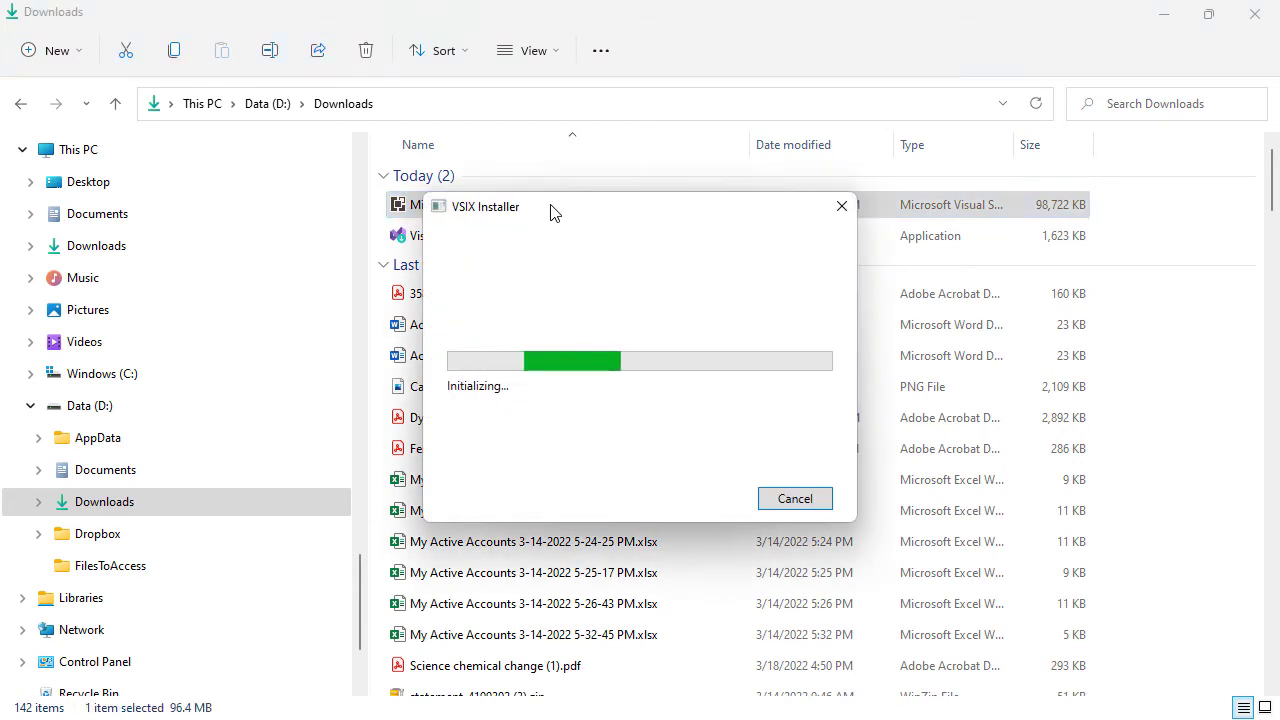
pyautogui.moveTo(610, 220)
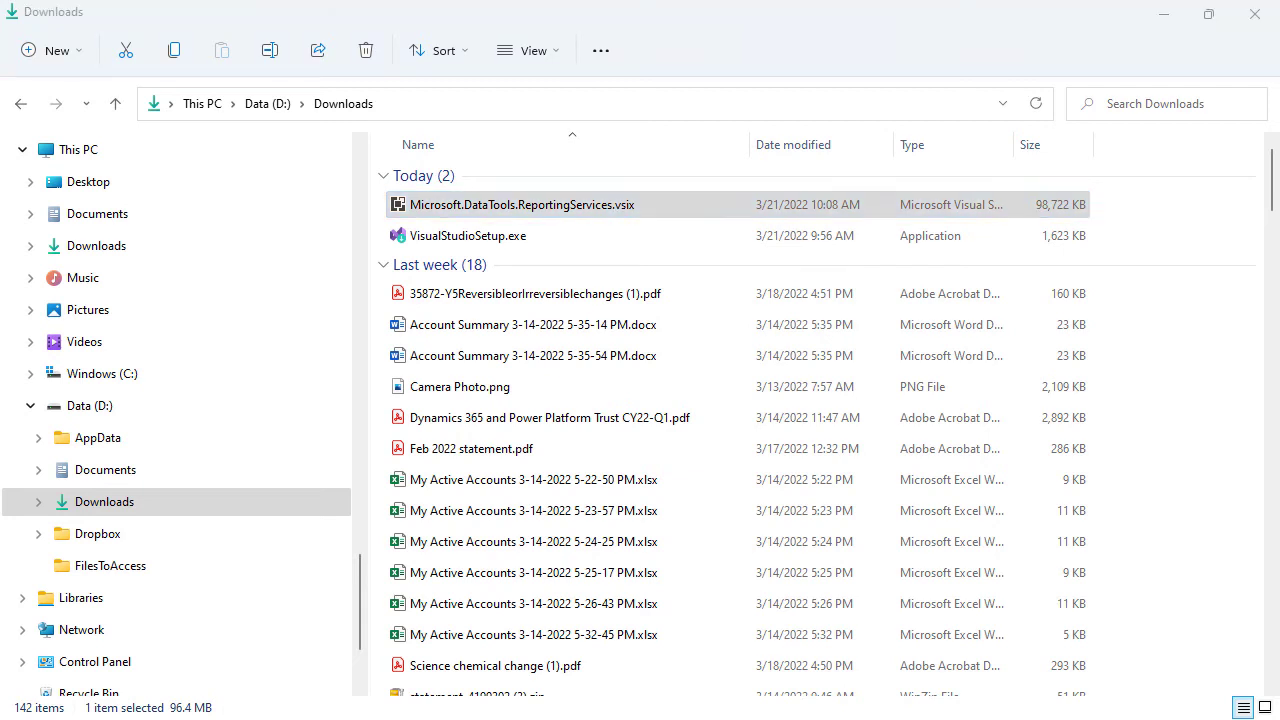
pyautogui.doubleClick(521, 204)
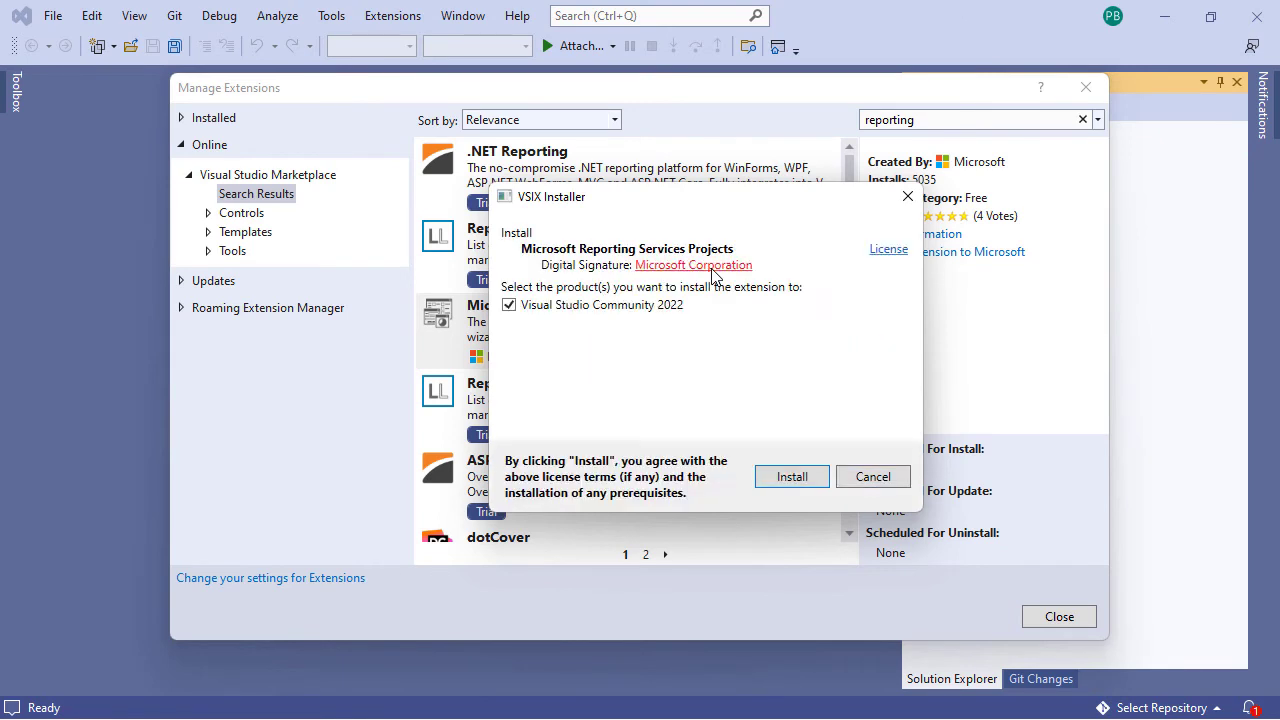
pyautogui.moveTo(583, 272)
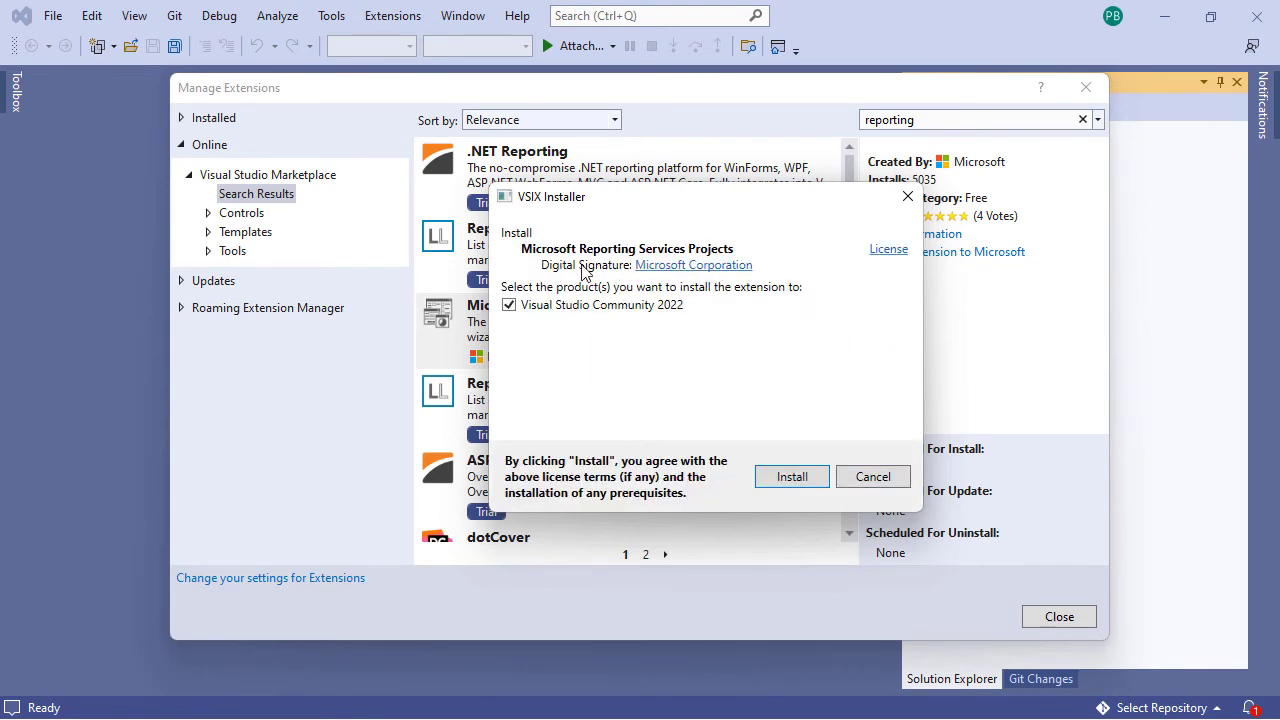
pyautogui.moveTo(525, 258)
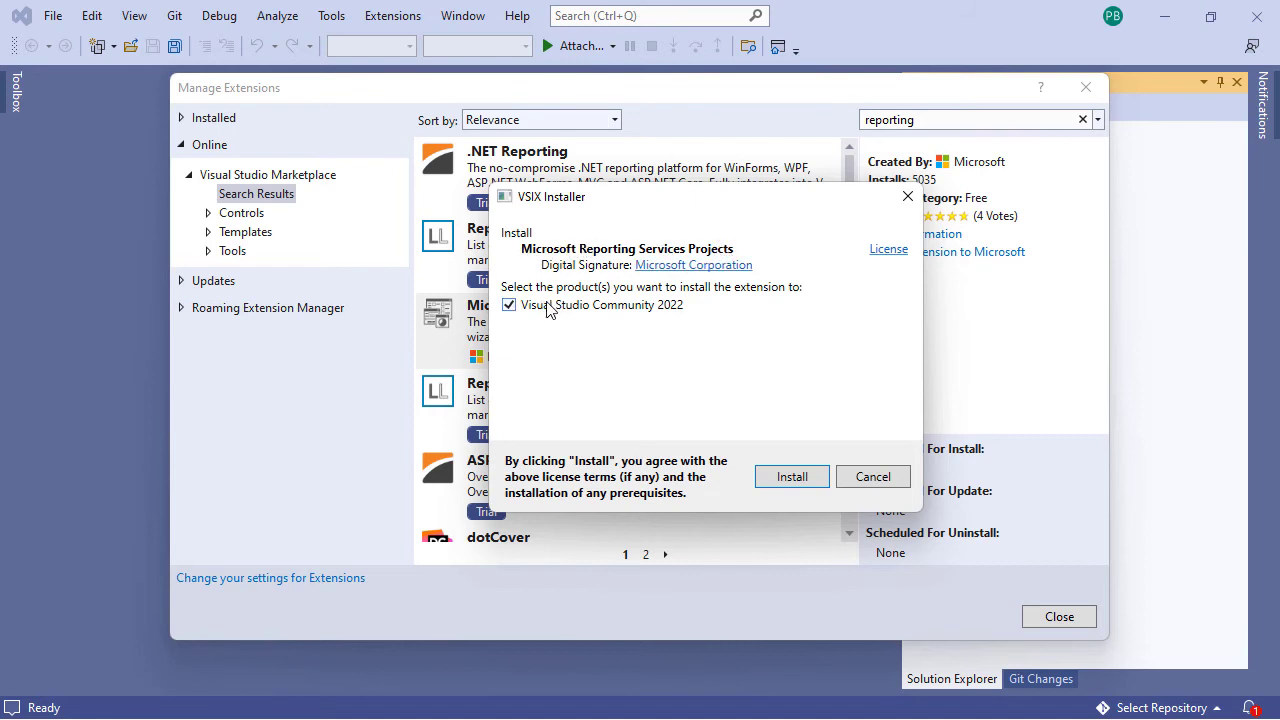
pyautogui.moveTo(550, 318)
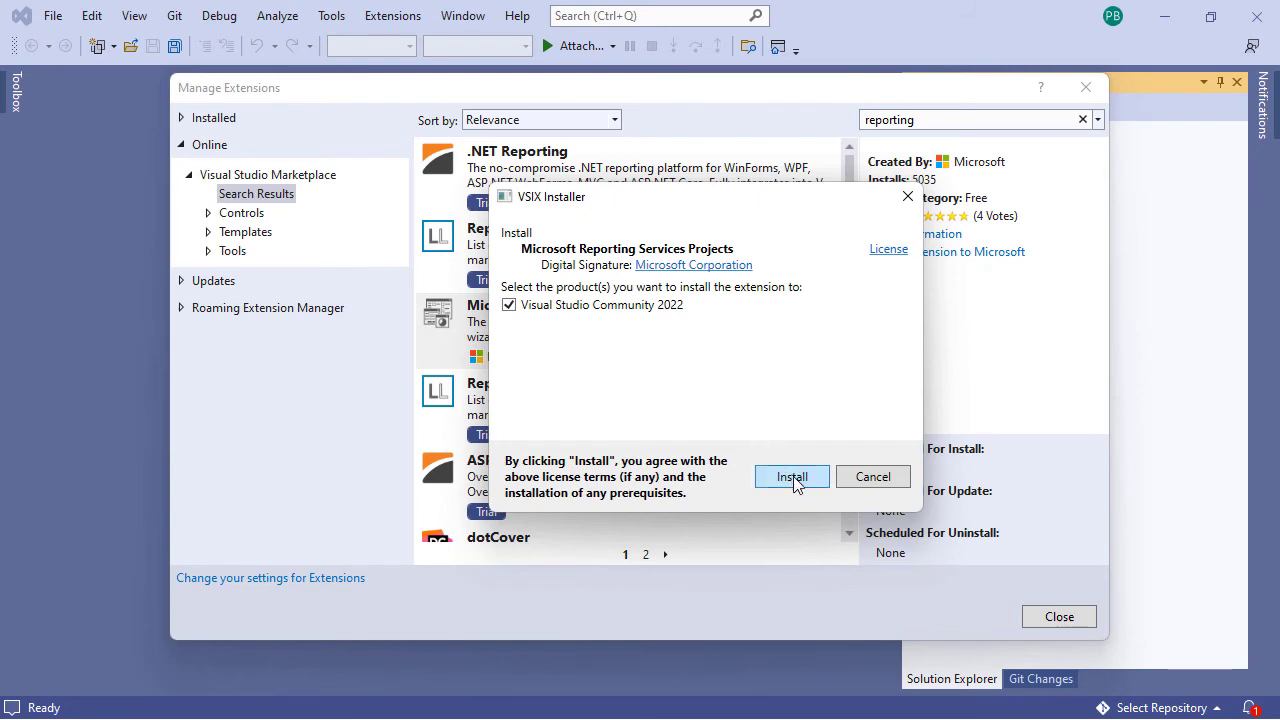
# Step: Install Microsoft Reporting Services Projects into Visual Studio Community 2022, ending the blocking background processes
pyautogui.click(791, 476)
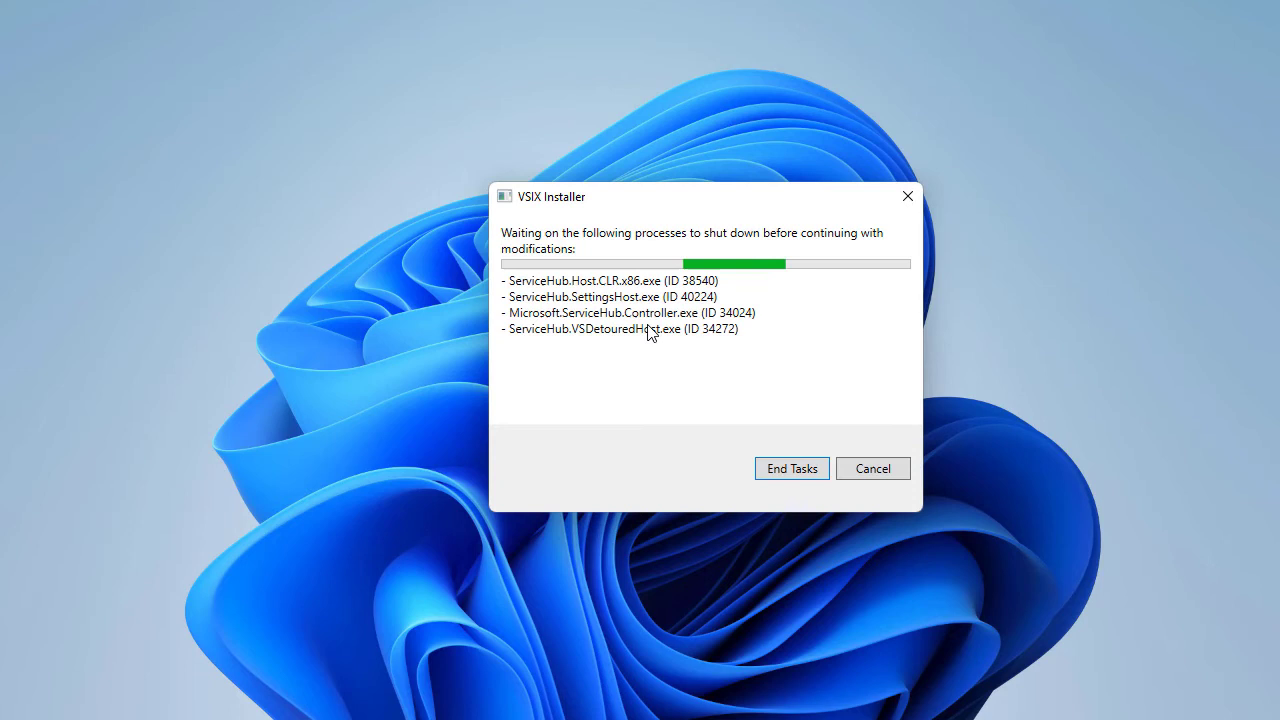
pyautogui.click(791, 468)
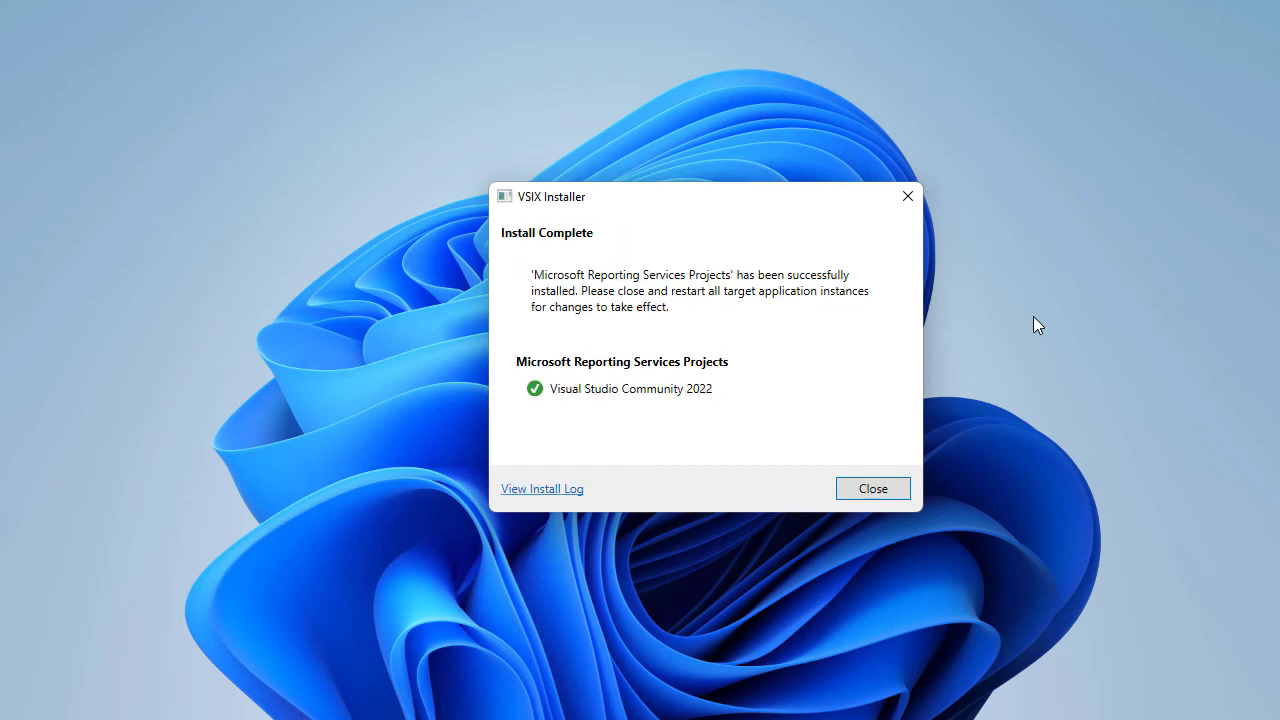
pyautogui.moveTo(873, 488)
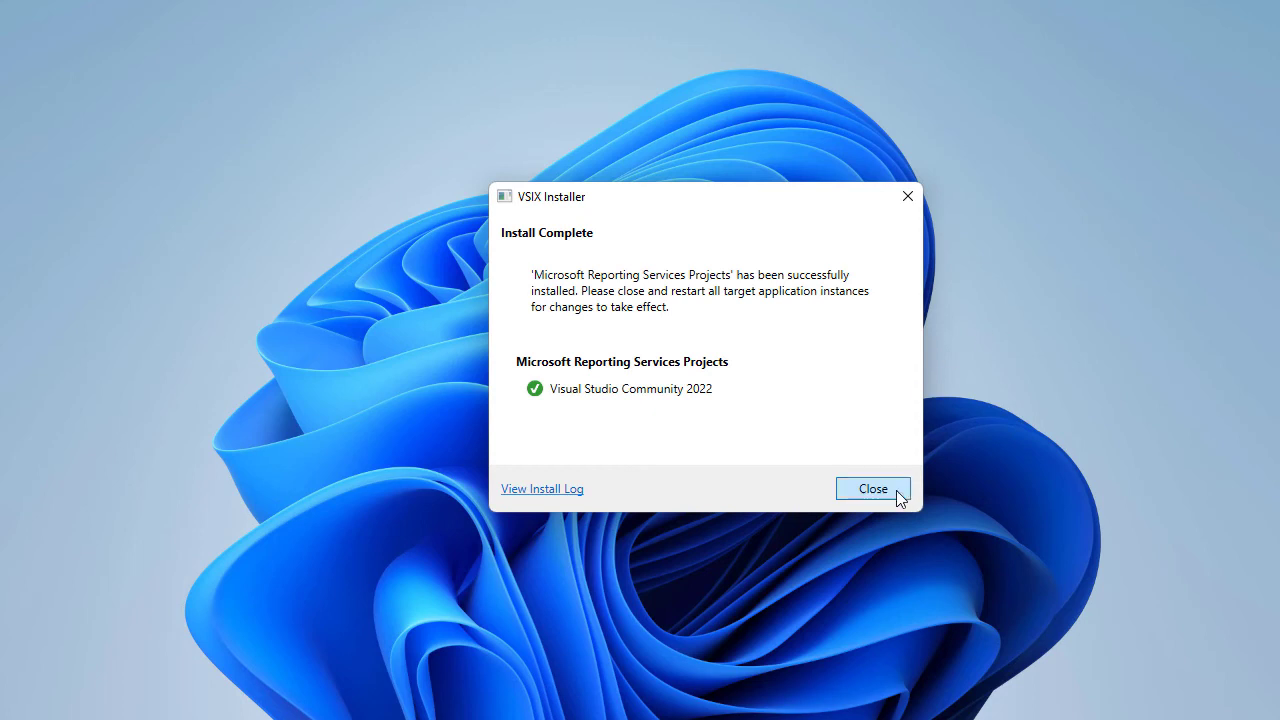
pyautogui.click(872, 488)
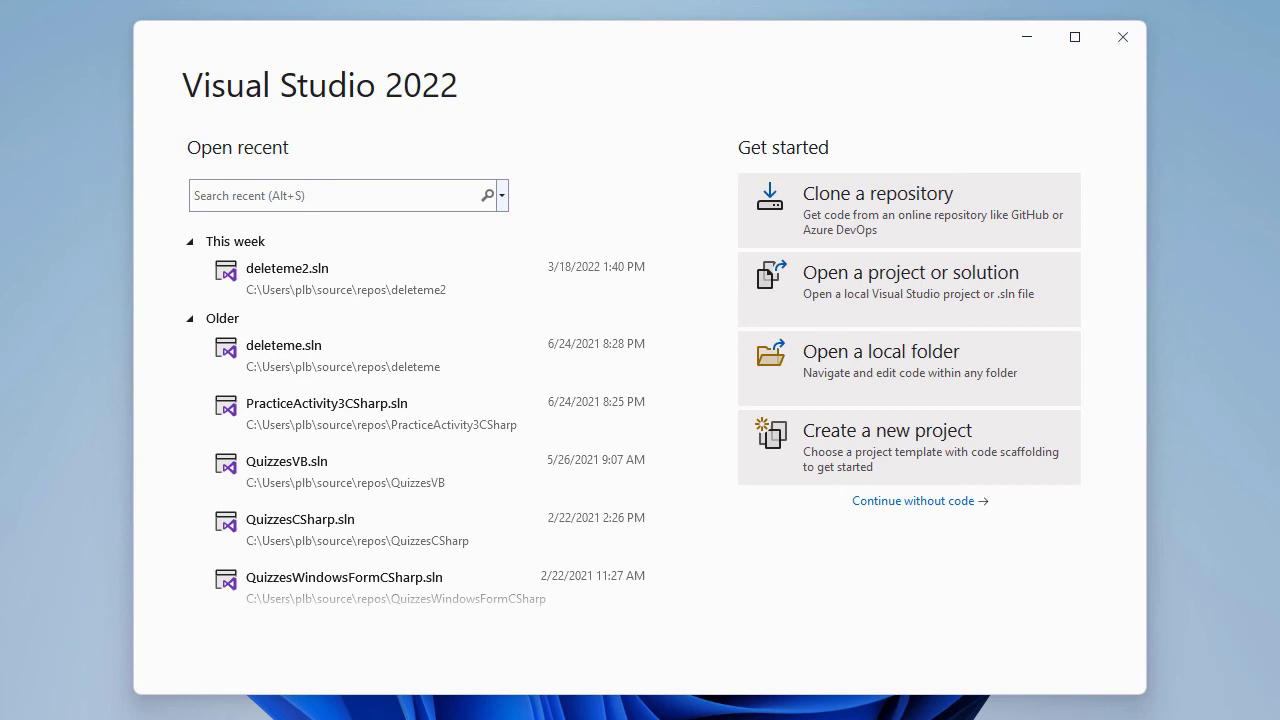
pyautogui.moveTo(228, 543)
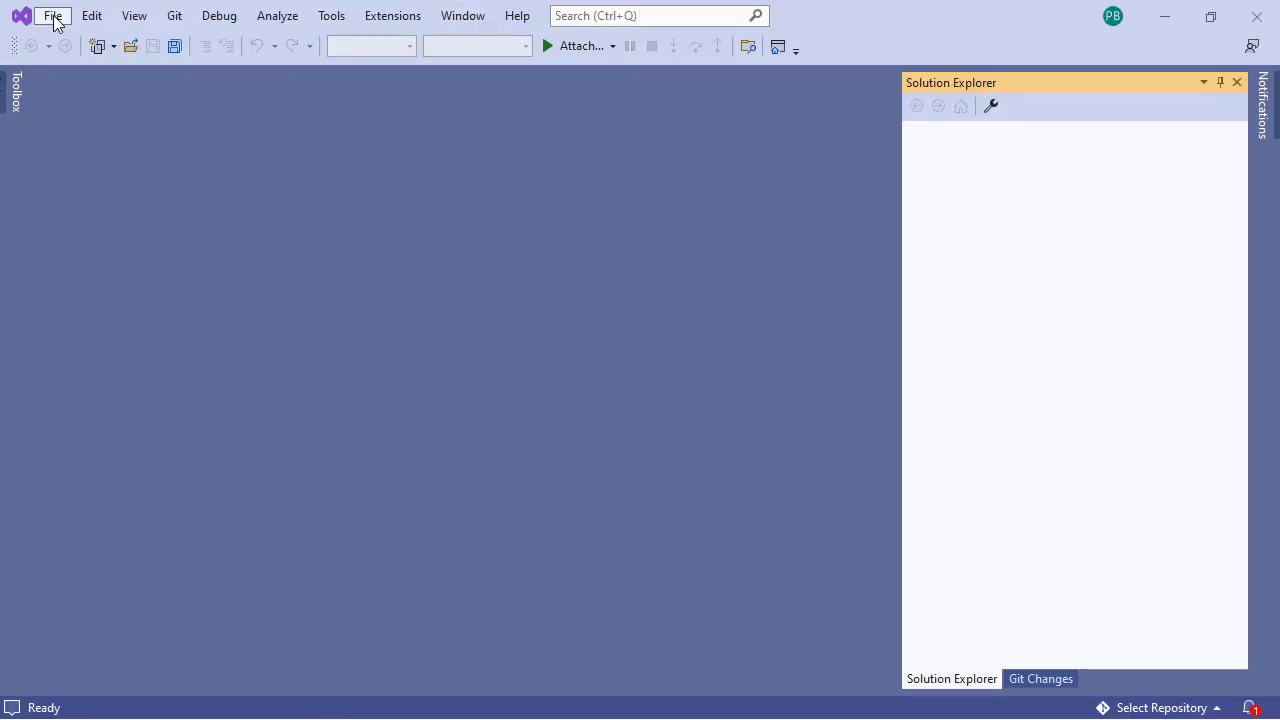
# Step: Start a new project from the Report Server Project template named 'YouTube SSRS'
pyautogui.click(52, 16)
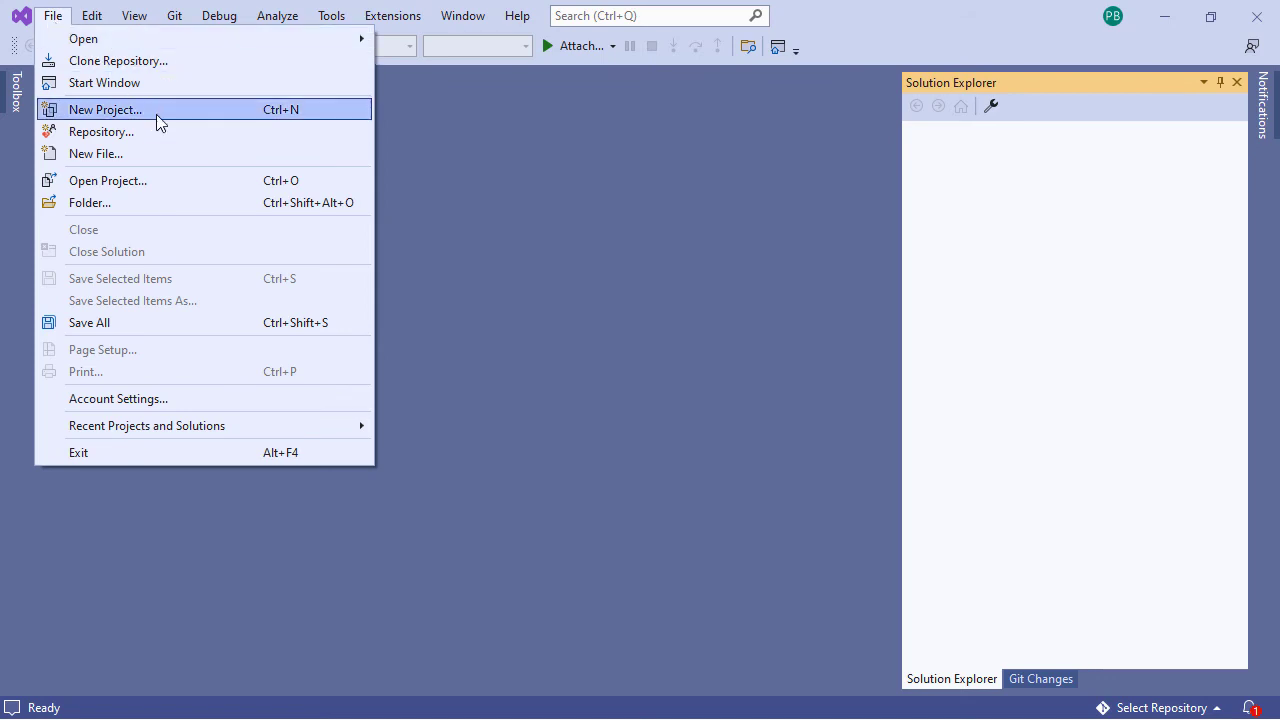
pyautogui.click(105, 109)
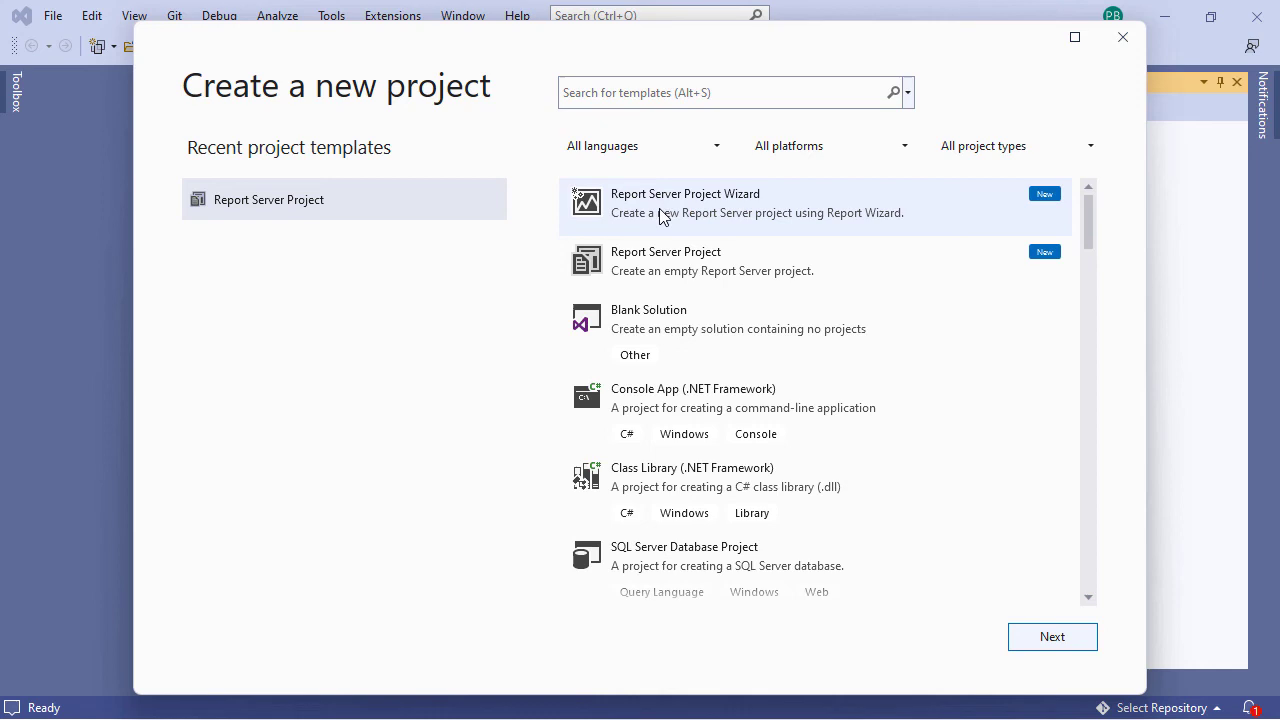
pyautogui.moveTo(670, 262)
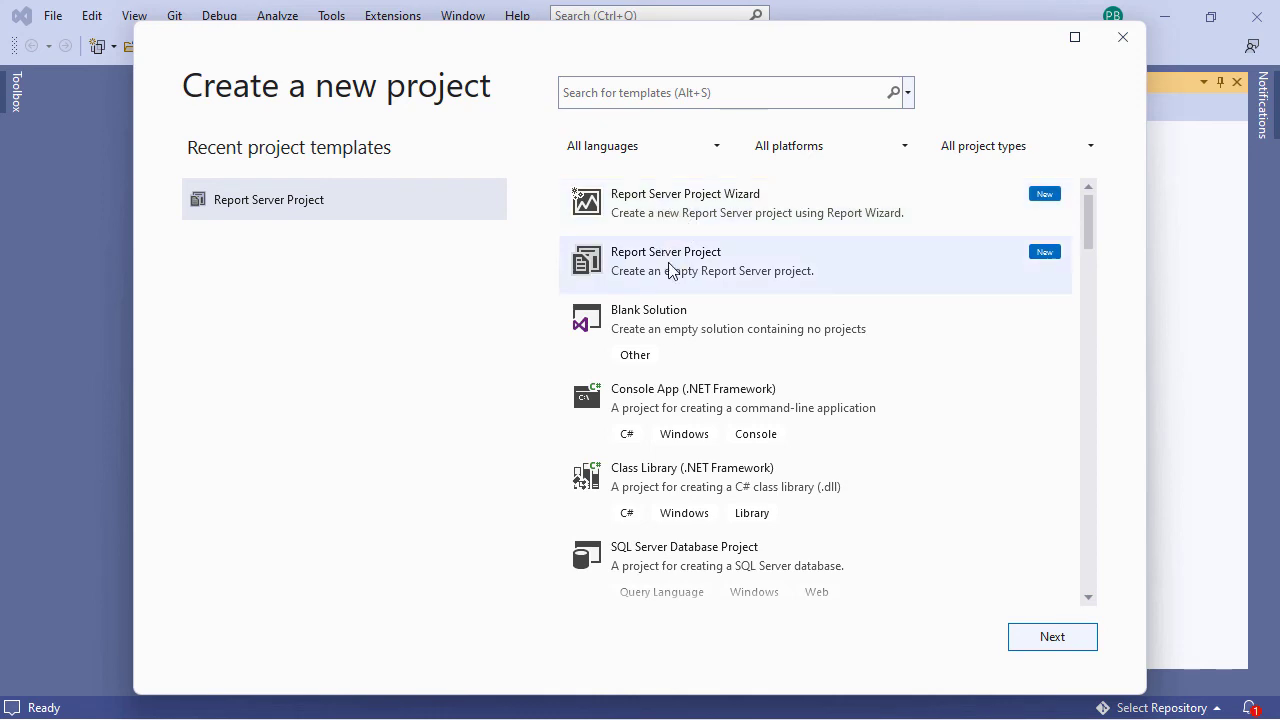
pyautogui.click(665, 260)
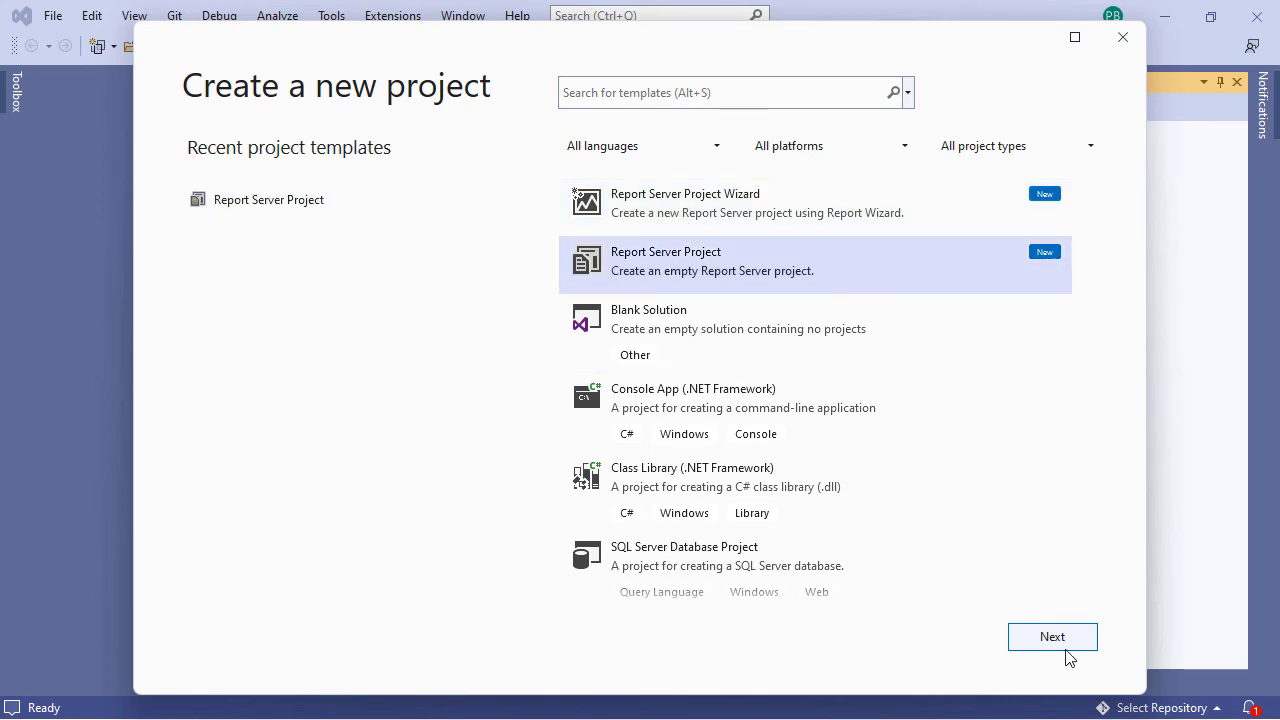
pyautogui.click(1052, 636)
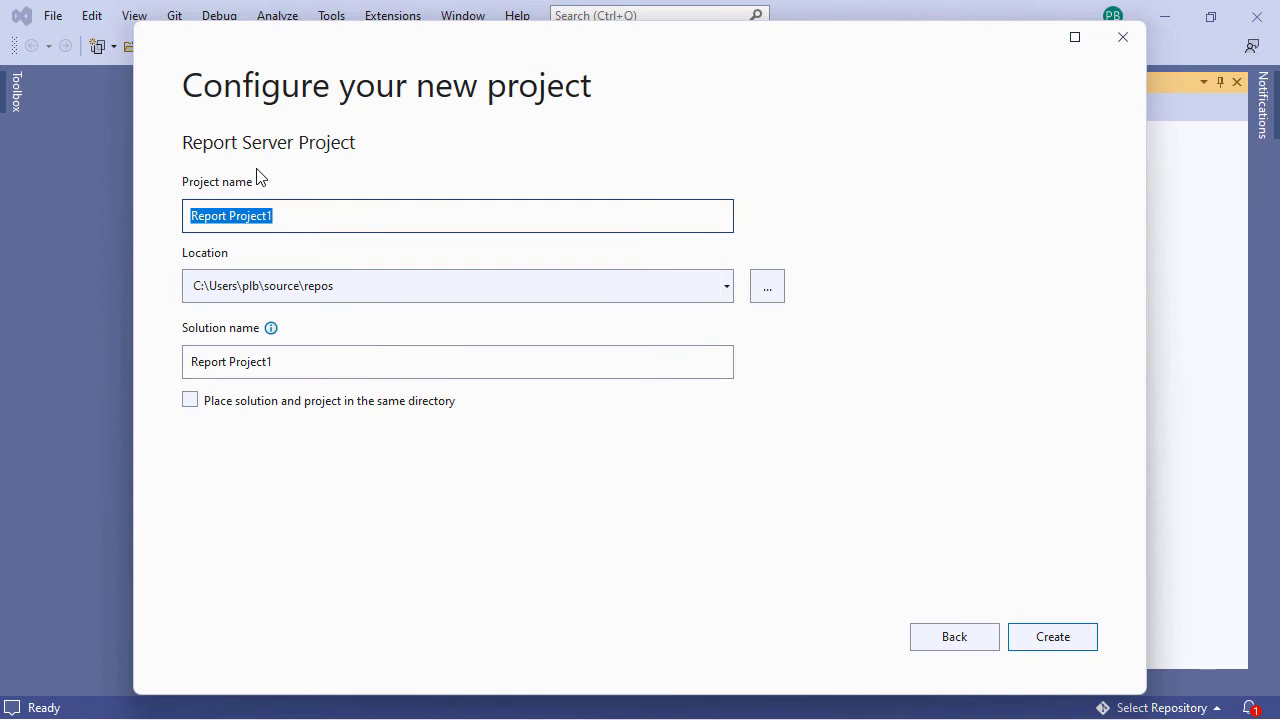
pyautogui.write('YouTube SSRS')
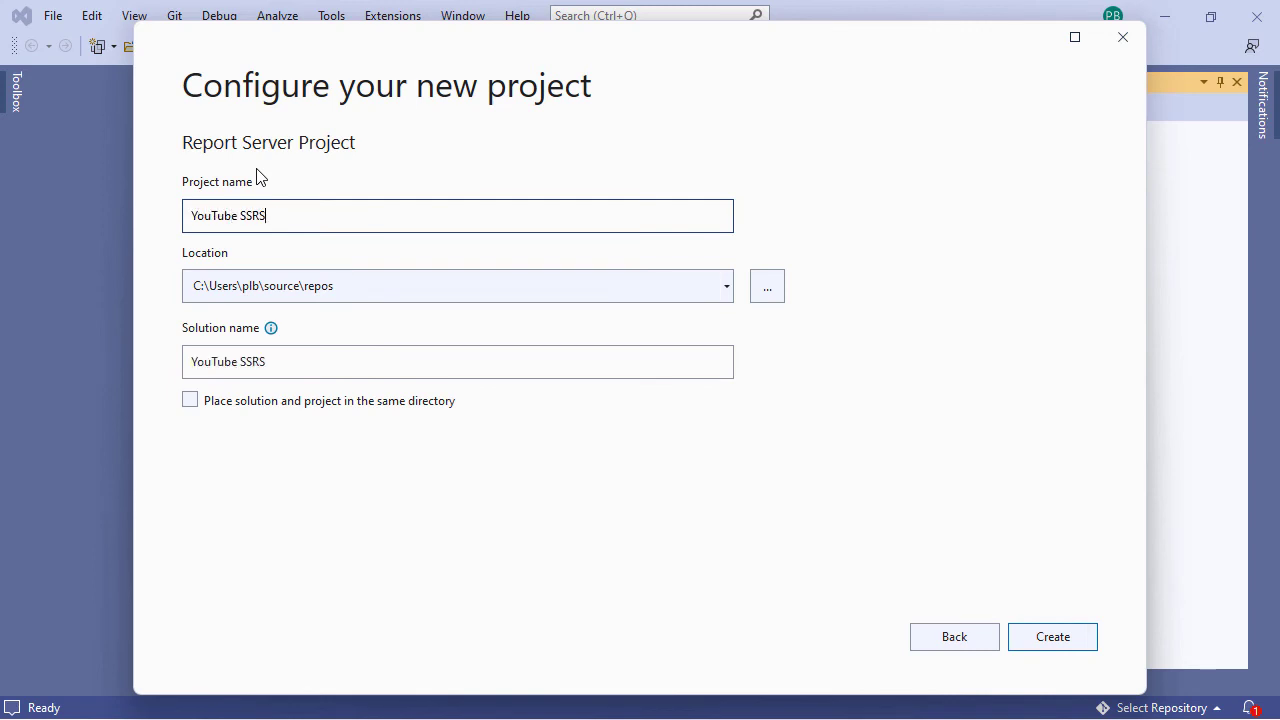
pyautogui.click(1052, 637)
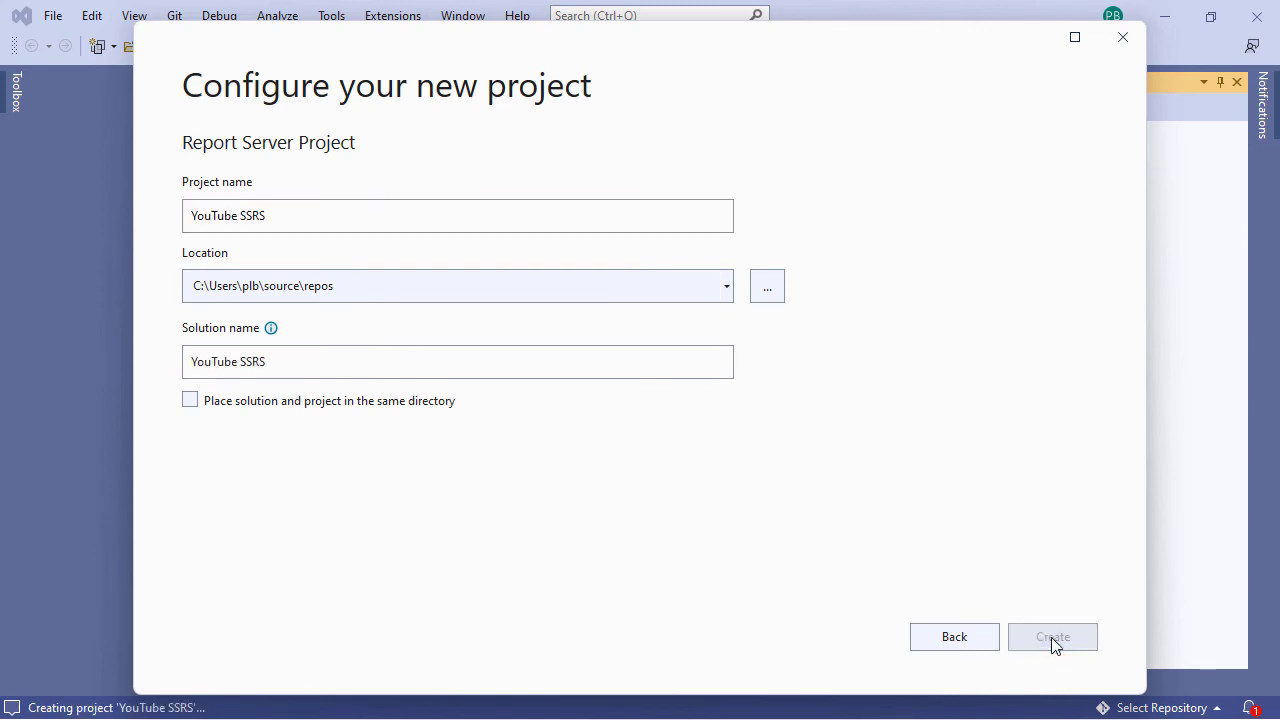
pyautogui.click(1052, 637)
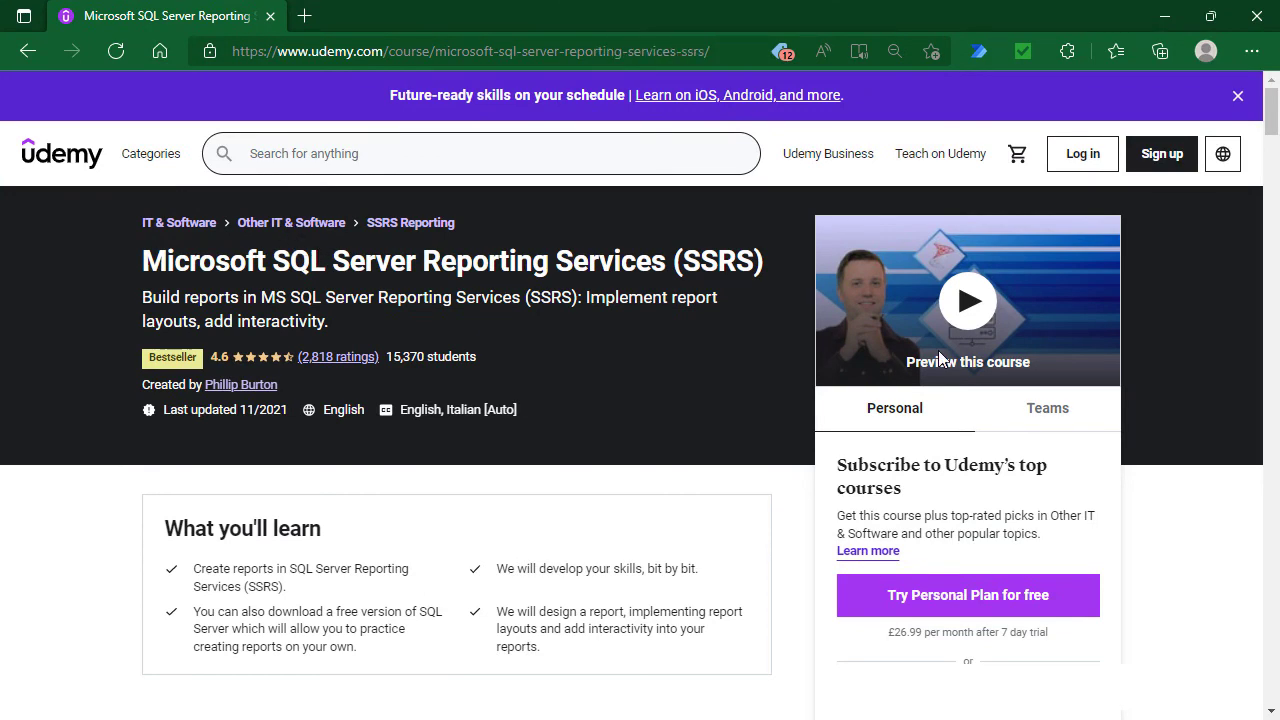
pyautogui.scroll(-3)
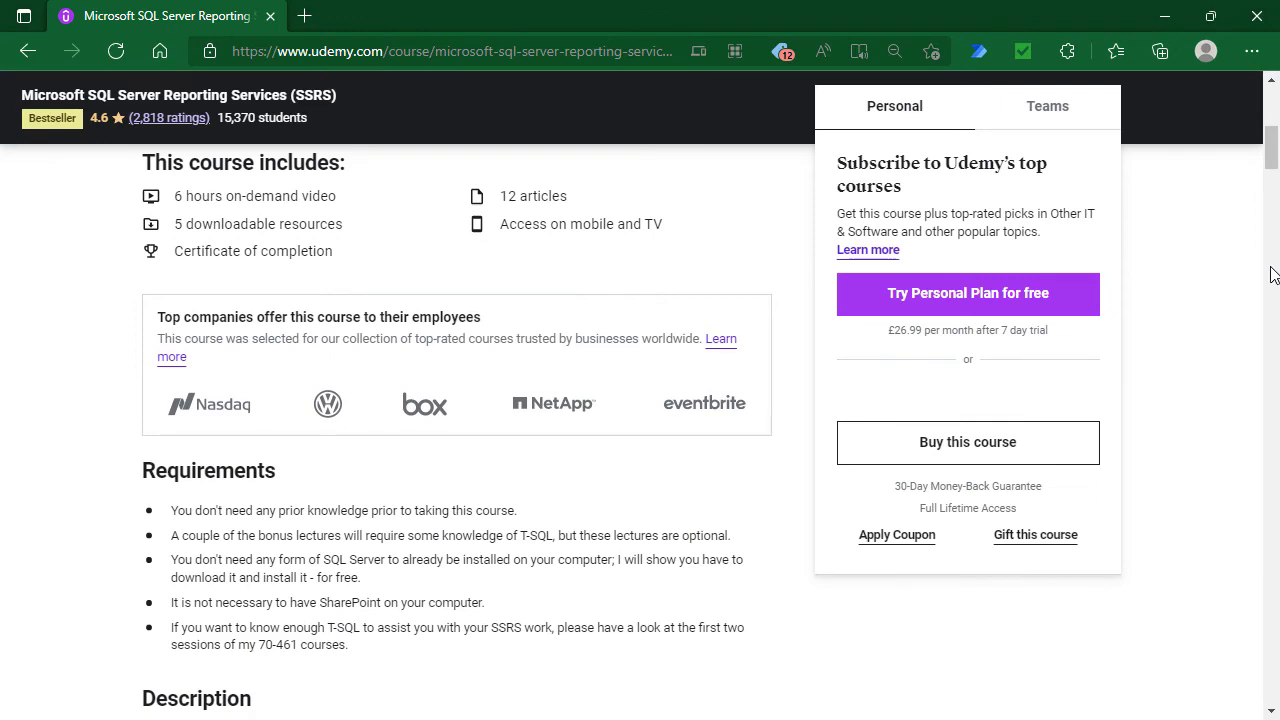
pyautogui.scroll(-3)
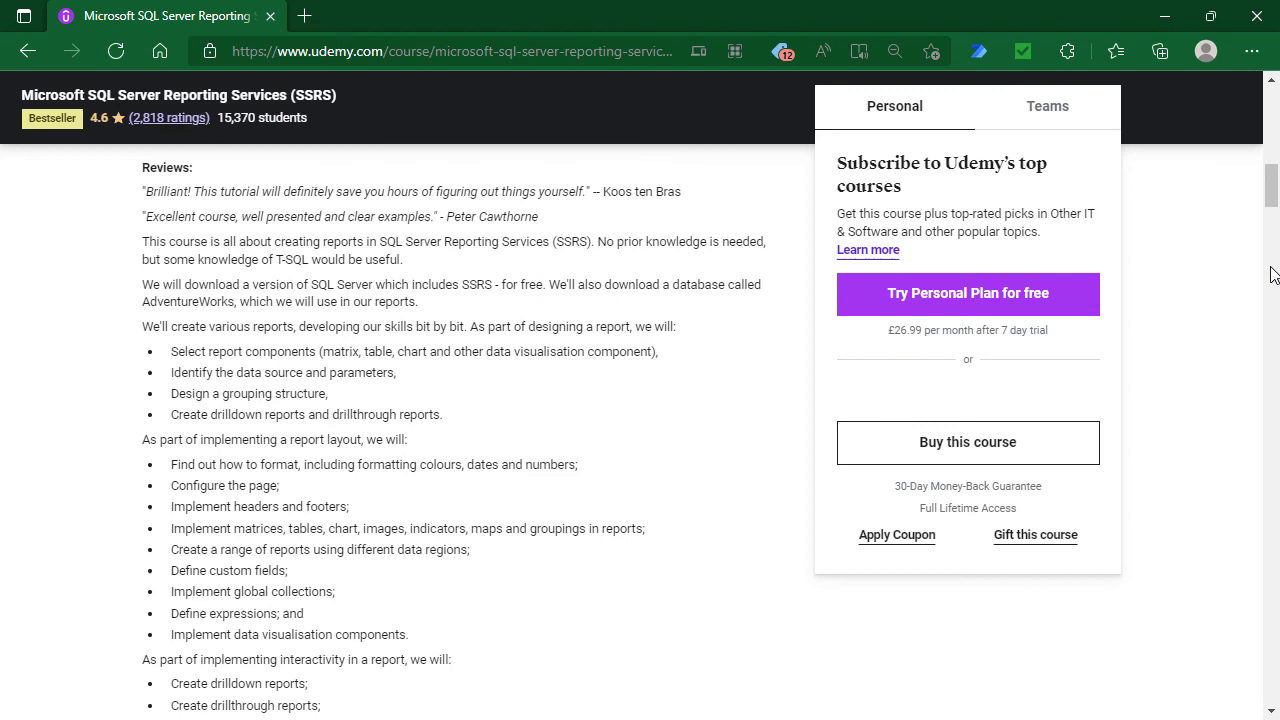